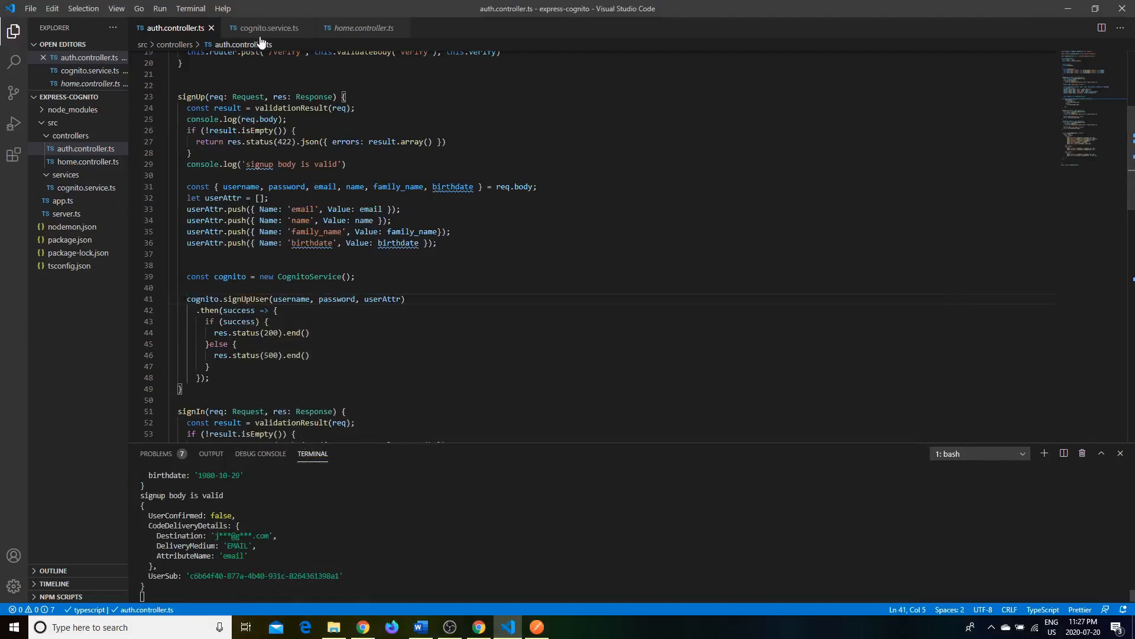
# Add an empty public async verifyAccount(username: string, code: string): Promise<boolean> method below signUpUser.
pyautogui.click(268, 28)
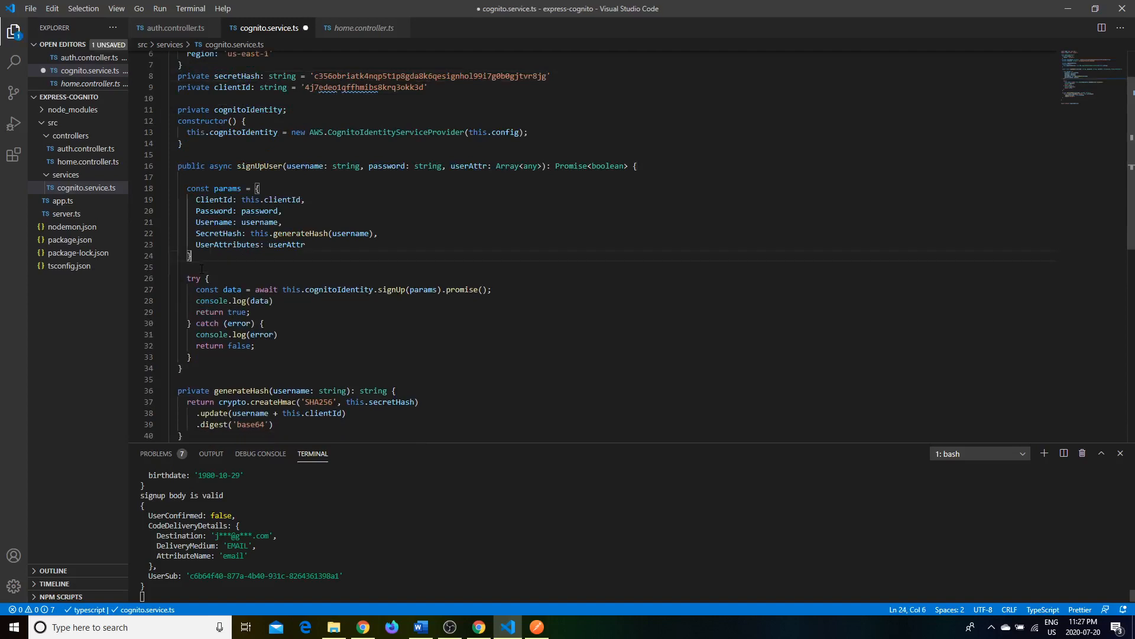
pyautogui.doubleClick(259, 107)
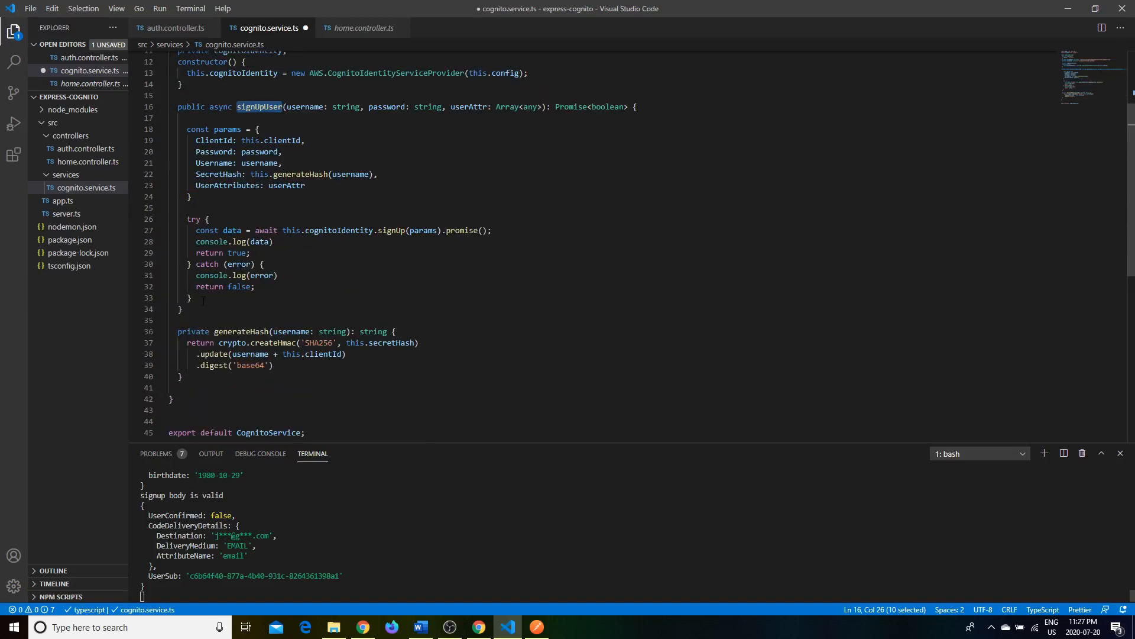
pyautogui.write('p')
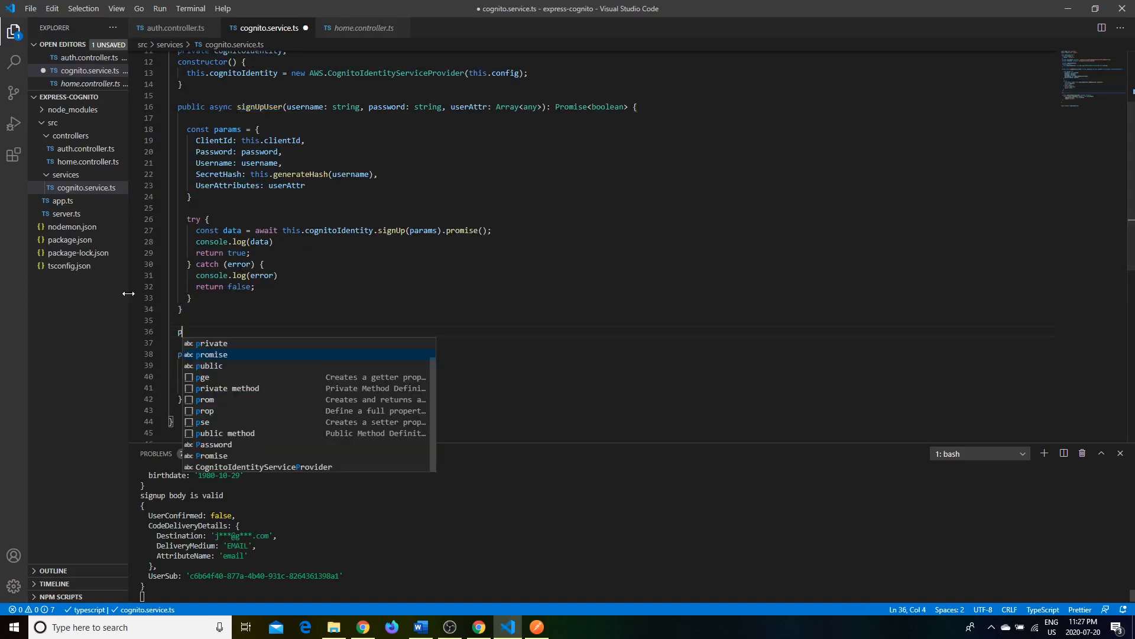
pyautogui.write('ublic v')
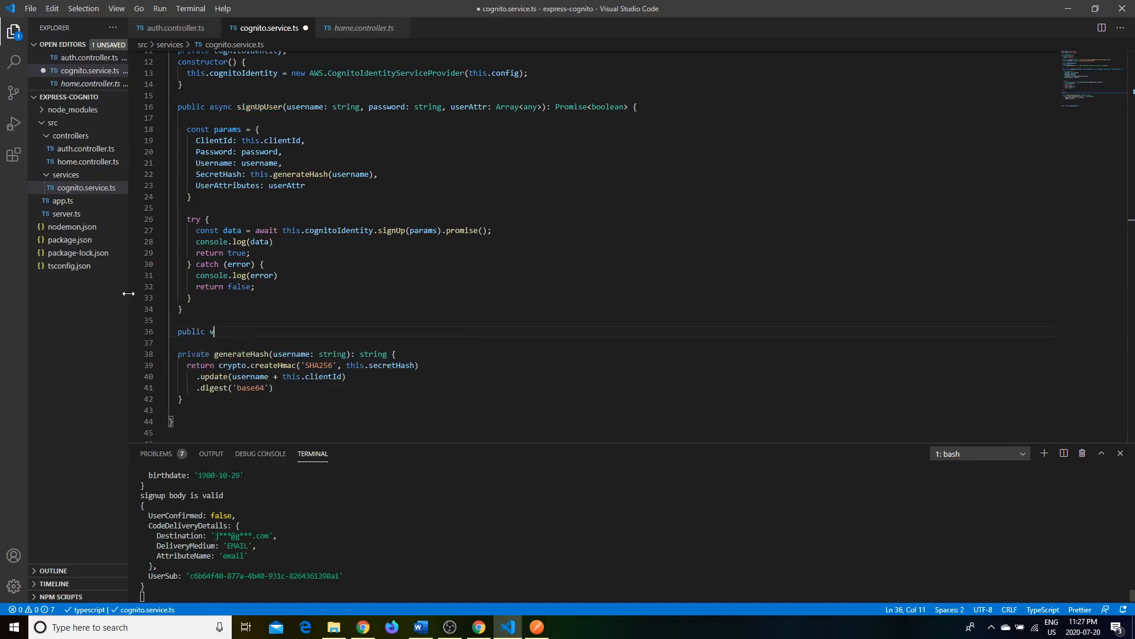
pyautogui.write('sa')
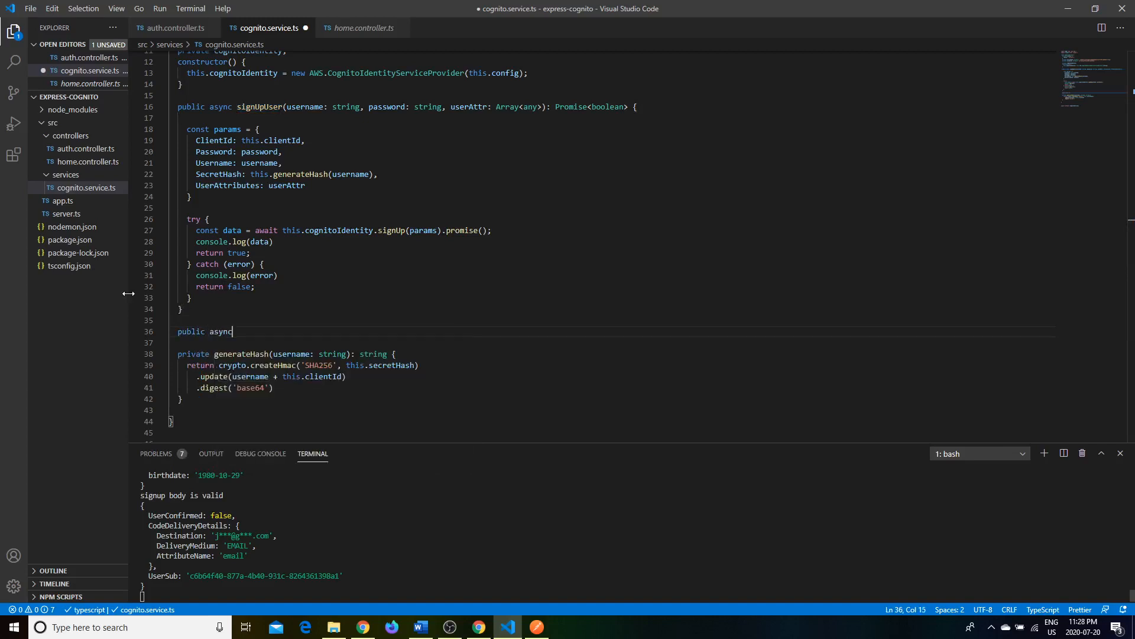
pyautogui.write('verifyAccount(username: string, code: string')
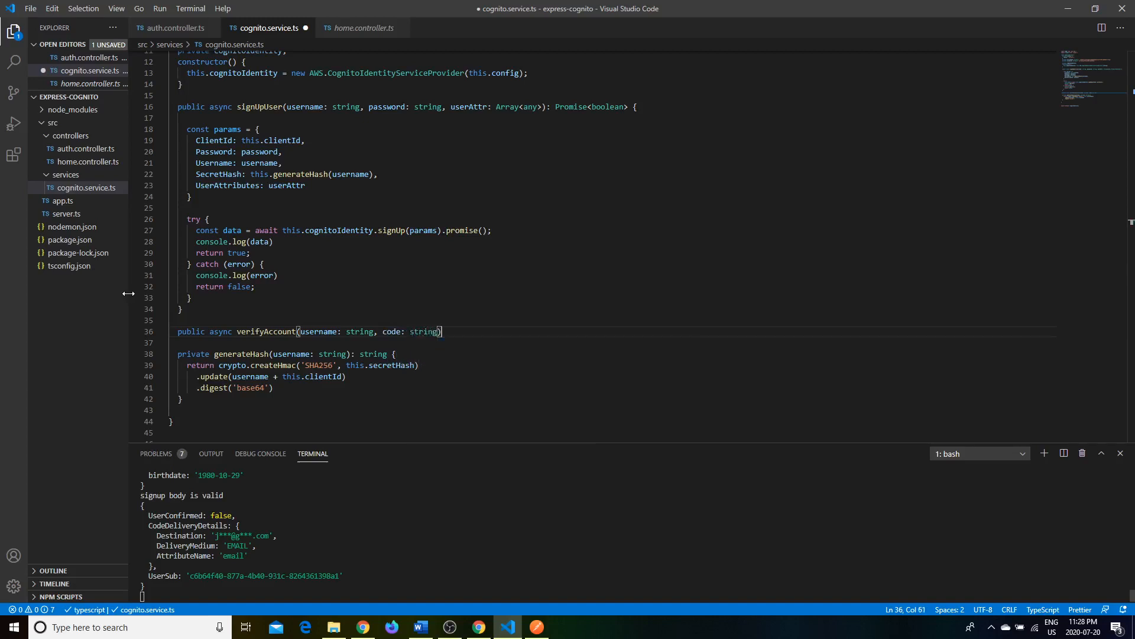
pyautogui.write(':')
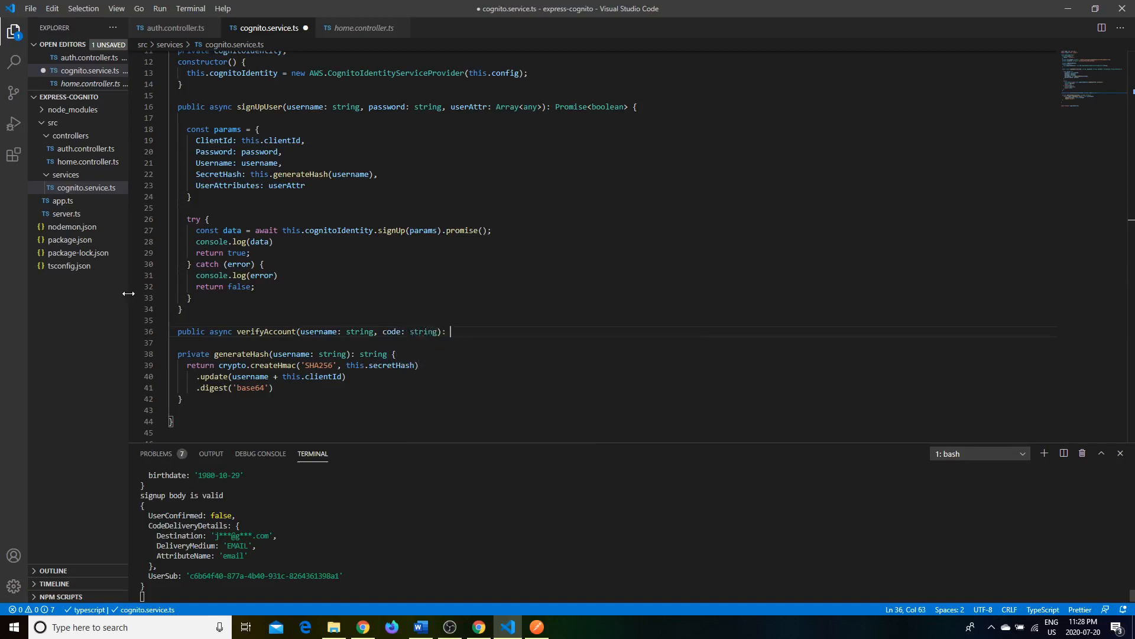
pyautogui.write('Prin')
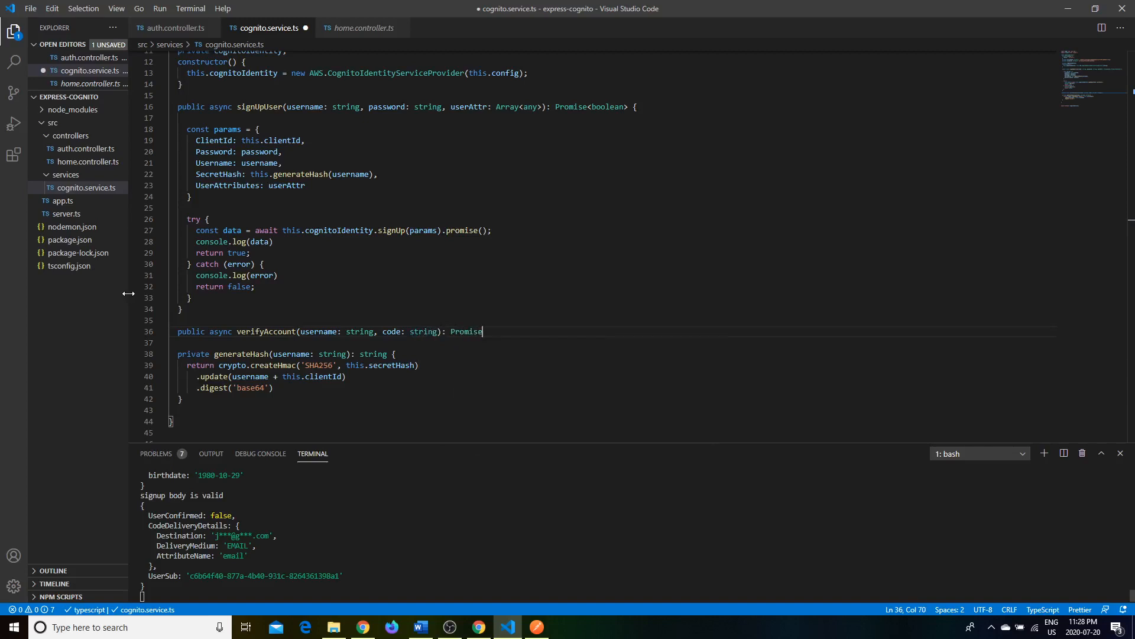
pyautogui.write('<boolean> {')
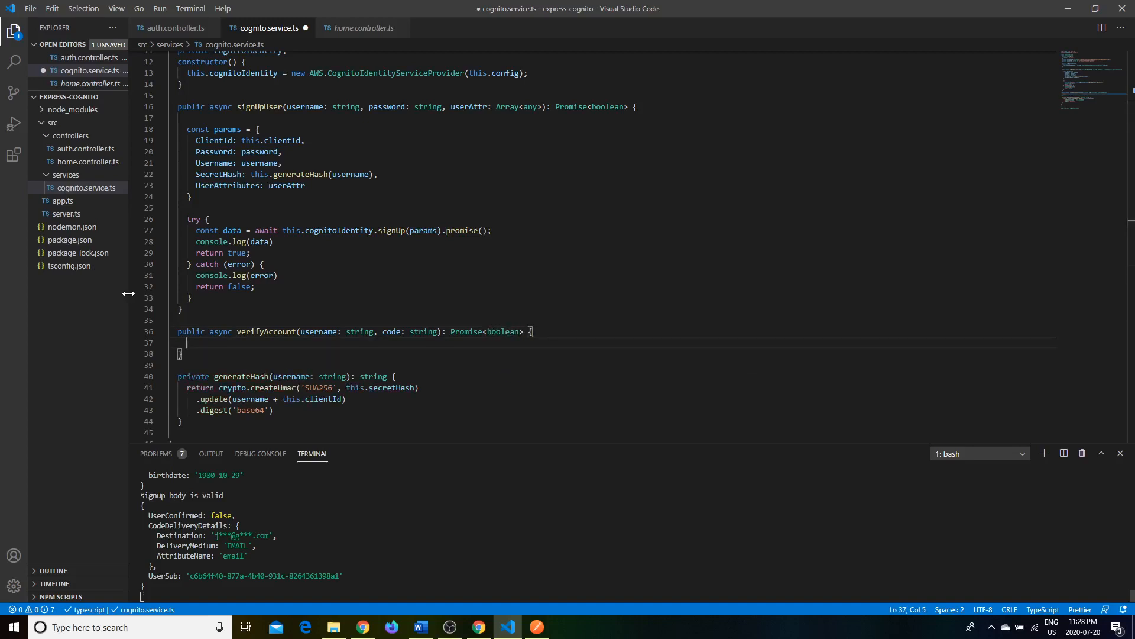
# Start a const params object in verifyAccount with Username: username.
pyautogui.press('enter')
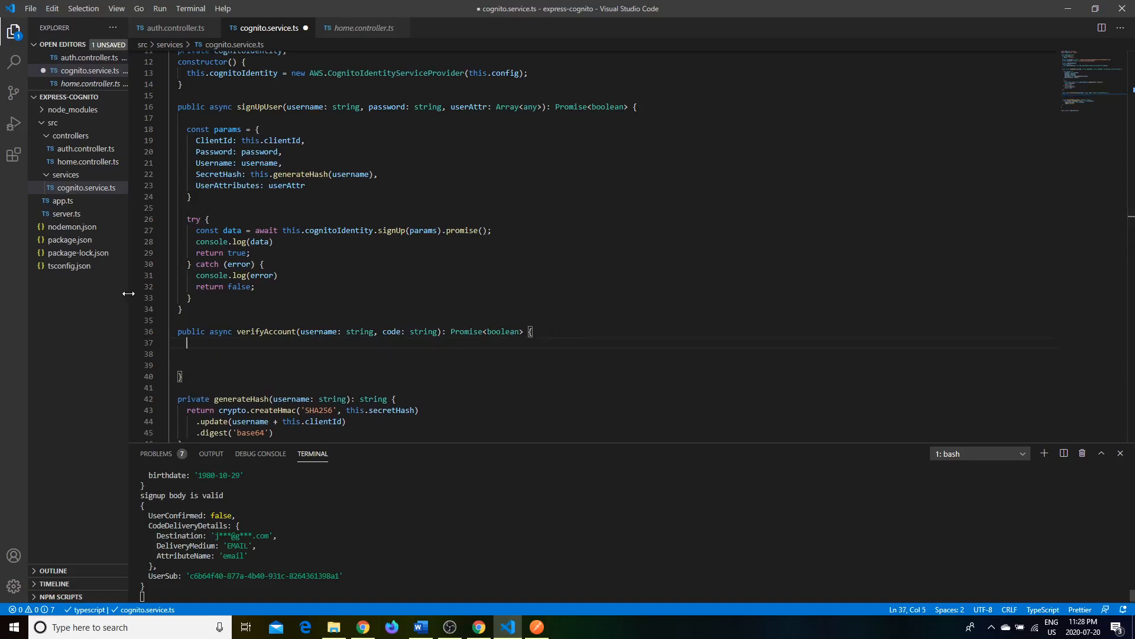
pyautogui.write('const params {')
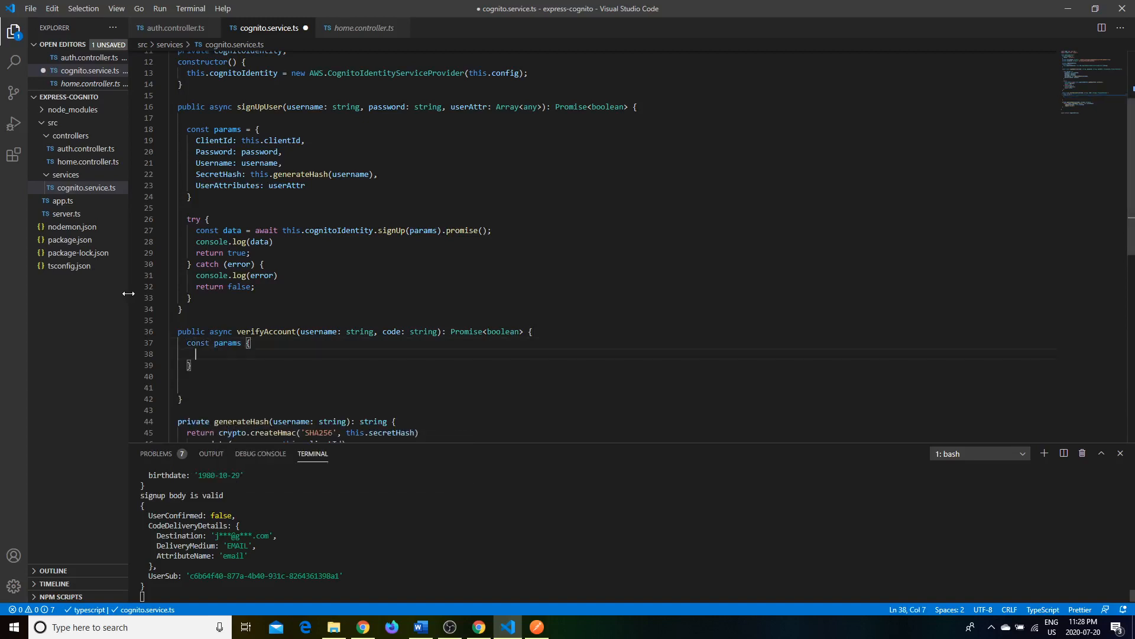
pyautogui.write('username:')
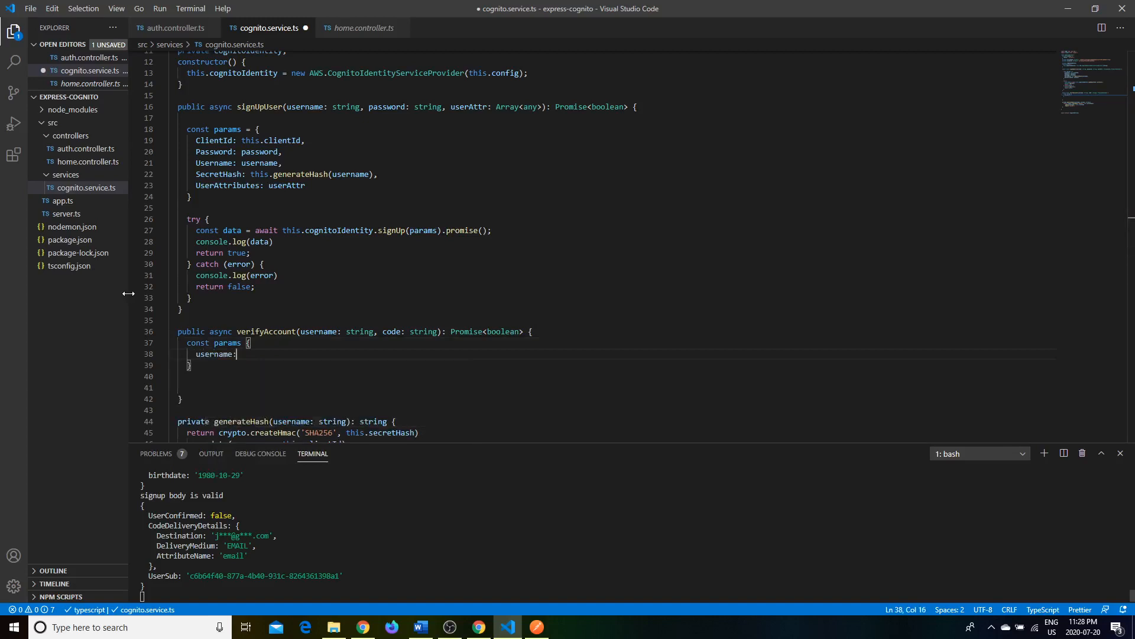
pyautogui.write('username')
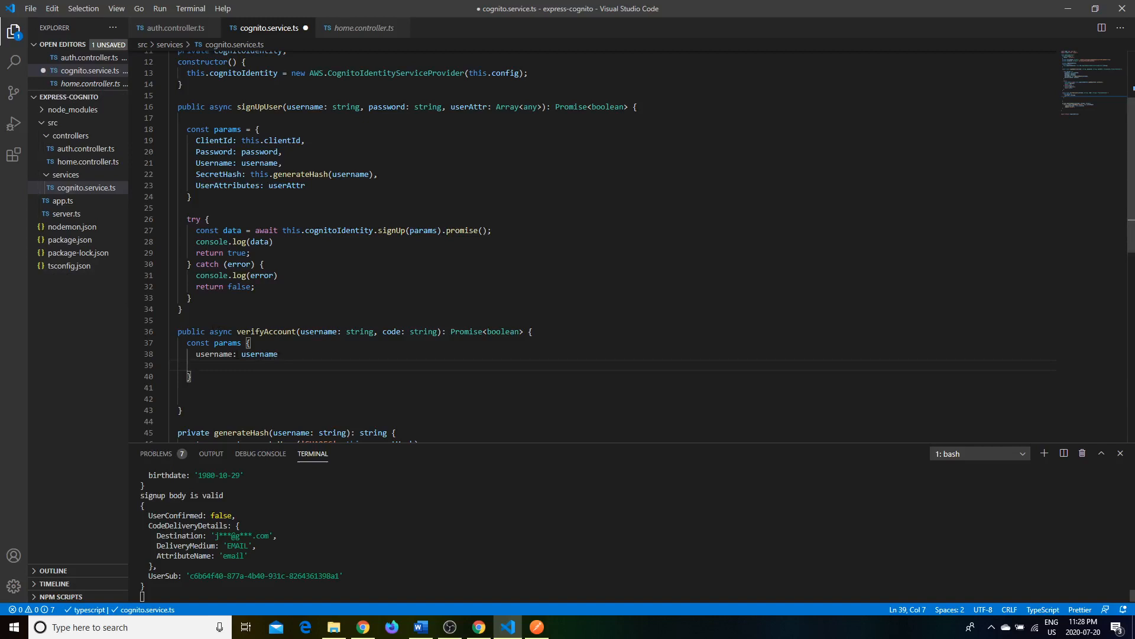
pyautogui.click(199, 355)
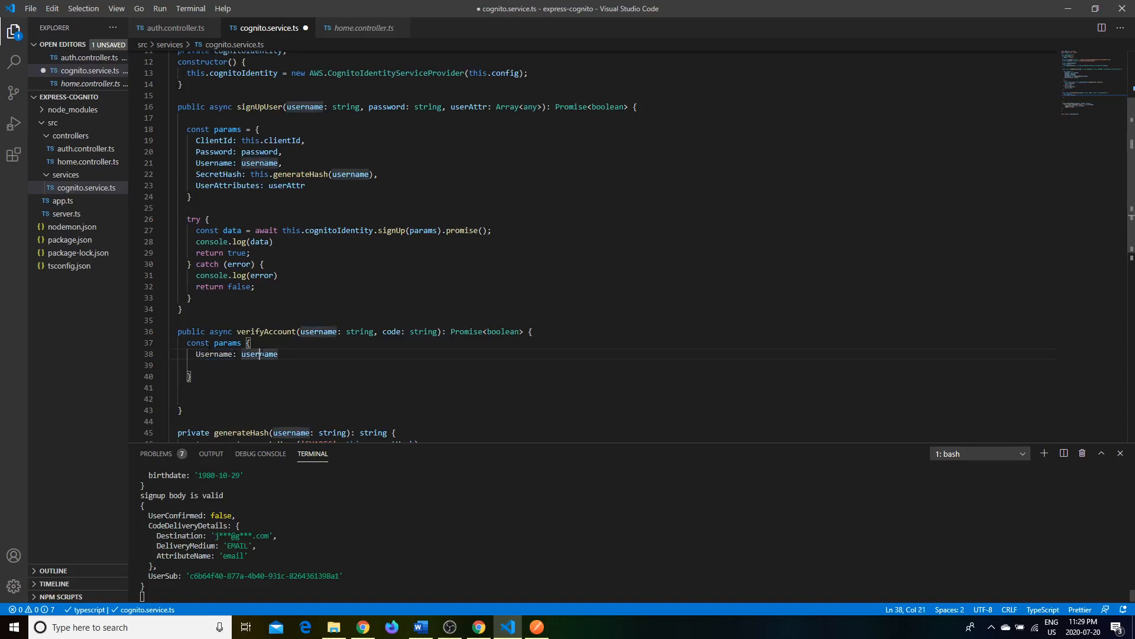
pyautogui.click(247, 343)
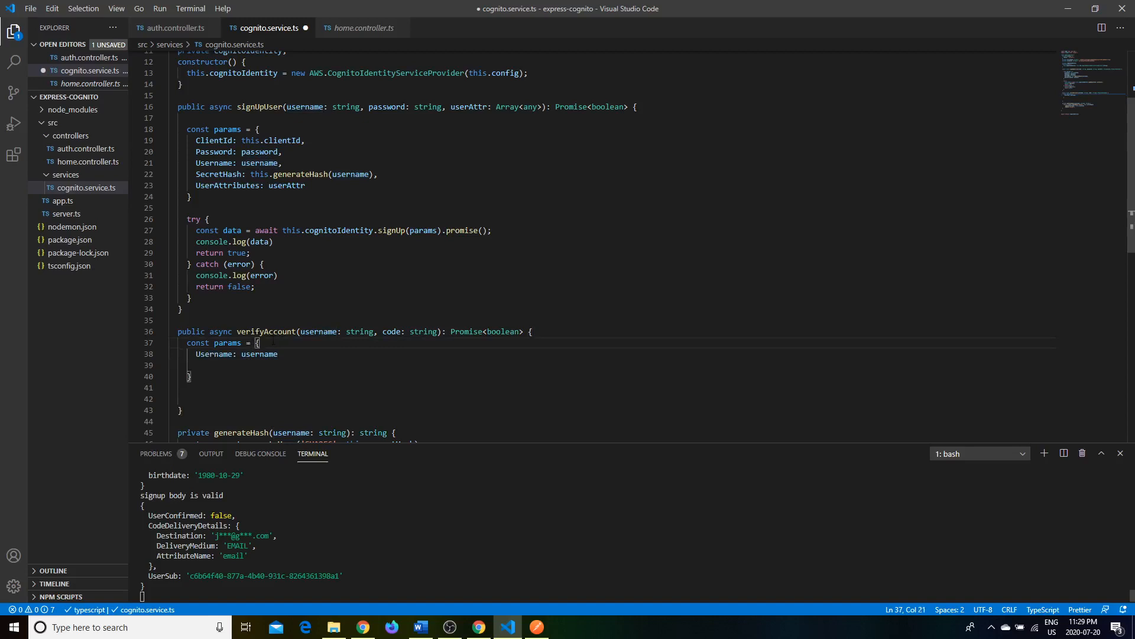
# Add ClientId, ConfirmationCode: code and SecretHash from generateHash(username) to params.
pyautogui.write('ClientId: this.clientId,')
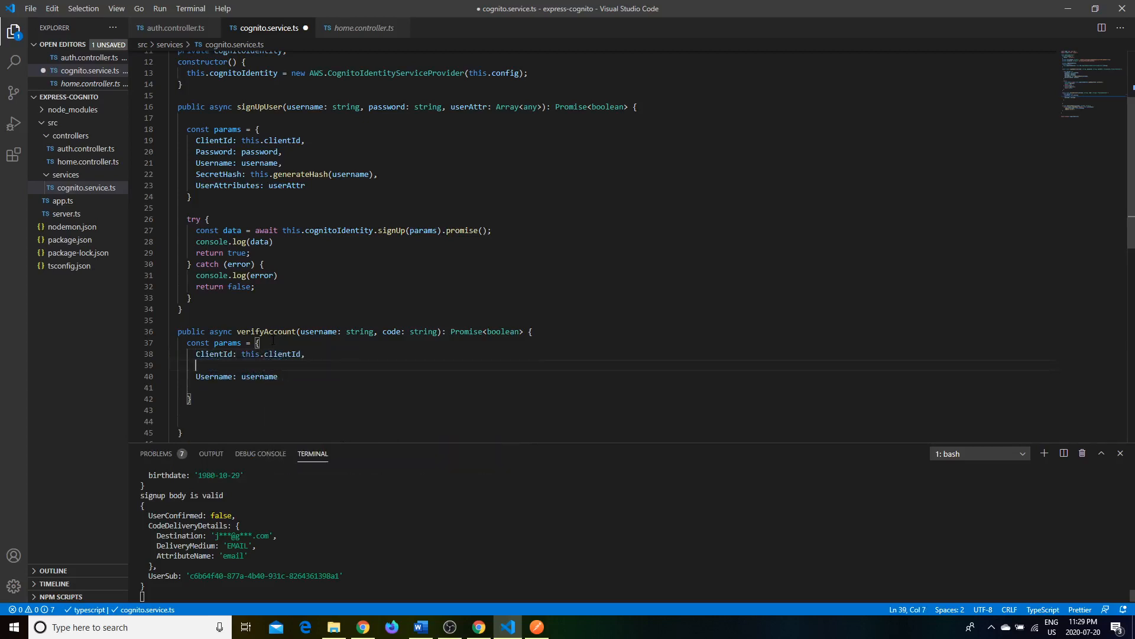
pyautogui.write('Confirmation')
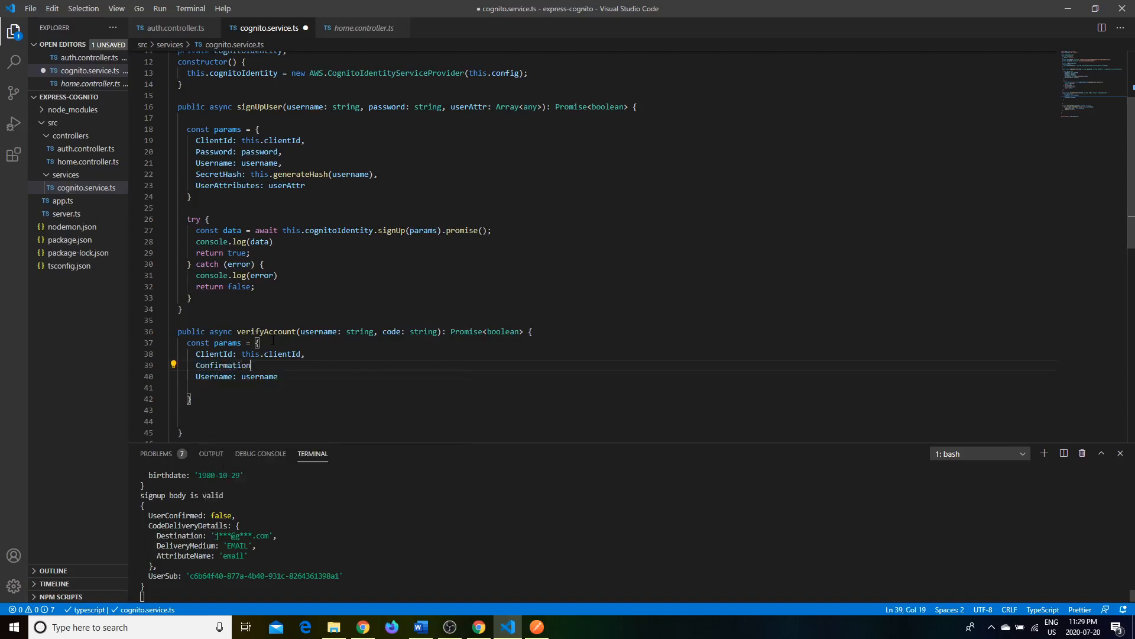
pyautogui.write('Code: code,')
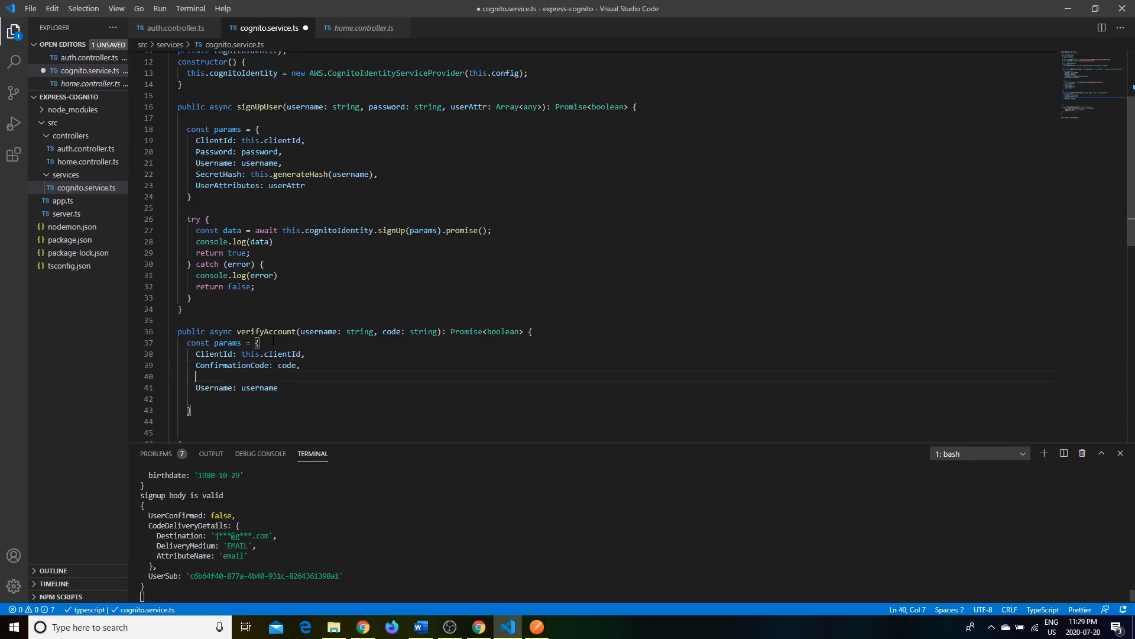
pyautogui.write('P')
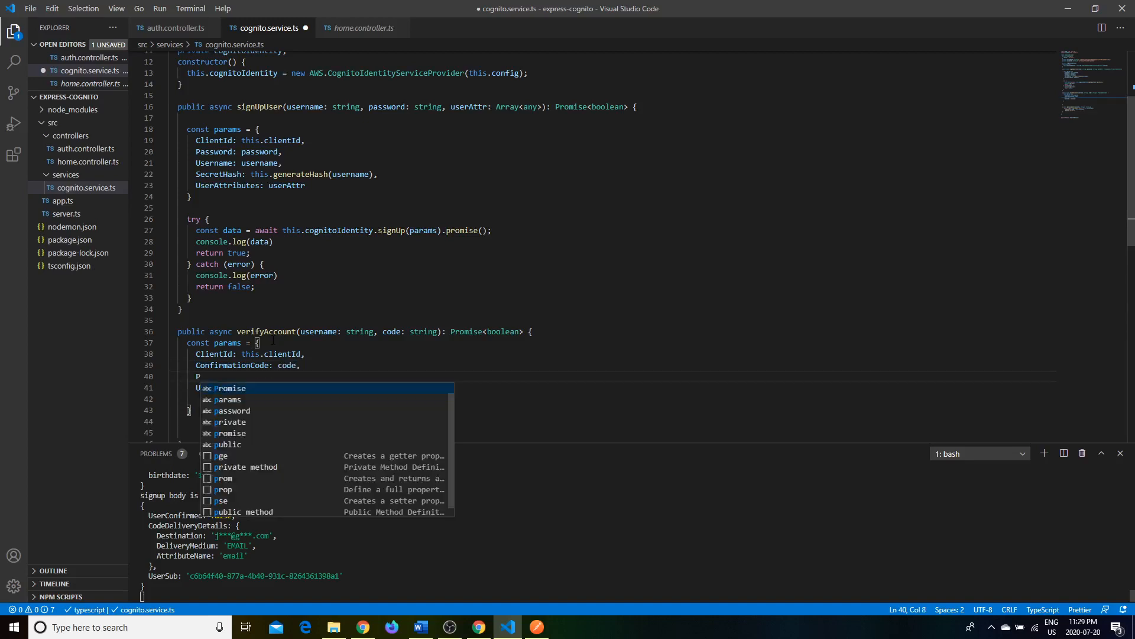
pyautogui.write('assword')
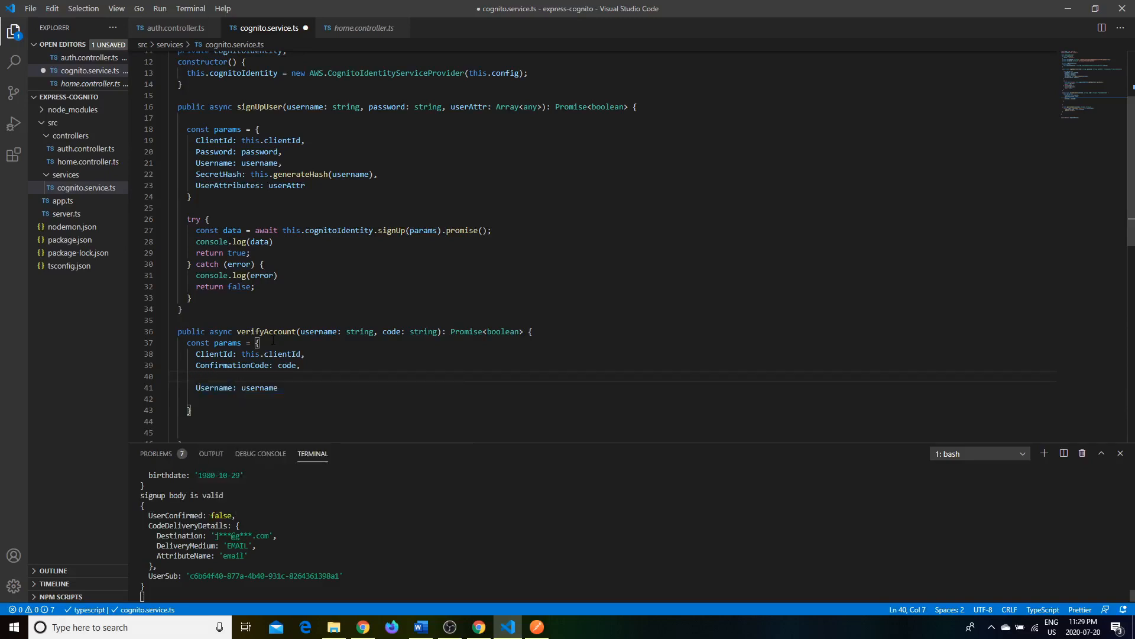
pyautogui.write('SecretHash')
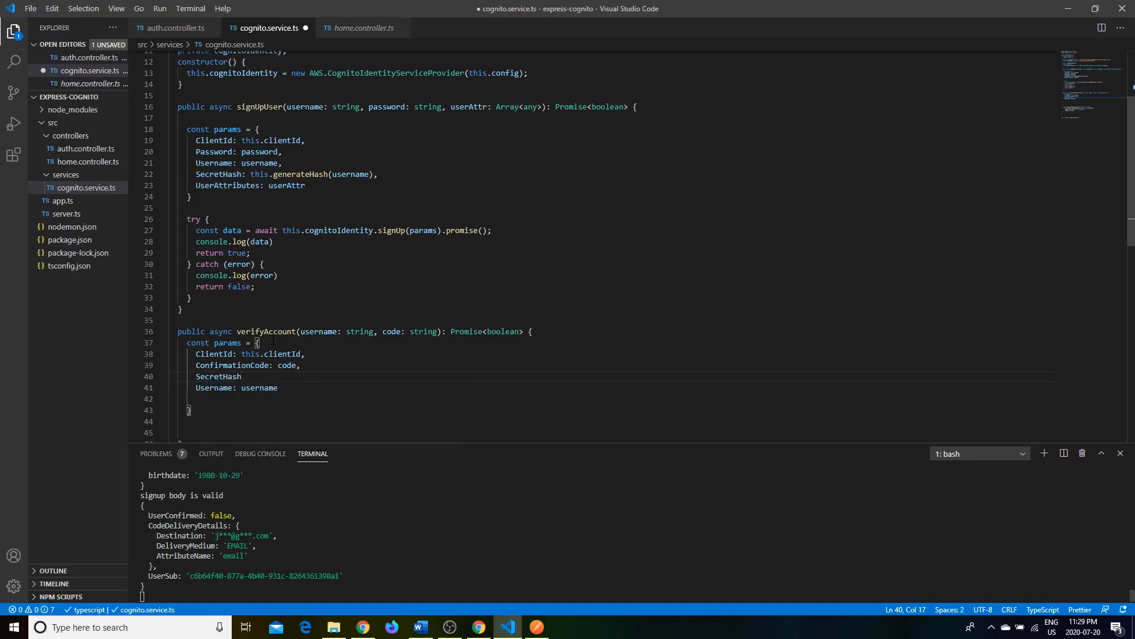
pyautogui.write('this.has')
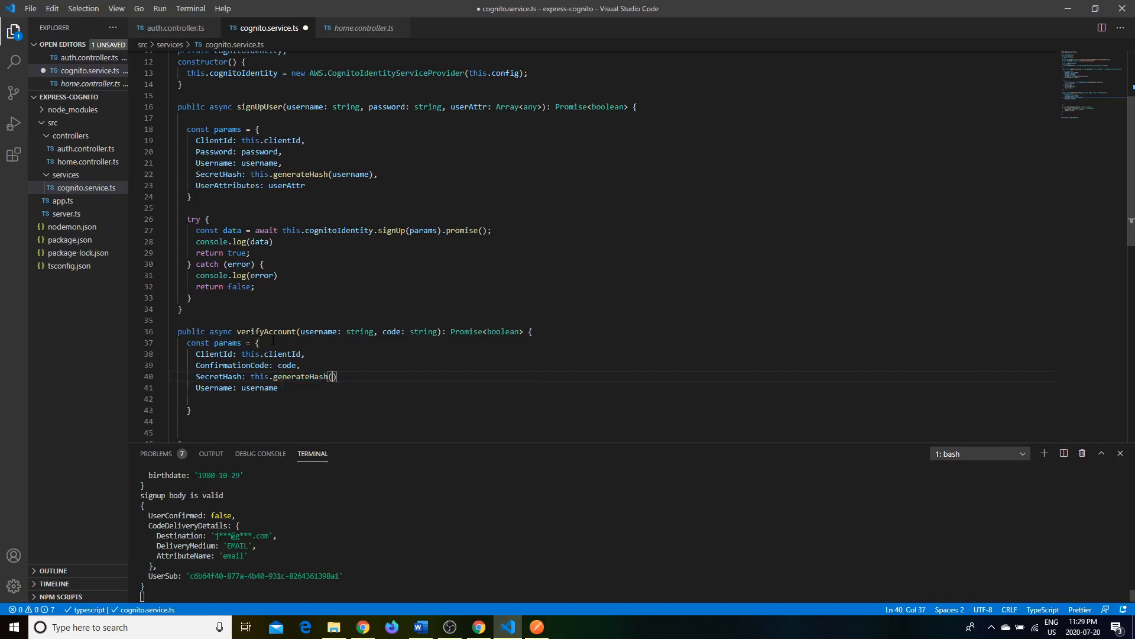
pyautogui.write('username')
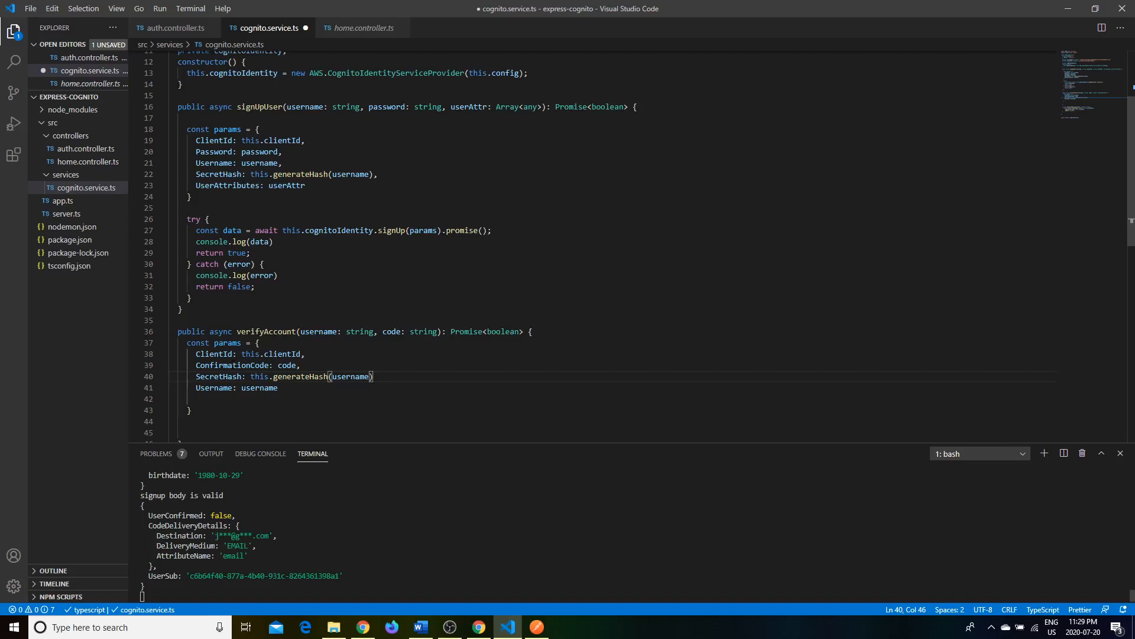
pyautogui.doubleClick(232, 365)
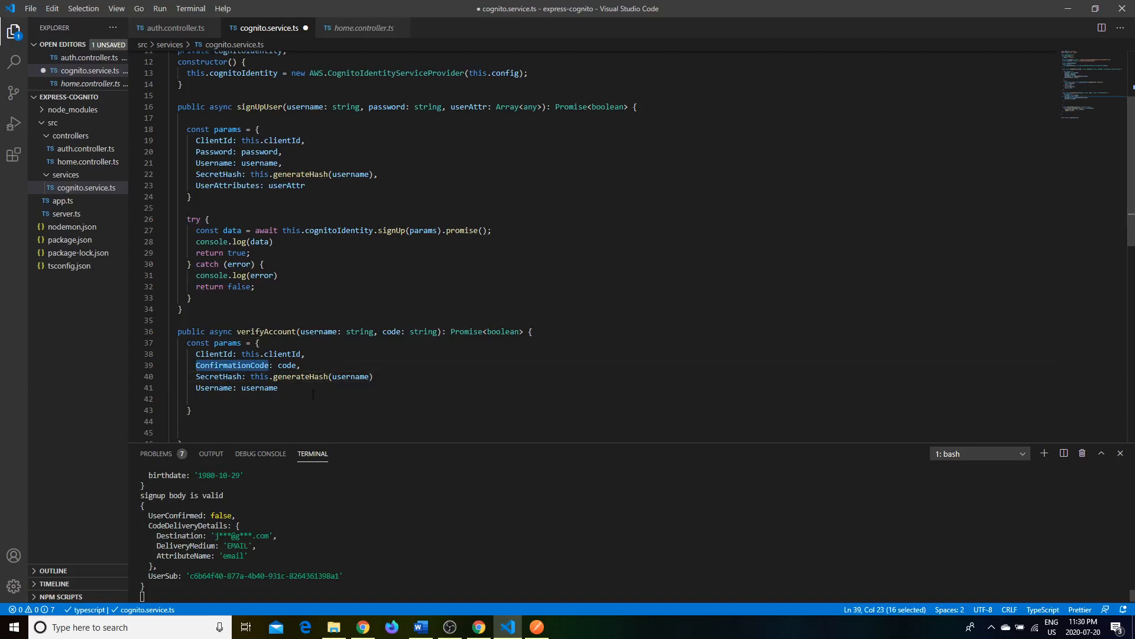
pyautogui.click(246, 388)
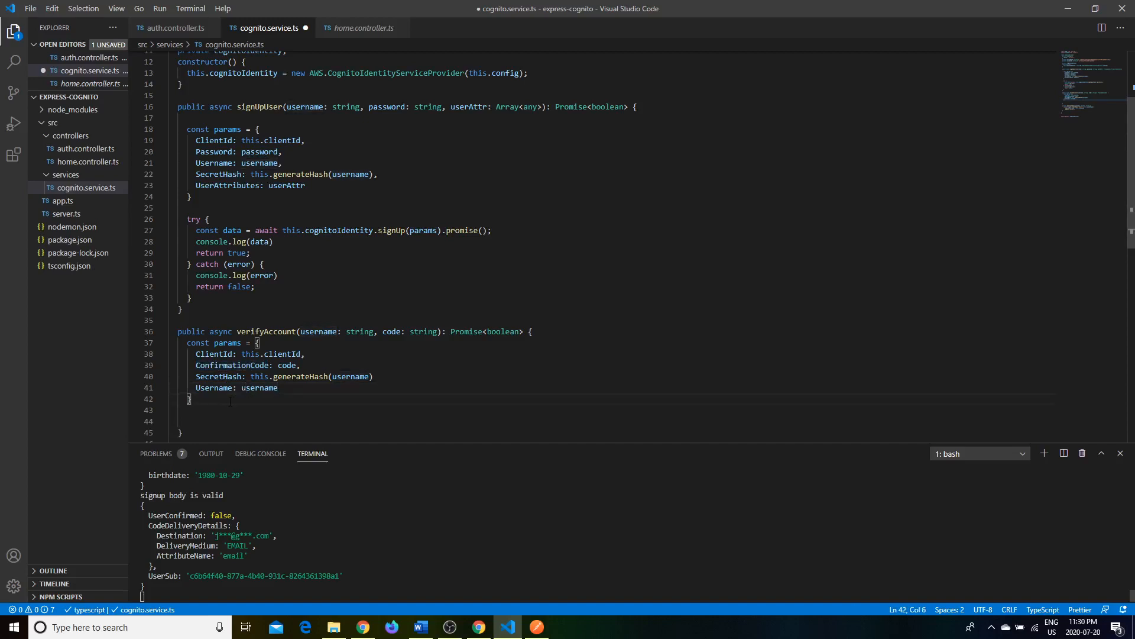
# Await confirmSignUp(params).promise() inside a try block in verifyAccount.
pyautogui.write('try {')
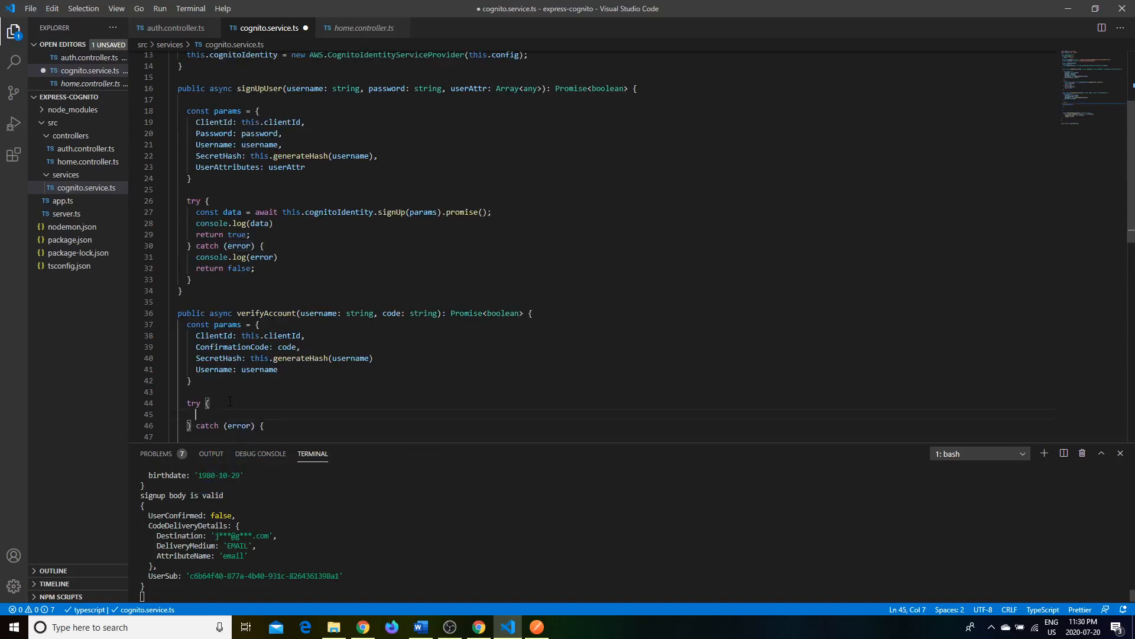
pyautogui.write('const')
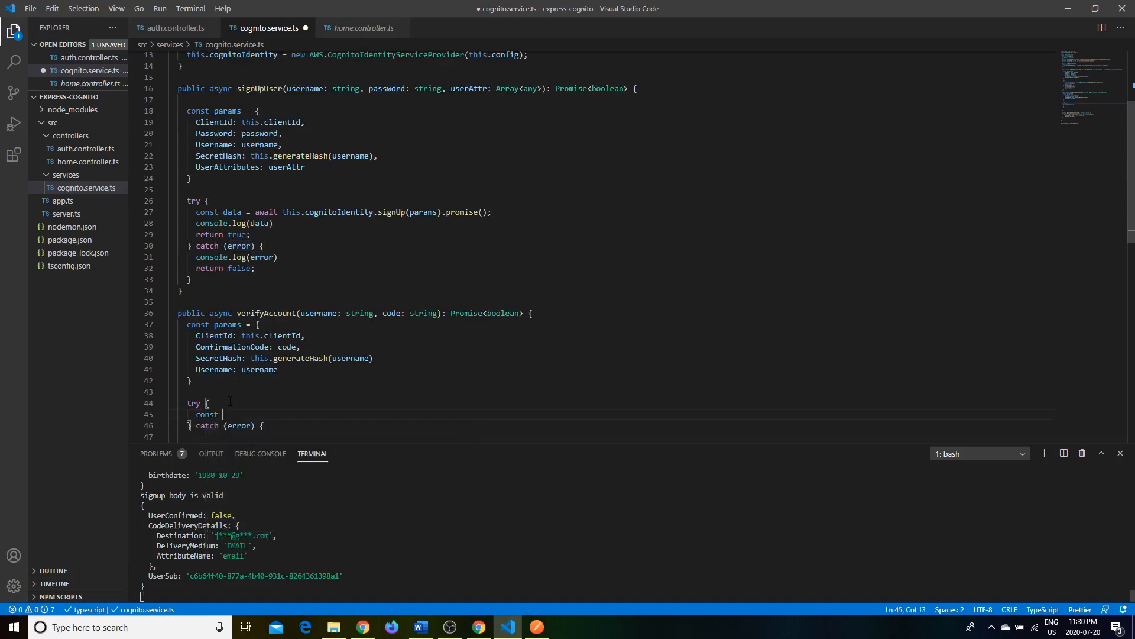
pyautogui.write('data = awai')
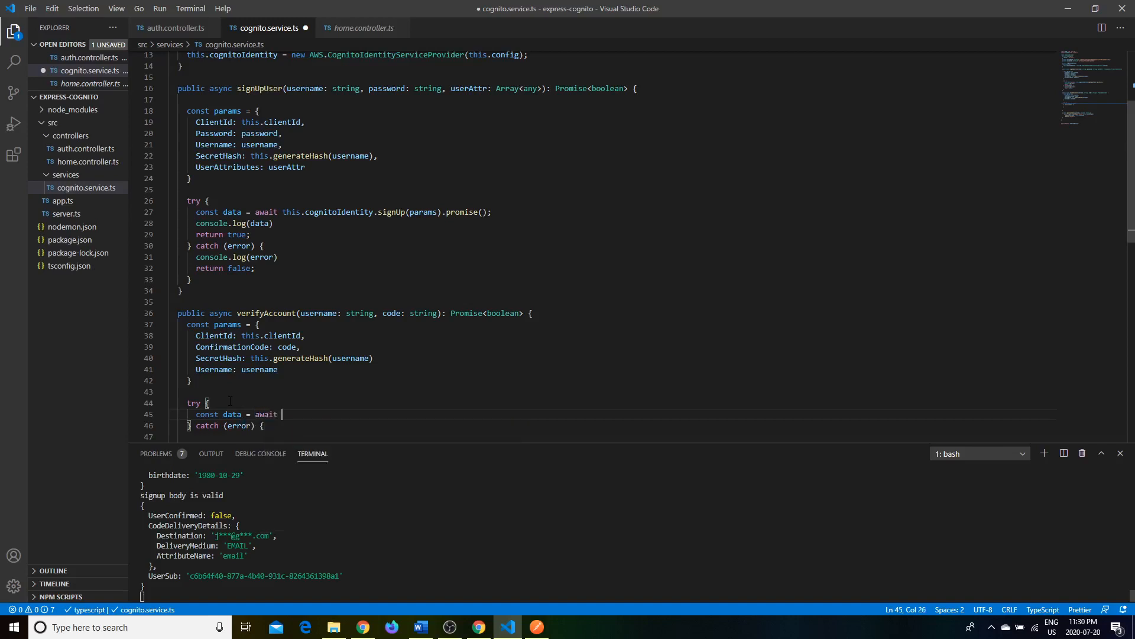
pyautogui.write('this.cig')
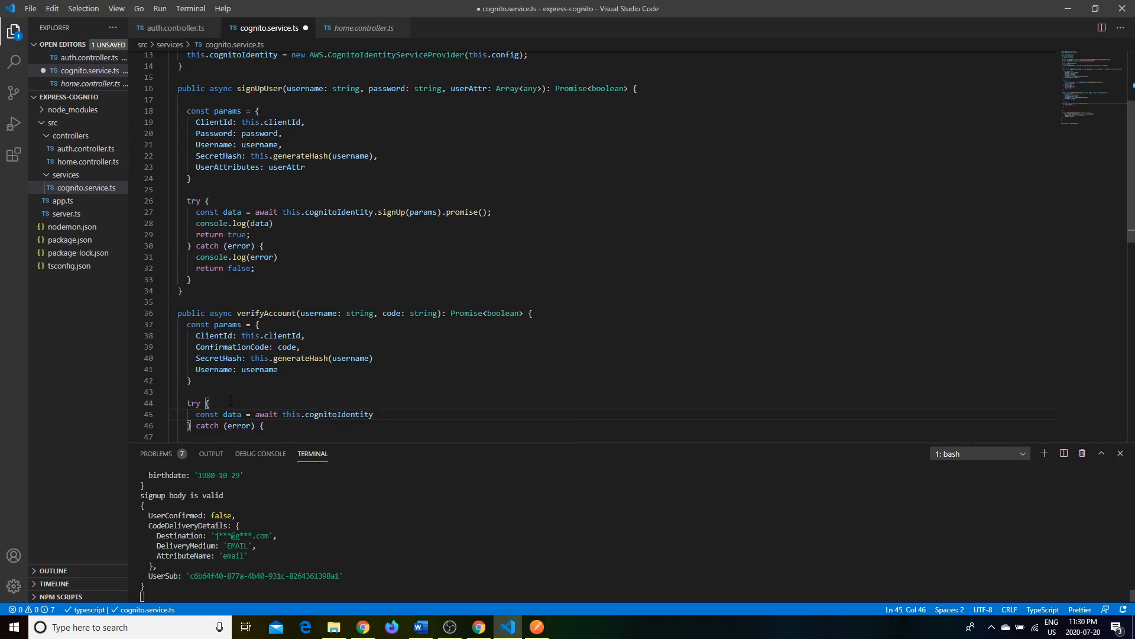
pyautogui.write('.confirmS')
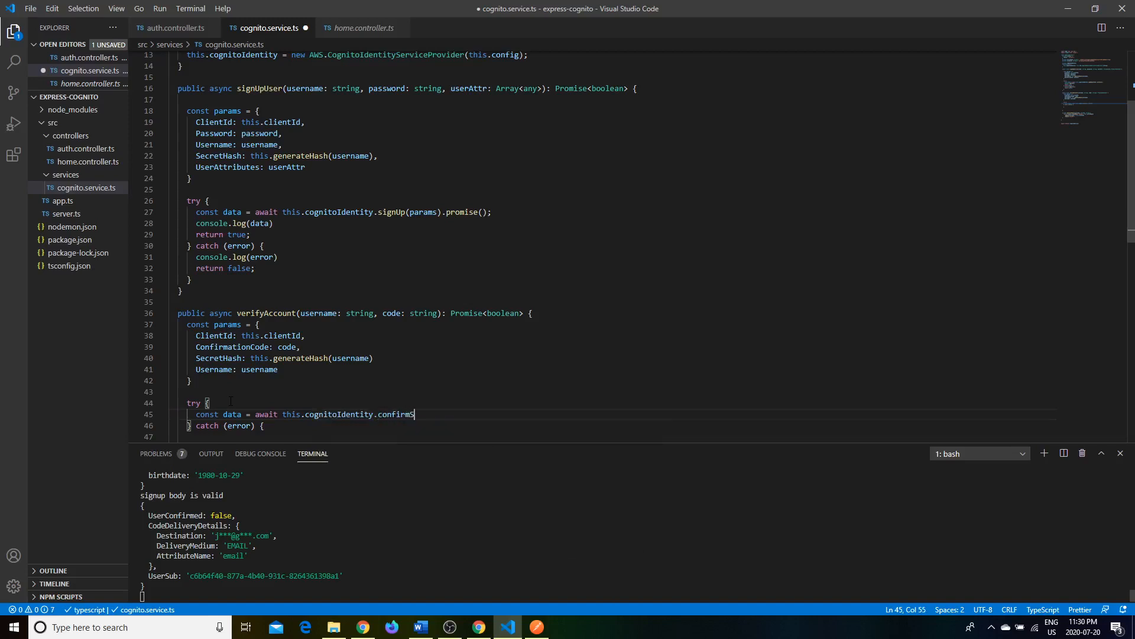
pyautogui.write('ignUp()')
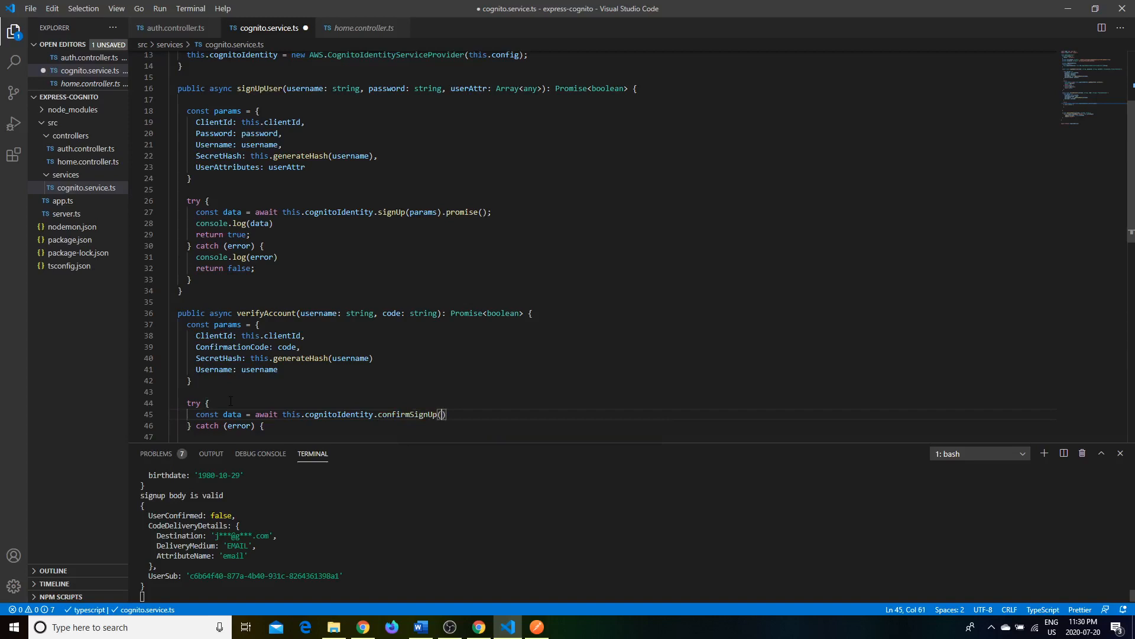
pyautogui.write('params')
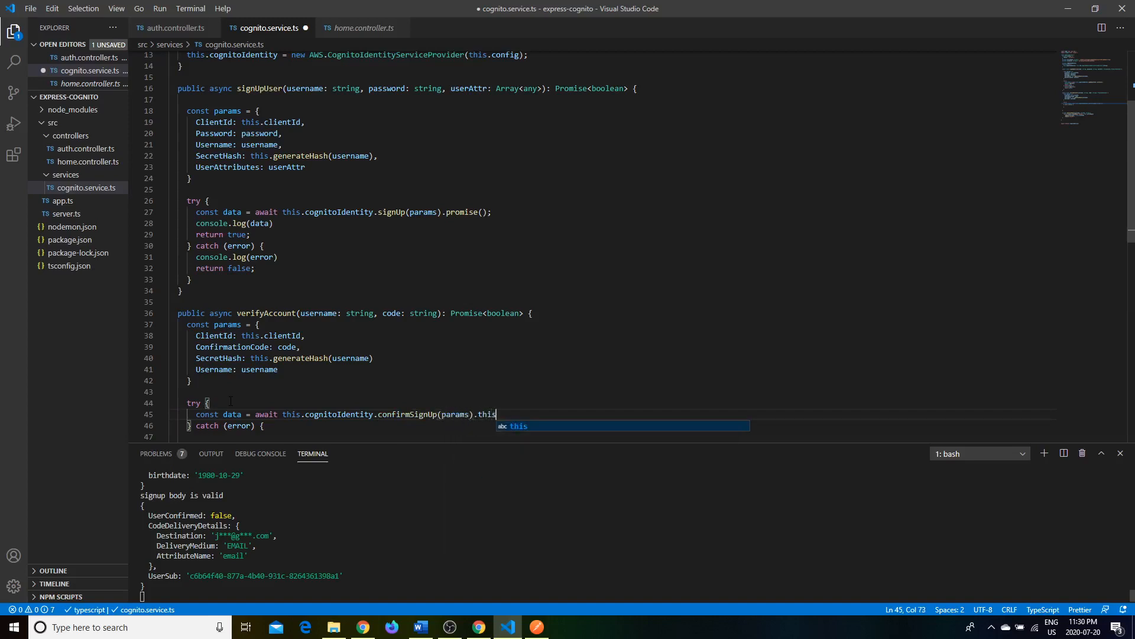
pyautogui.write('prim')
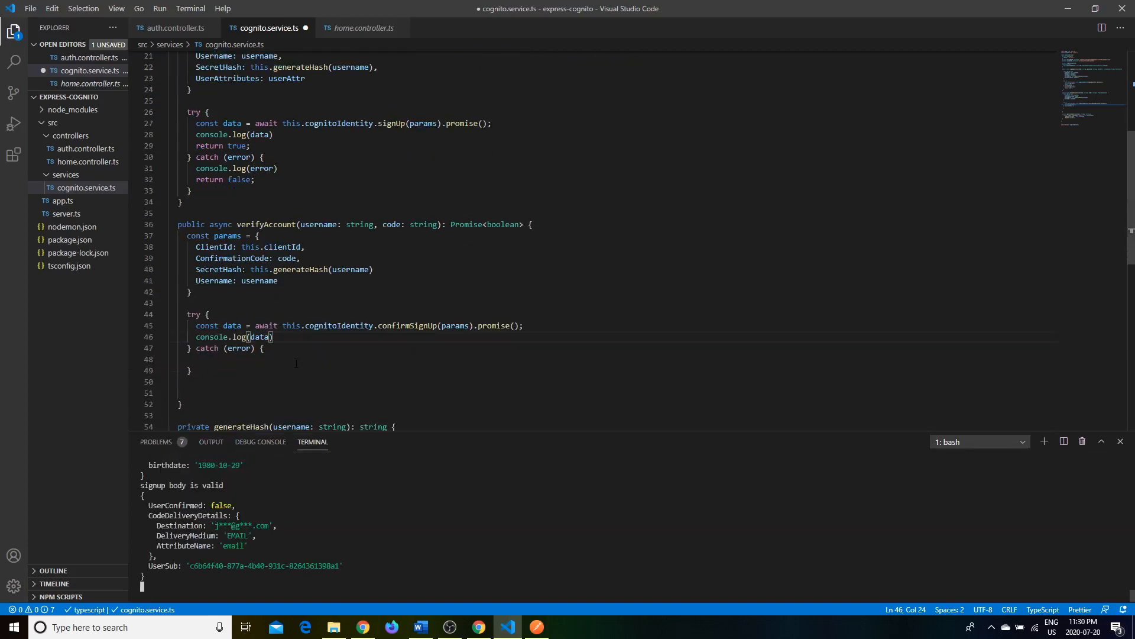
# Return true on success; in the catch, log the error and return false.
pyautogui.write('return')
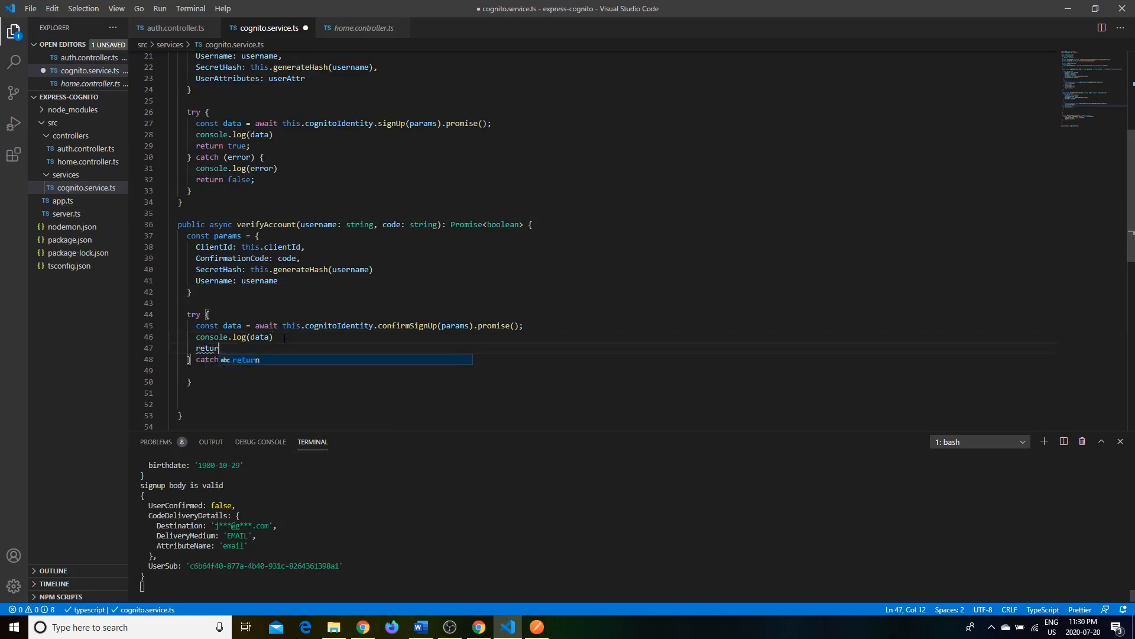
pyautogui.write('true')
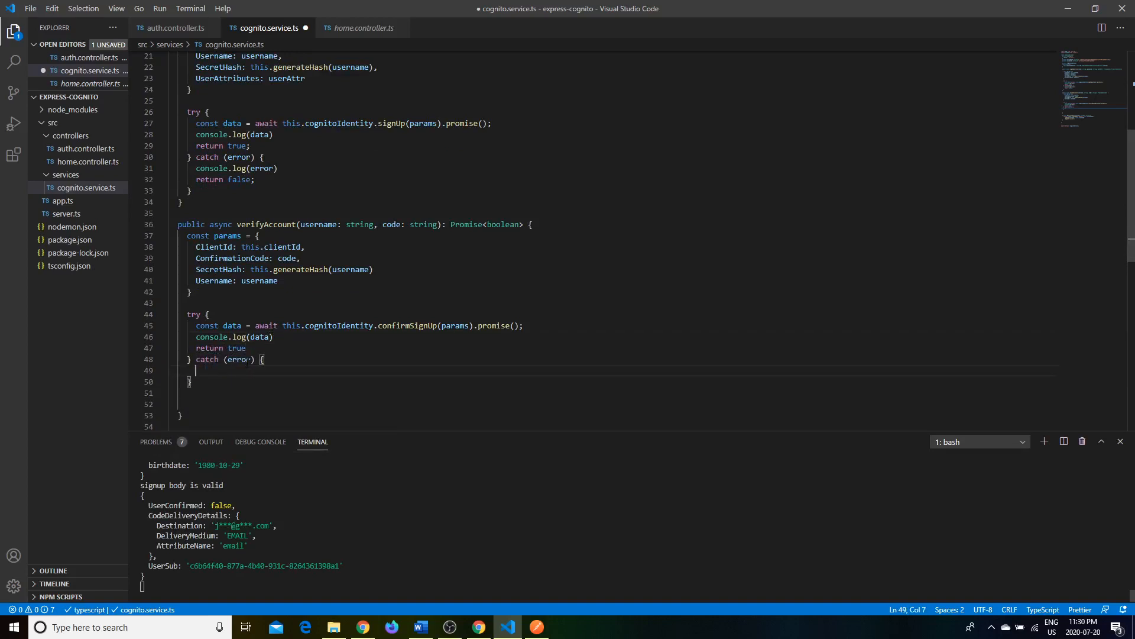
pyautogui.write('console.log(err')
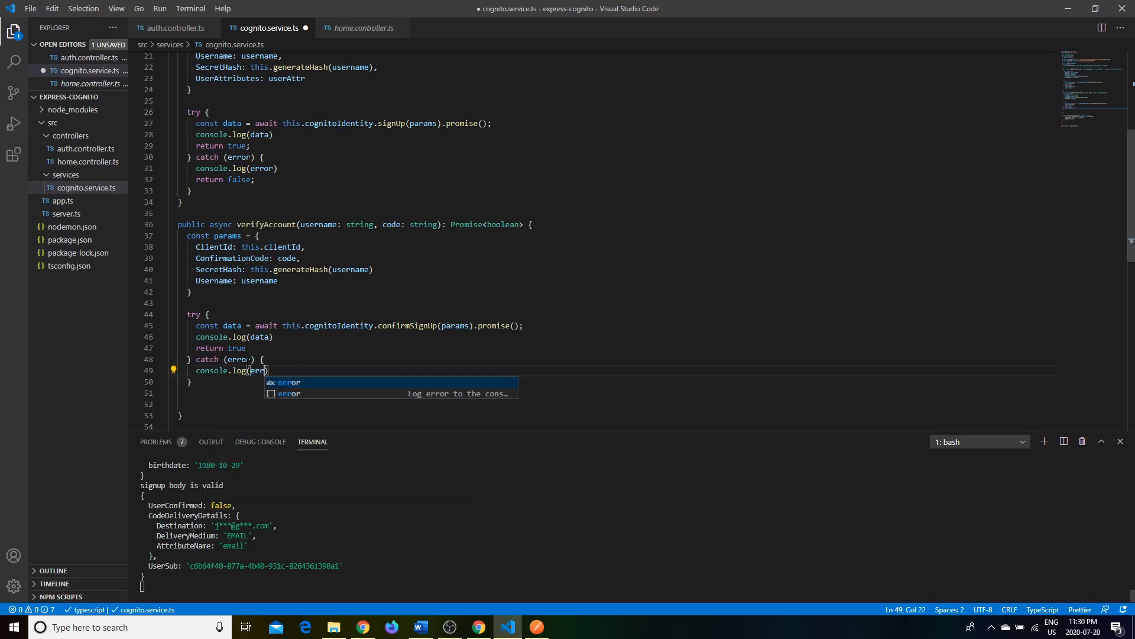
pyautogui.press('Enter')
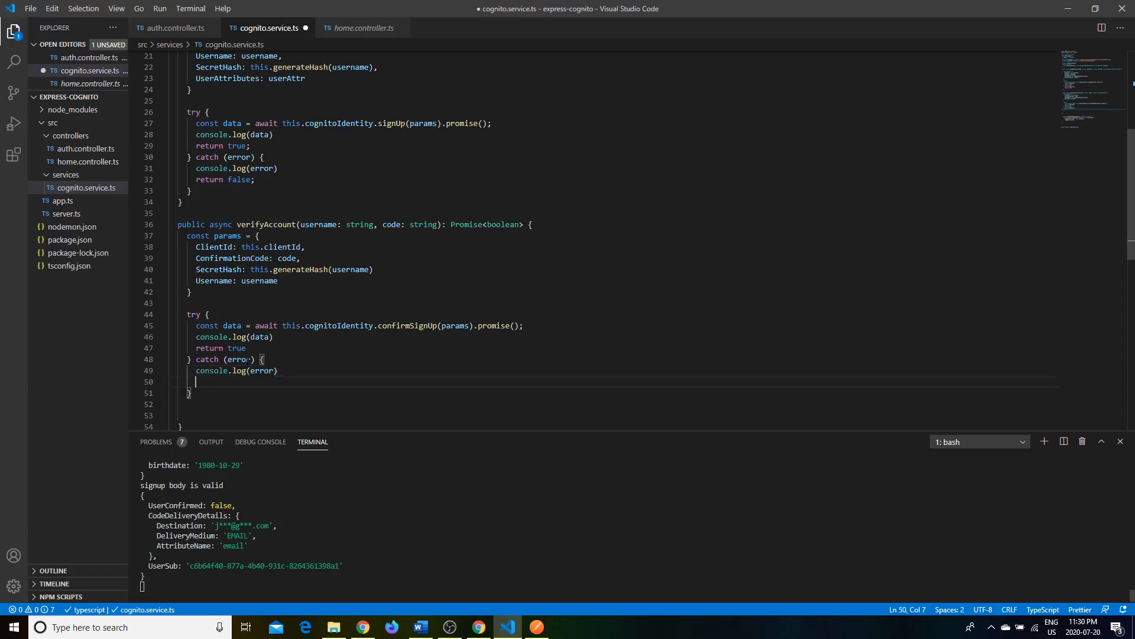
pyautogui.write('return false')
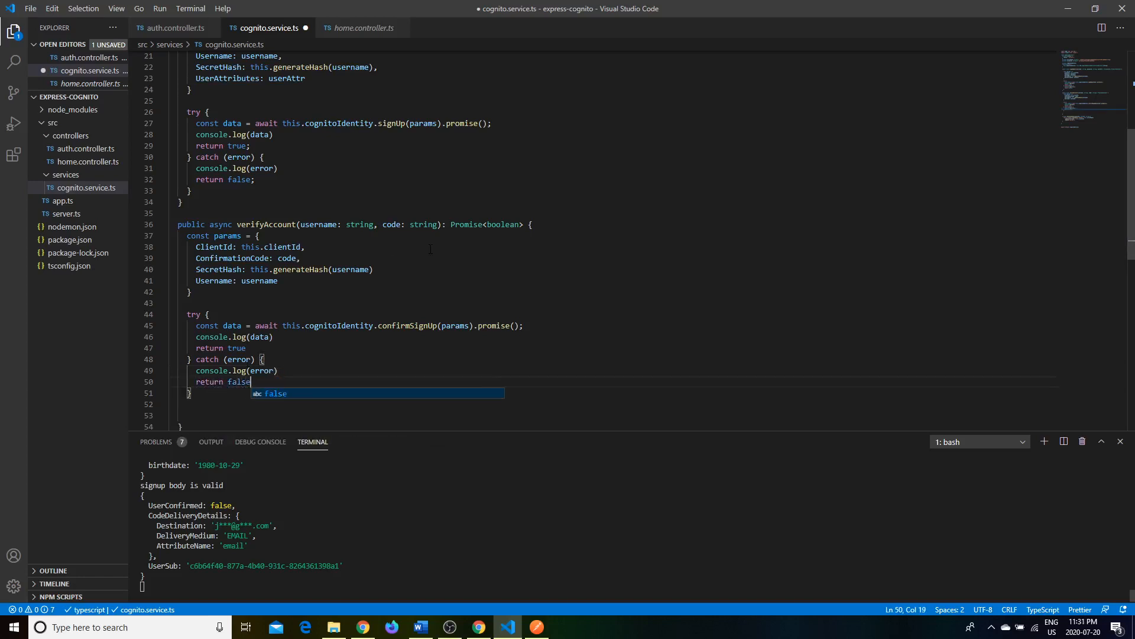
pyautogui.click(174, 28)
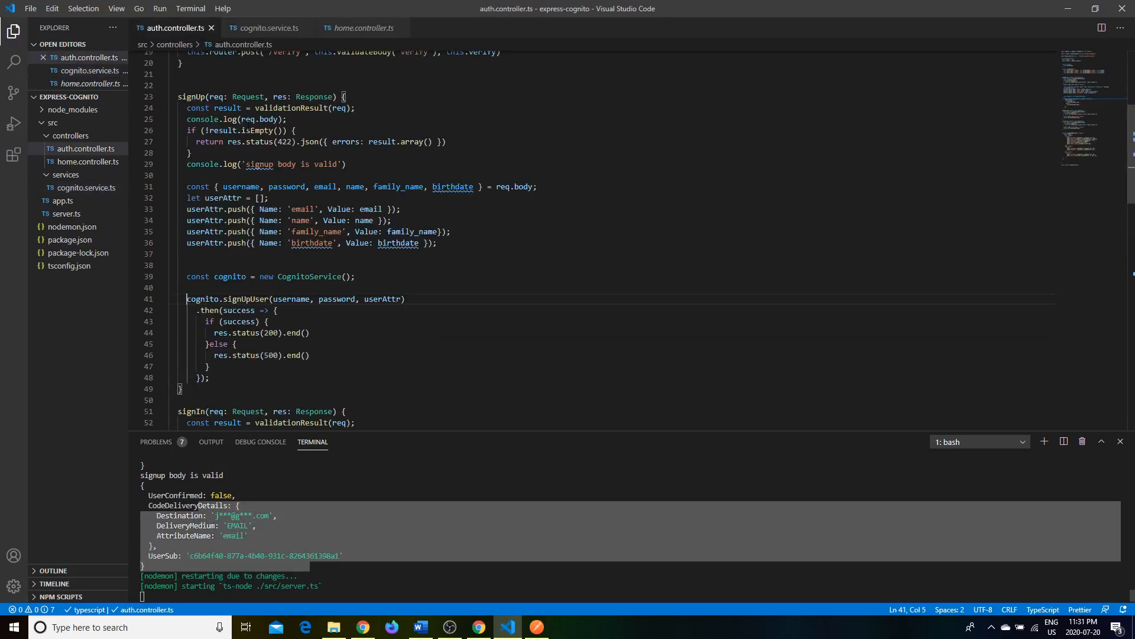
# In verify(), destructure username and code from req.body and create a new CognitoService.
pyautogui.scroll(-3)
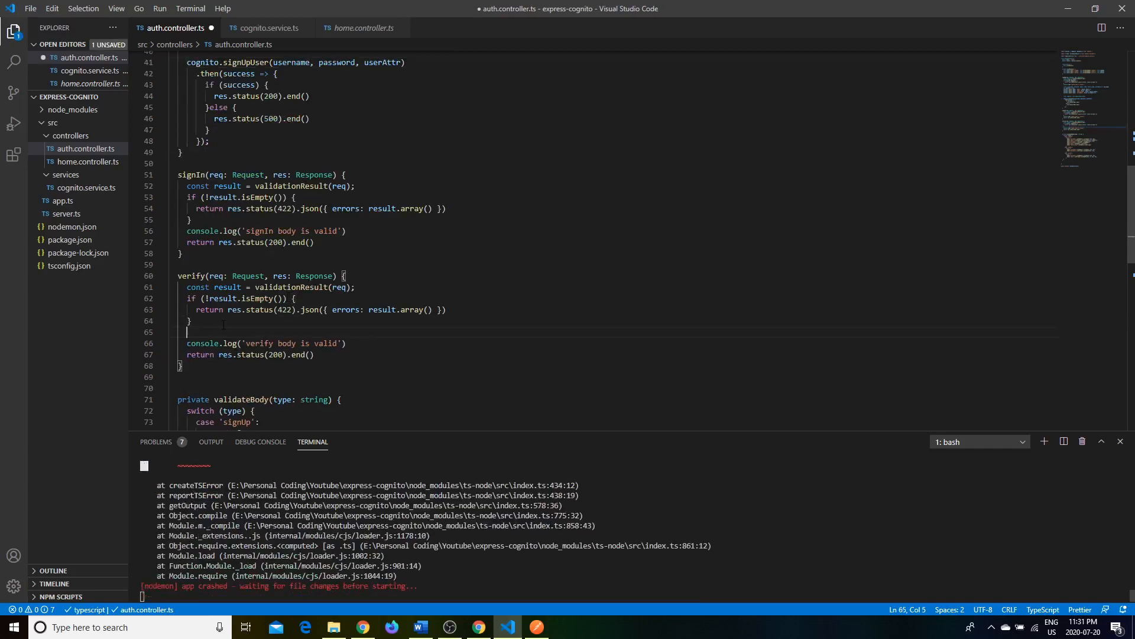
pyautogui.press('enter')
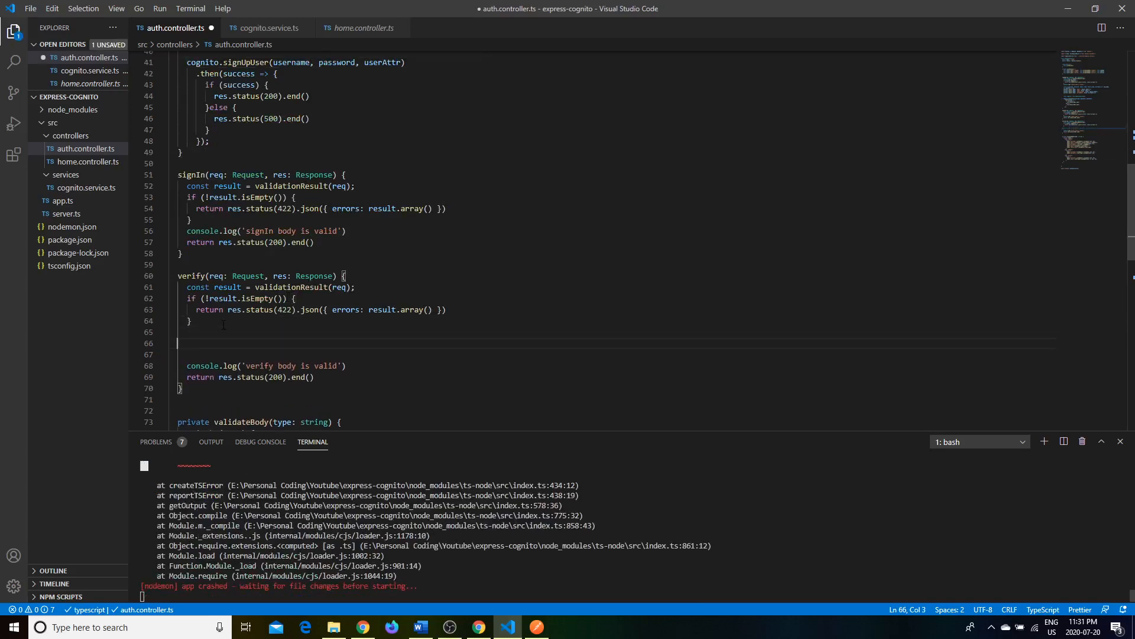
pyautogui.write('const { username, code')
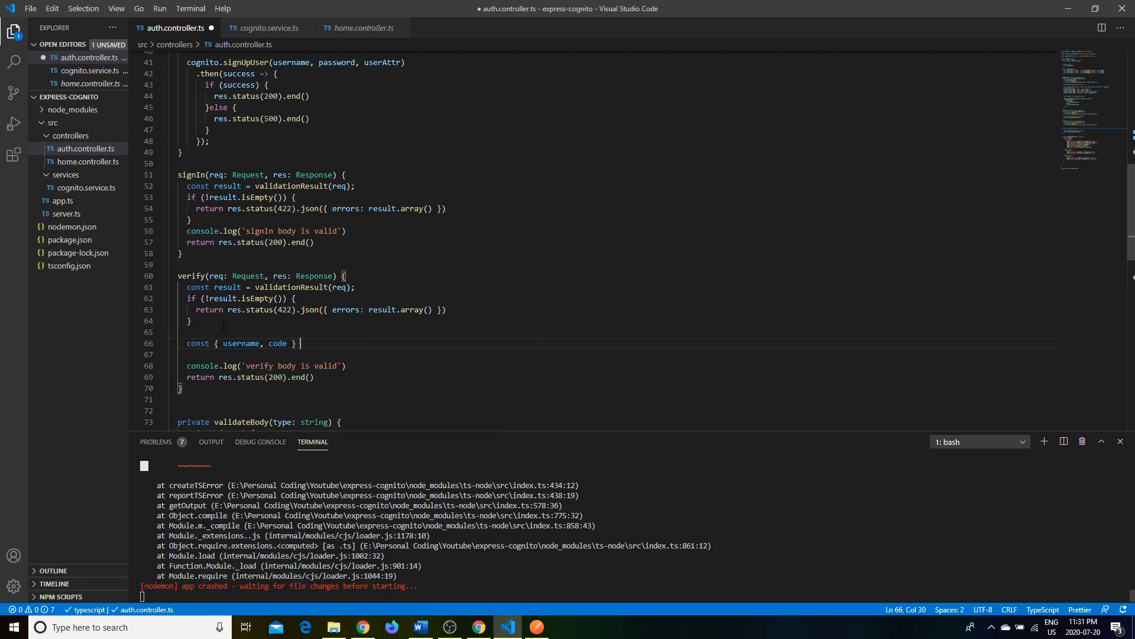
pyautogui.write('= re')
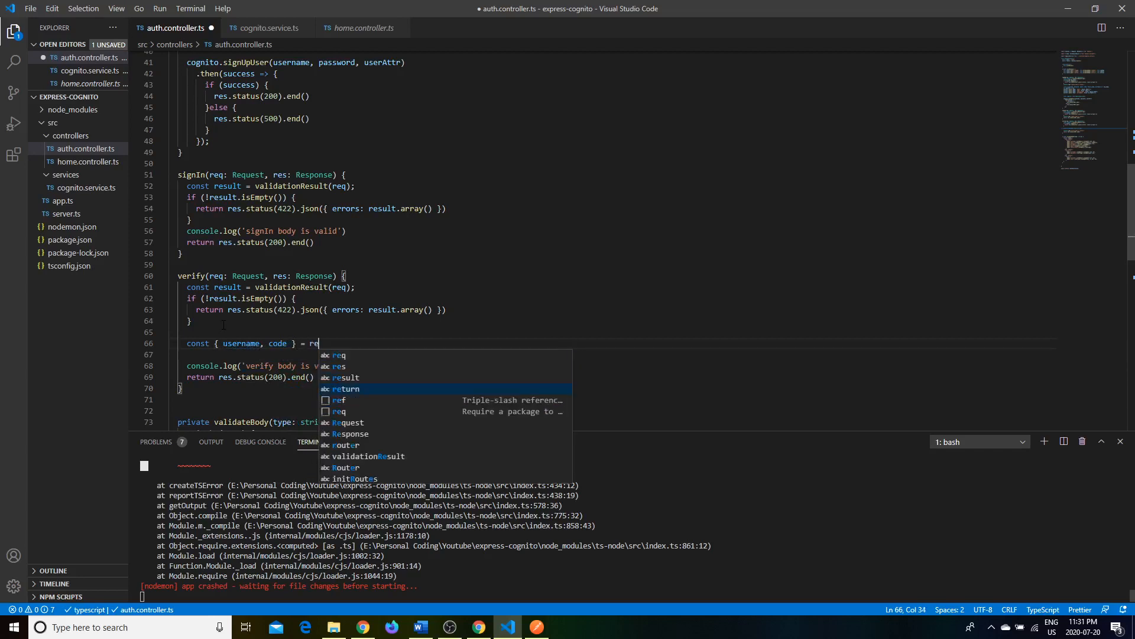
pyautogui.write('q.body')
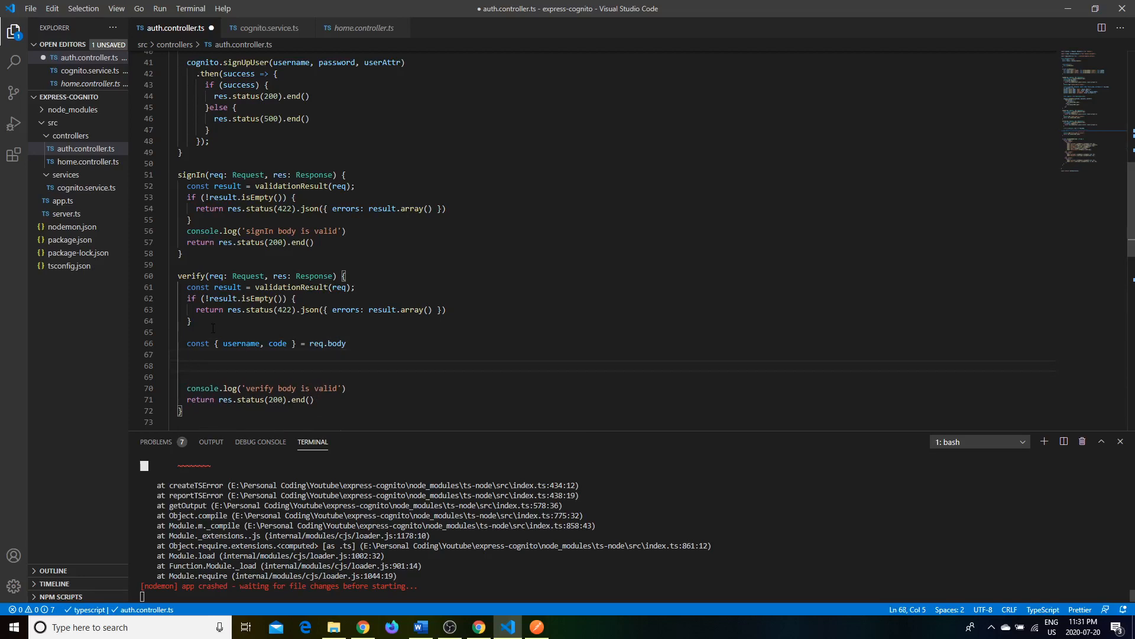
pyautogui.write('cost')
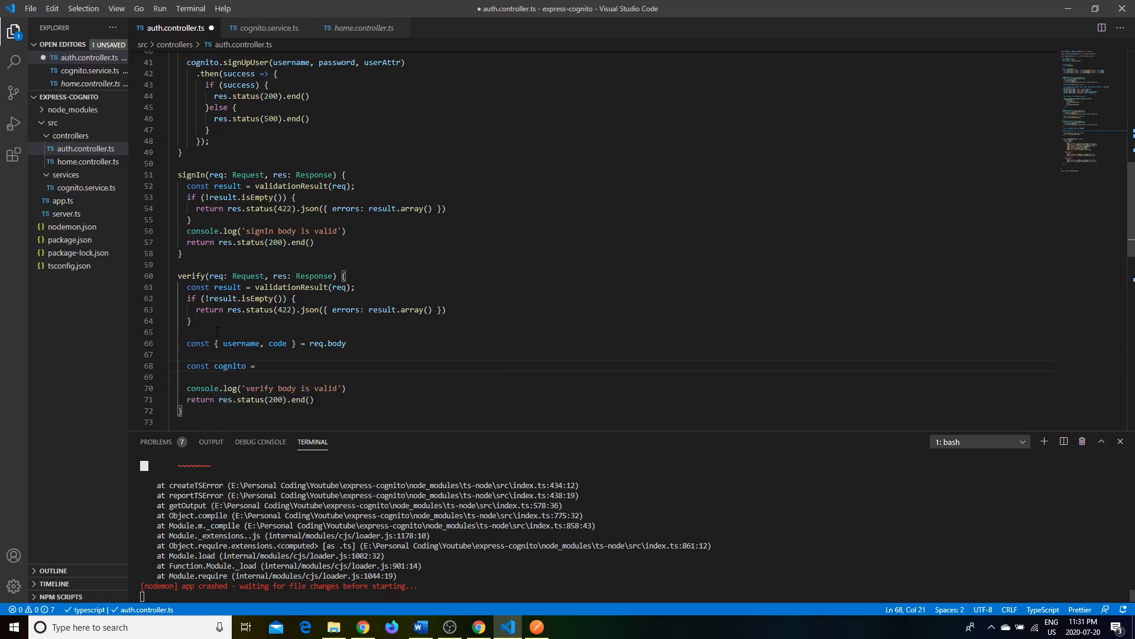
pyautogui.write('new CognitoService();')
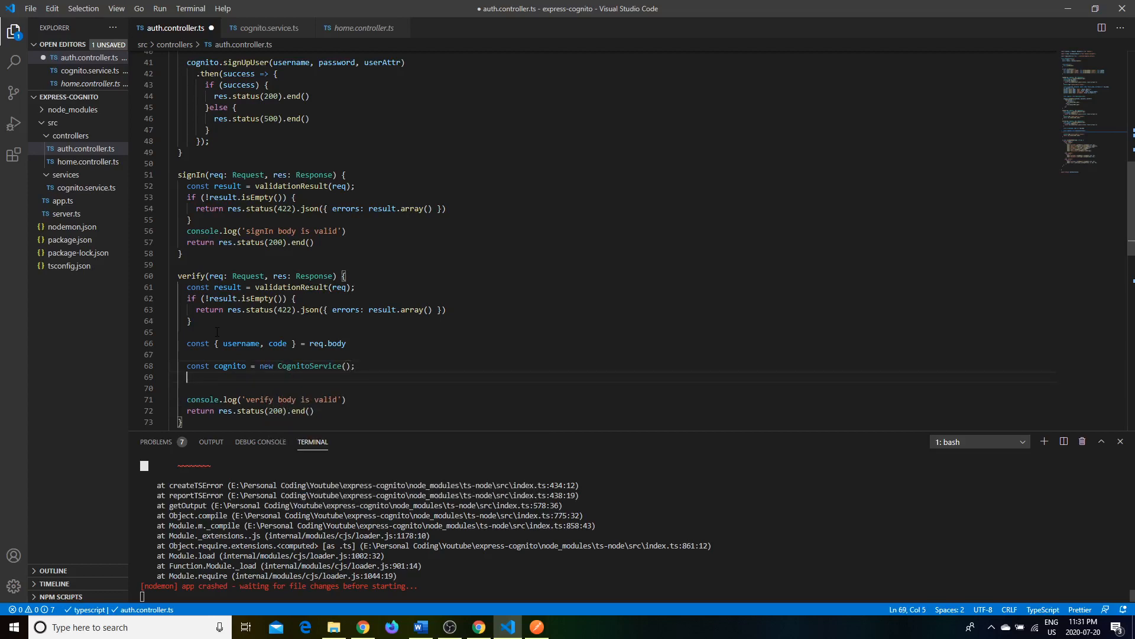
pyautogui.write('cognito.')
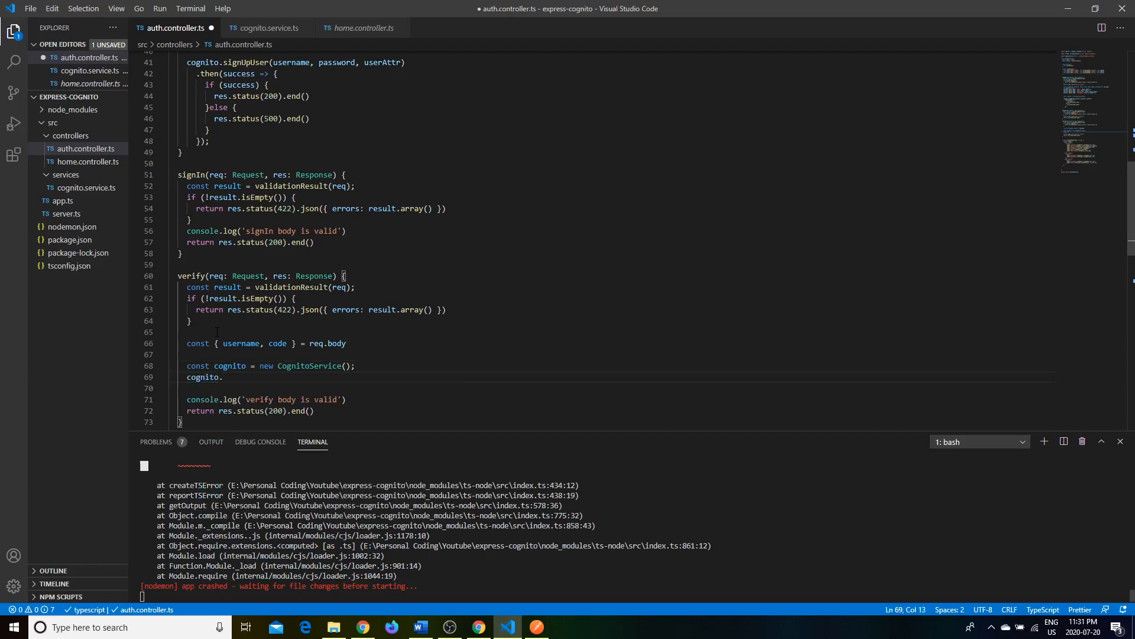
# Call cognito.verifyAccount(username, code) and respond with status 200 on success, 500 otherwise.
pyautogui.click(268, 27)
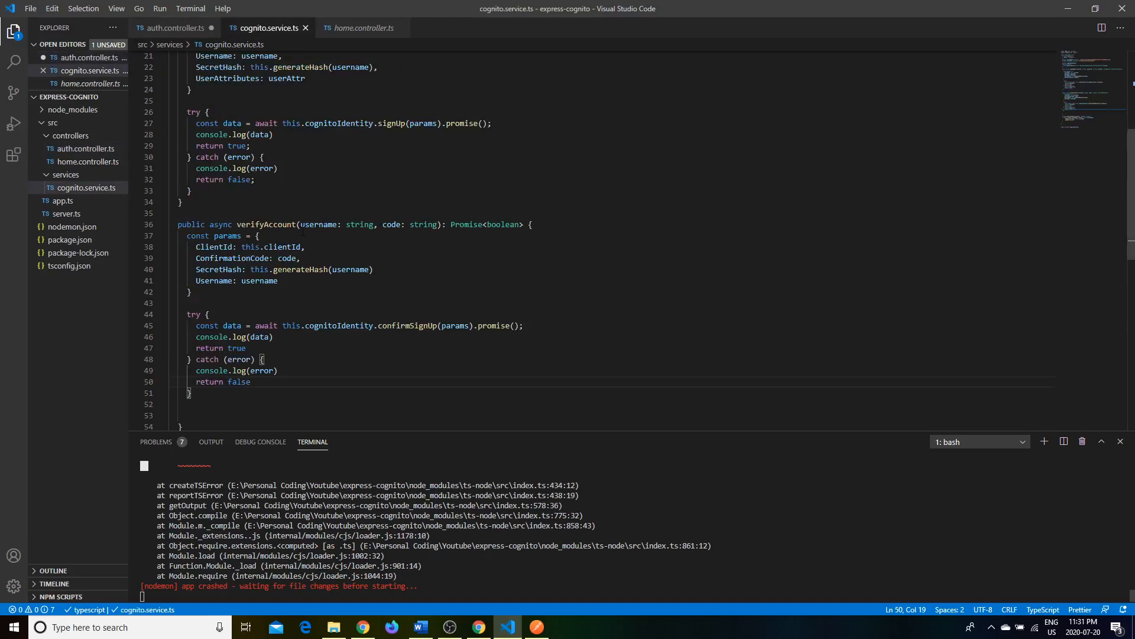
pyautogui.doubleClick(265, 223)
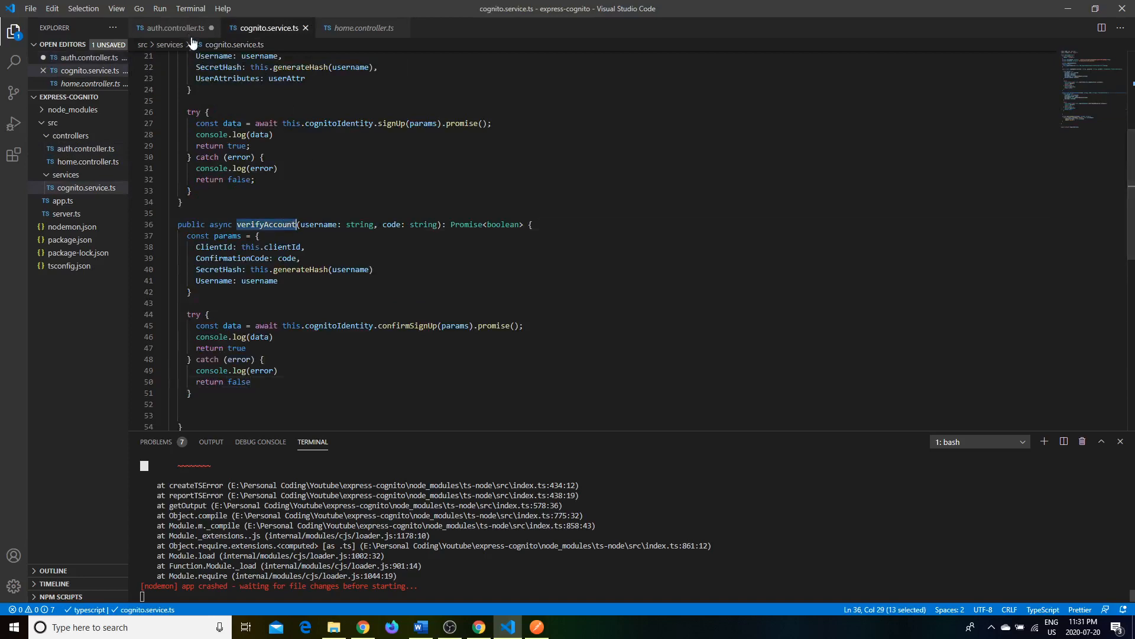
pyautogui.click(174, 28)
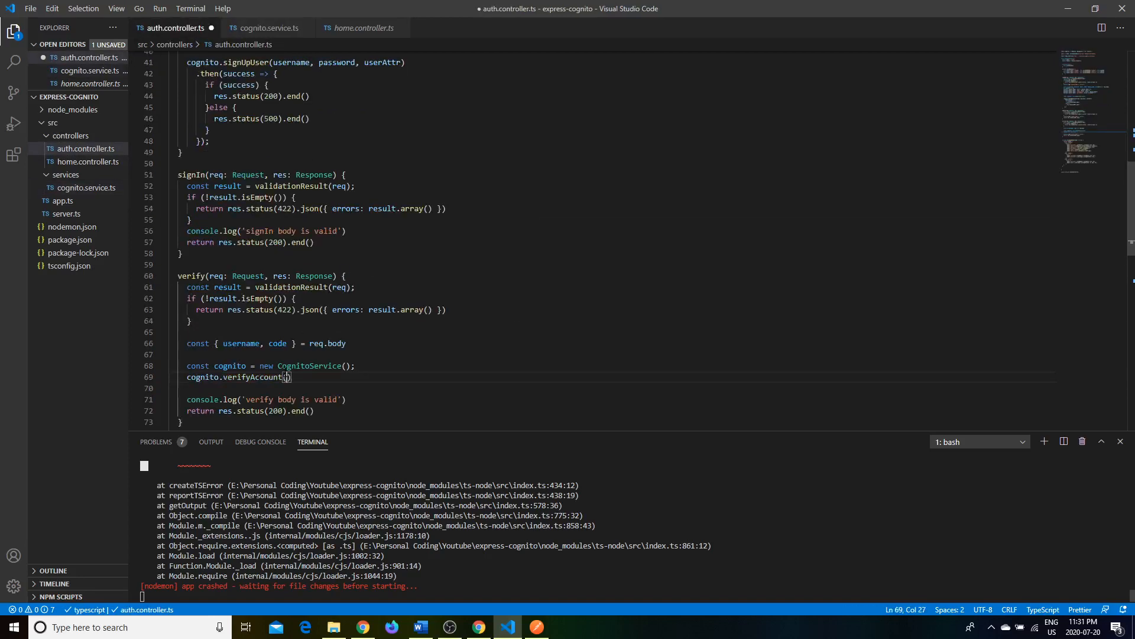
pyautogui.write('username')
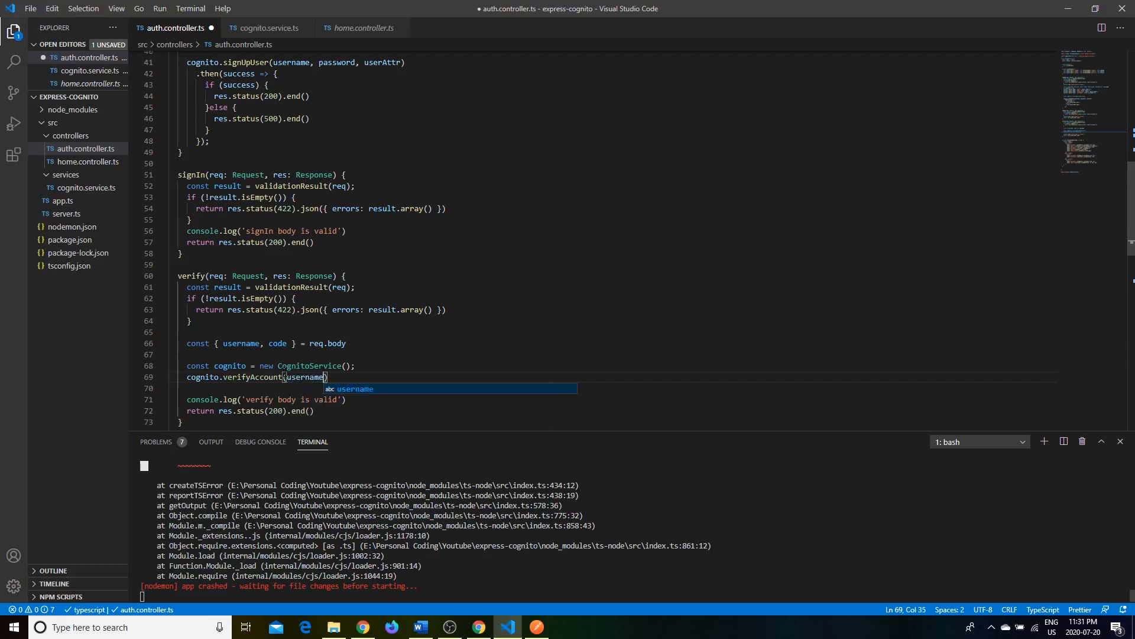
pyautogui.write(', code')
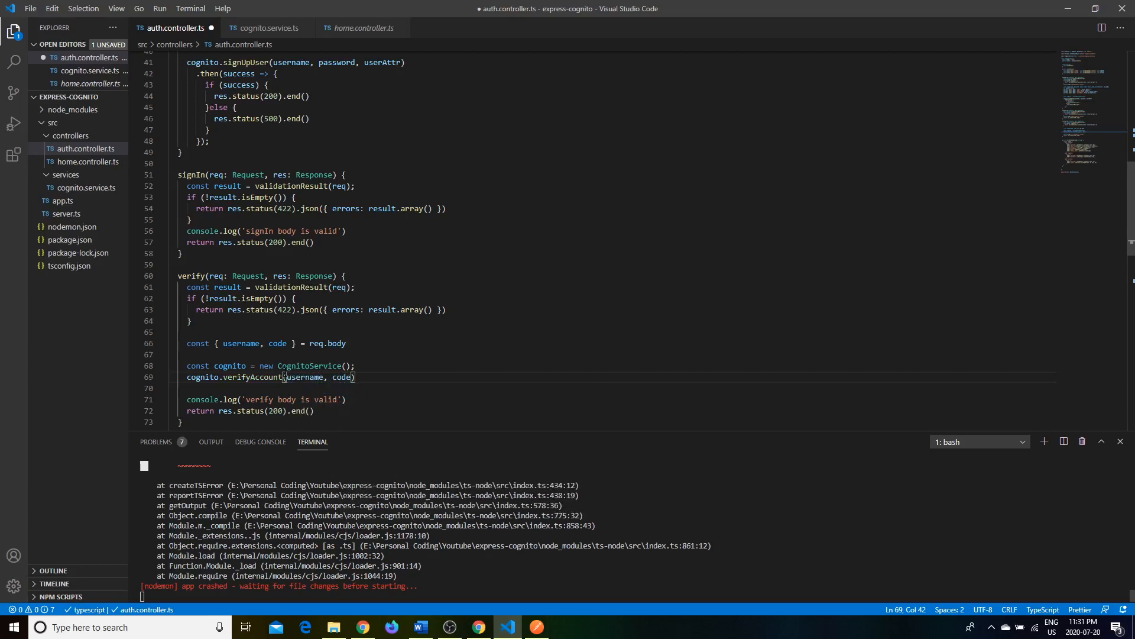
pyautogui.press('Return')
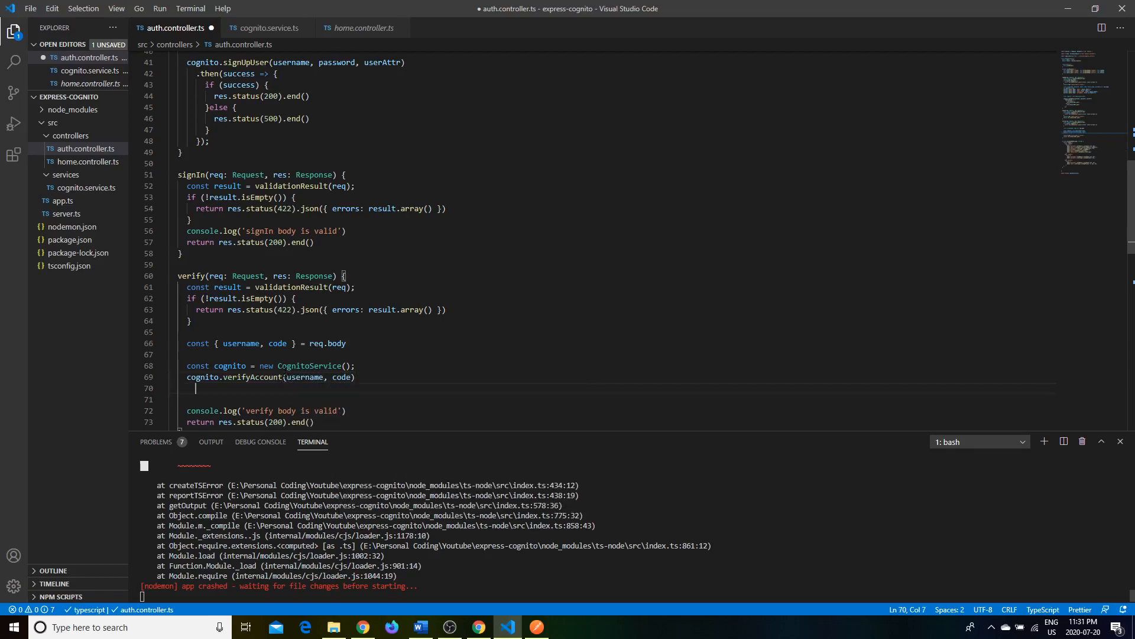
pyautogui.write('.then(')
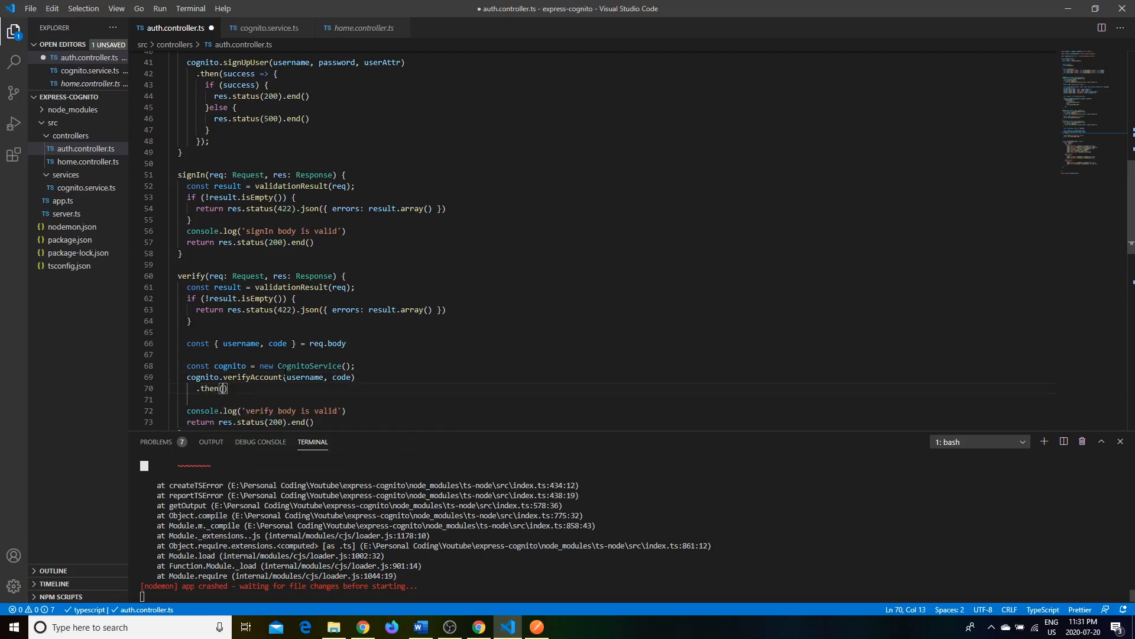
pyautogui.write('success =')
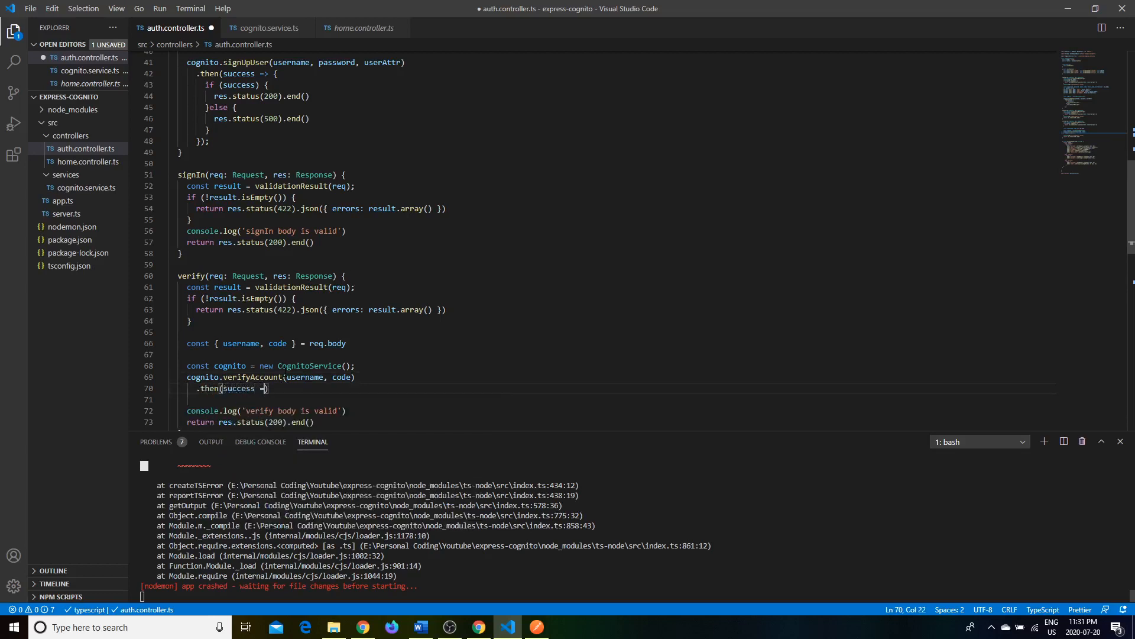
pyautogui.write('{')
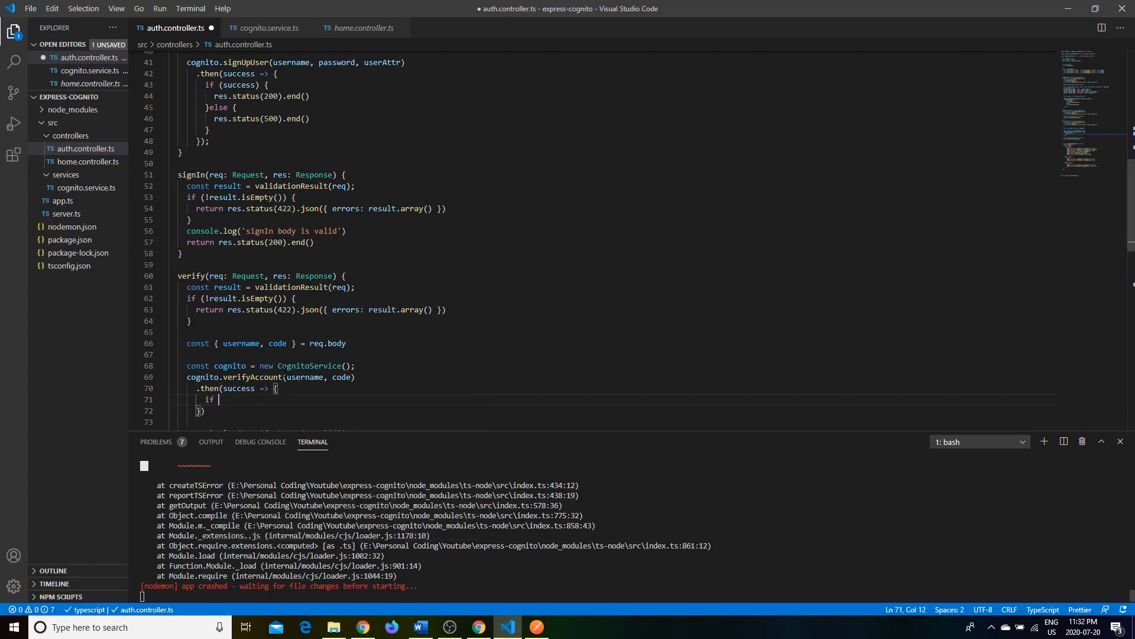
pyautogui.write('(success) {')
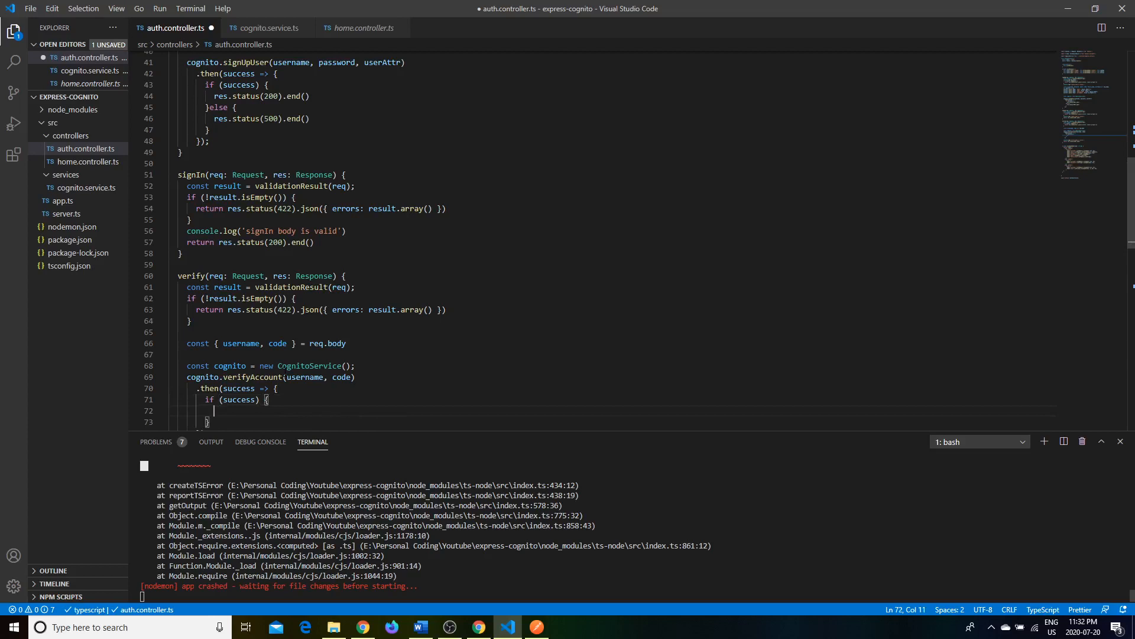
pyautogui.write('res.status(')
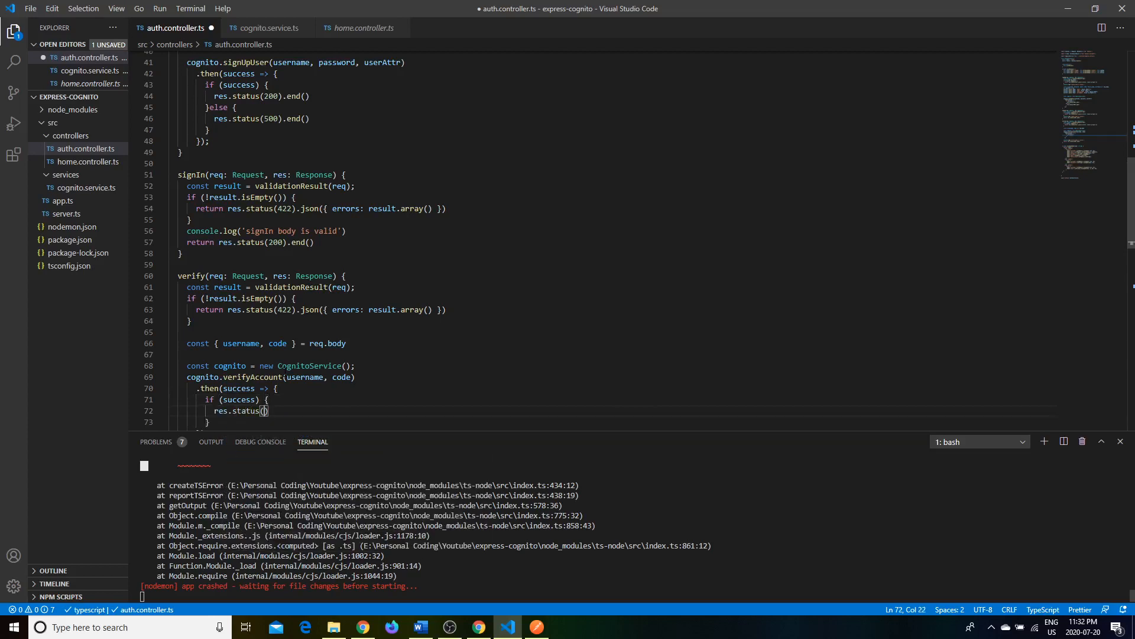
pyautogui.write('200).end(')
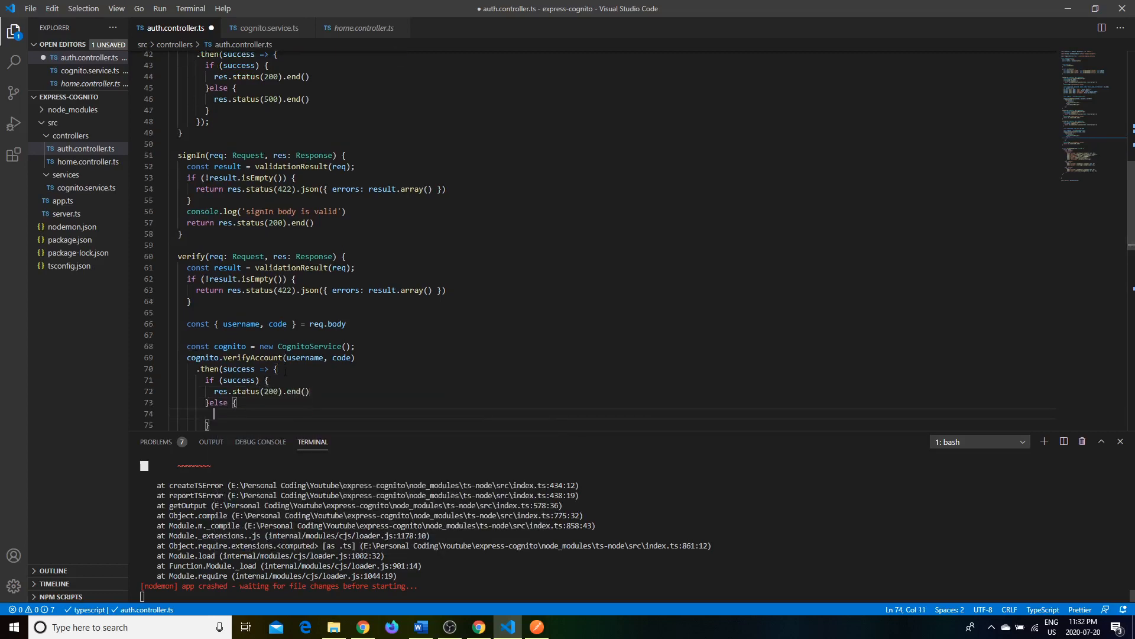
pyautogui.write('res.status(500).end();')
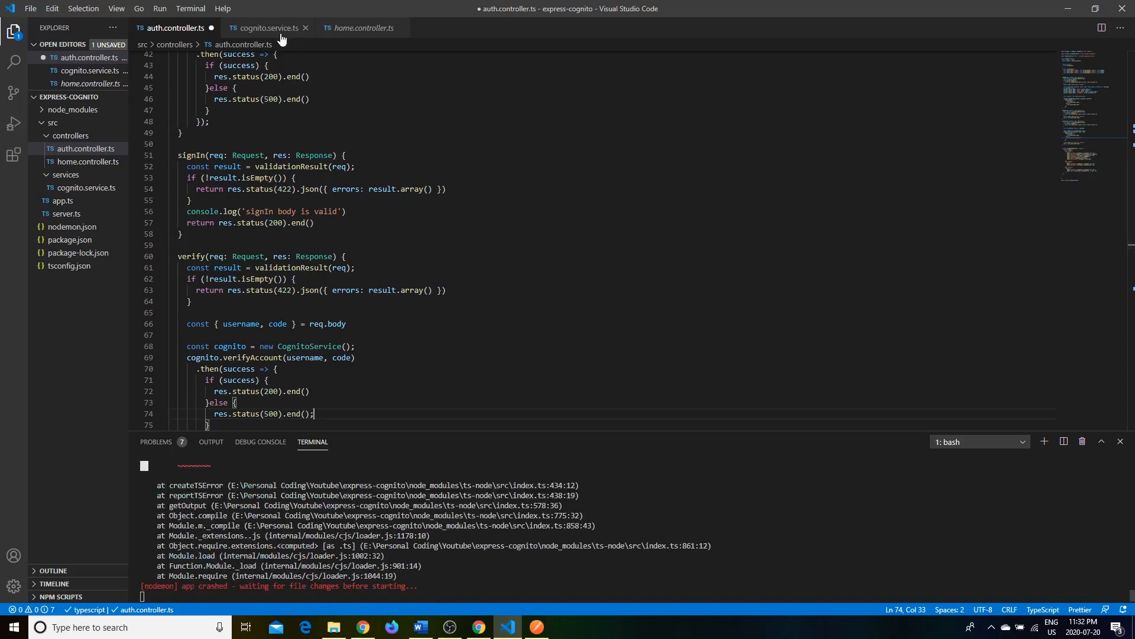
# Confirm the app restarted on port 3000 and view the verification-code email.
pyautogui.click(264, 28)
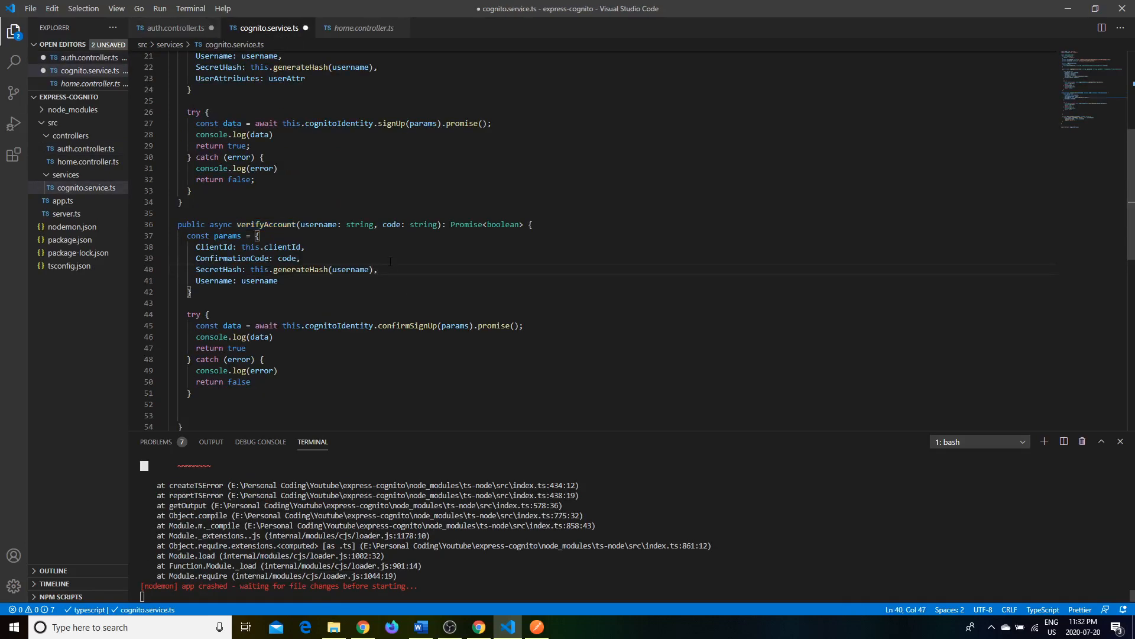
pyautogui.click(174, 28)
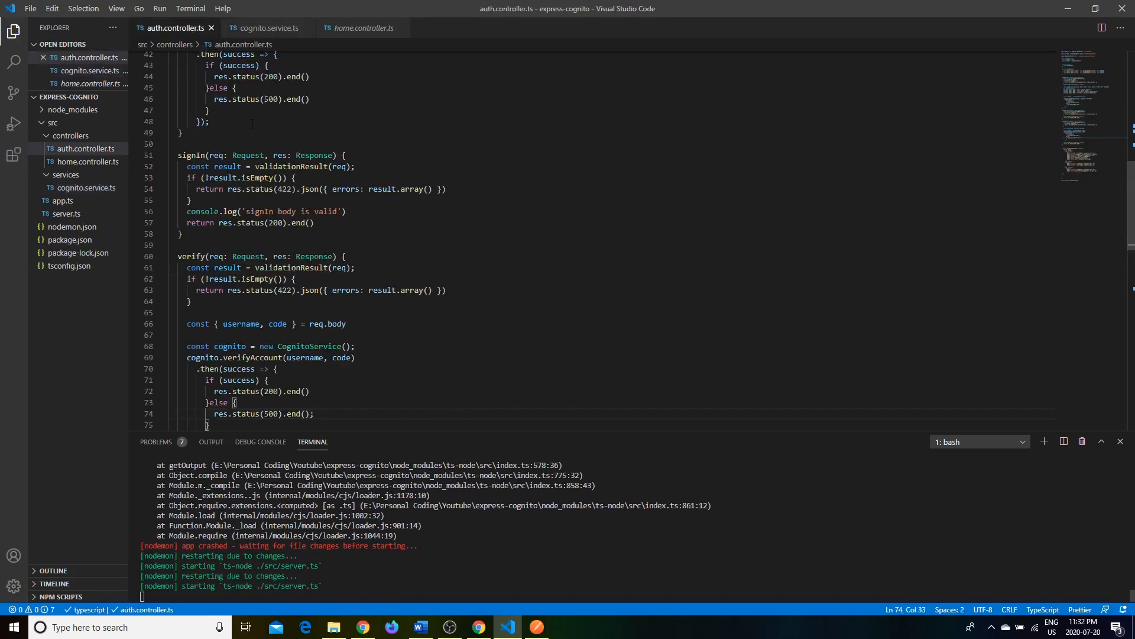
pyautogui.scroll(-3)
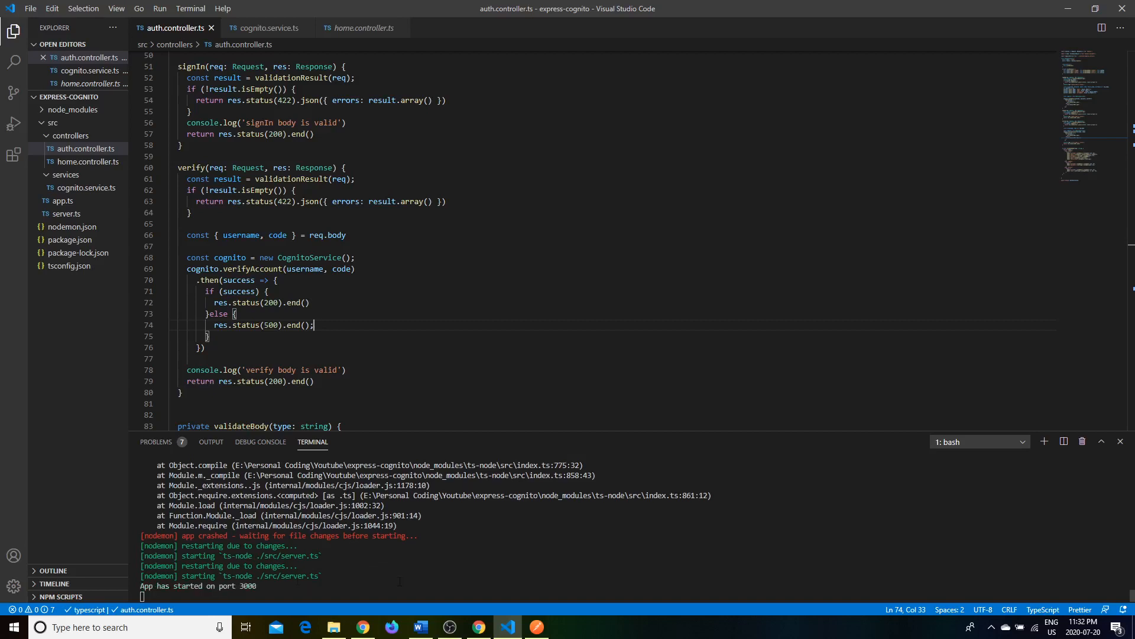
pyautogui.moveTo(478, 627)
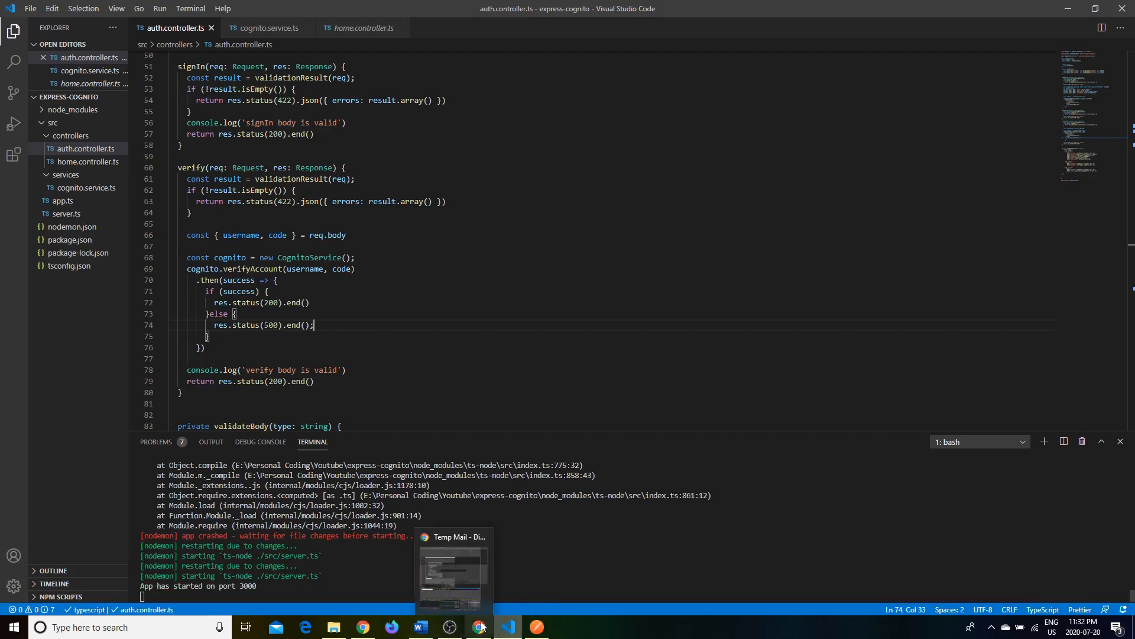
pyautogui.click(477, 570)
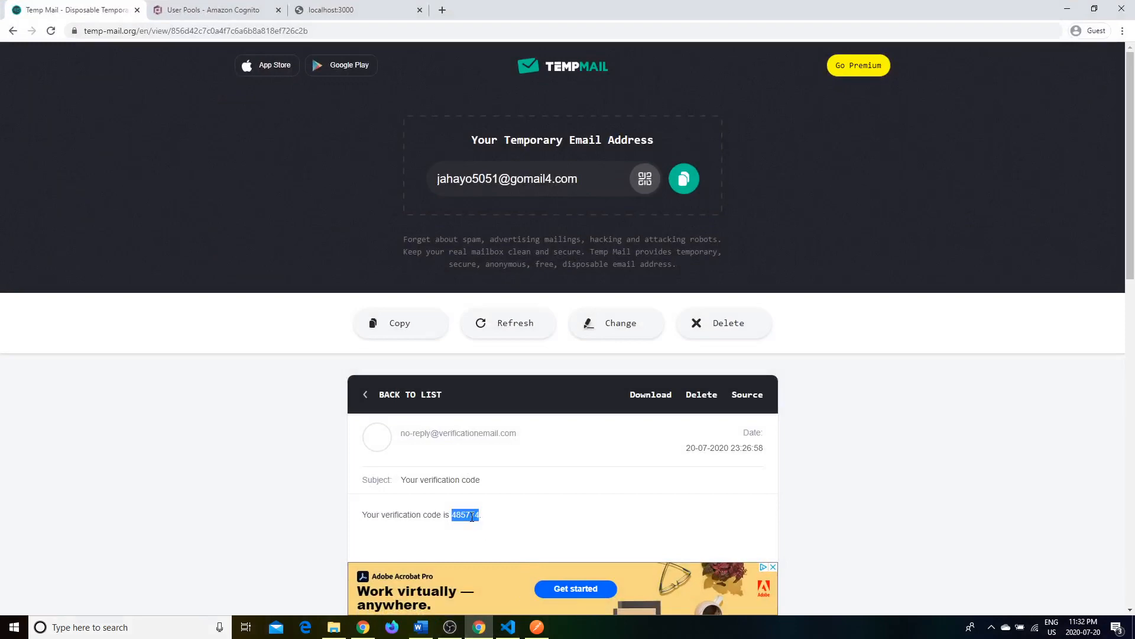
pyautogui.click(536, 627)
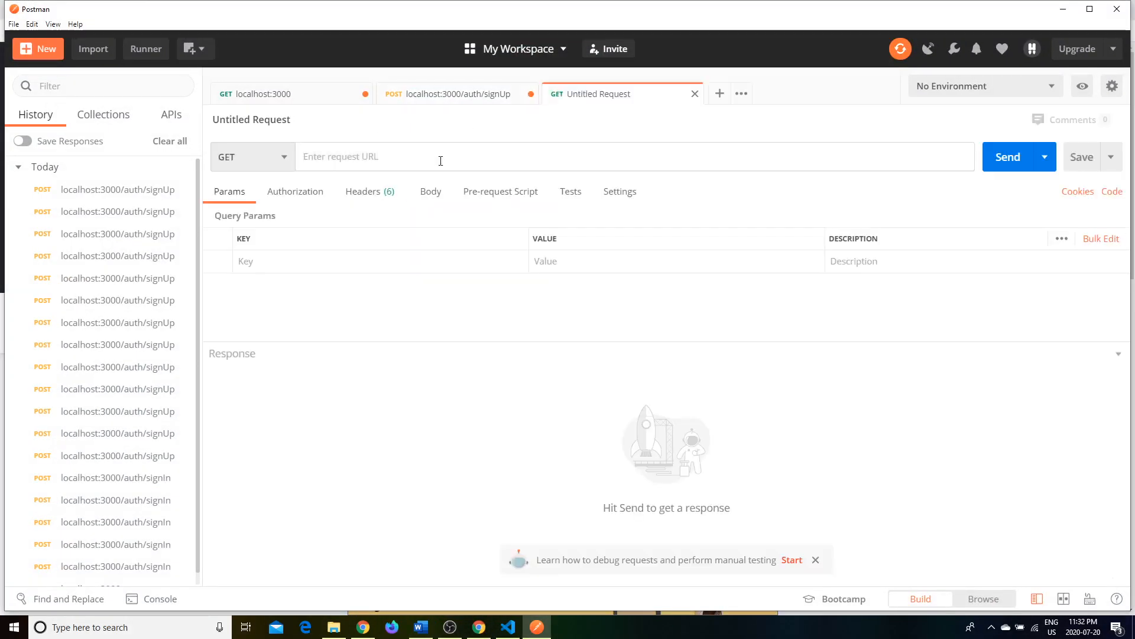
# Create a POST request to localhost:3000/auth/verify with a raw JSON body.
pyautogui.write('loca')
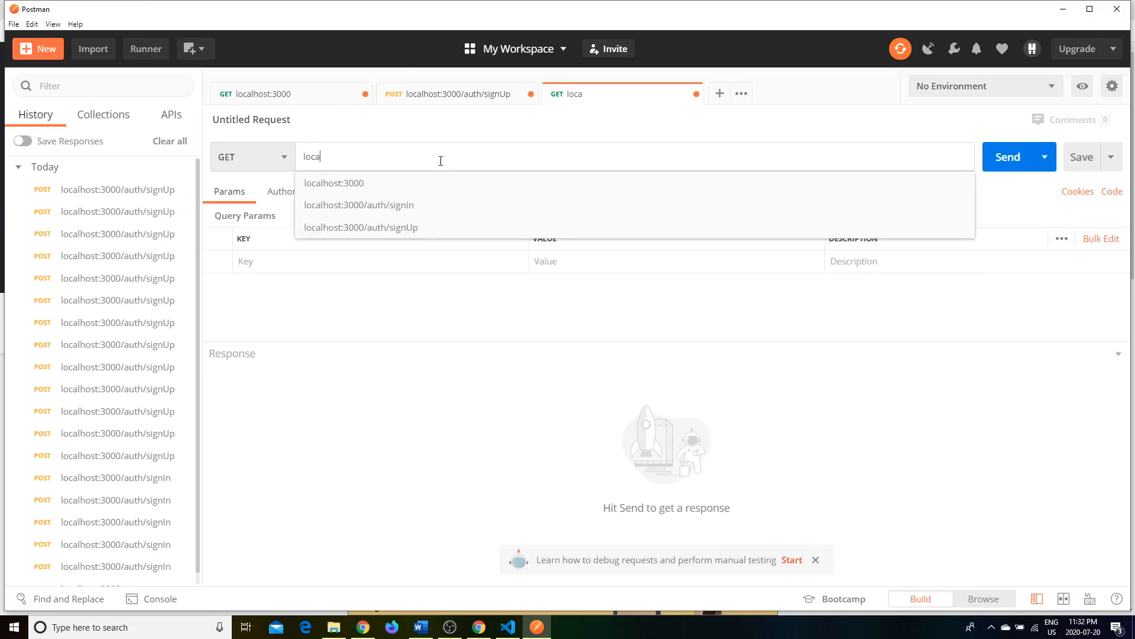
pyautogui.moveTo(359, 205)
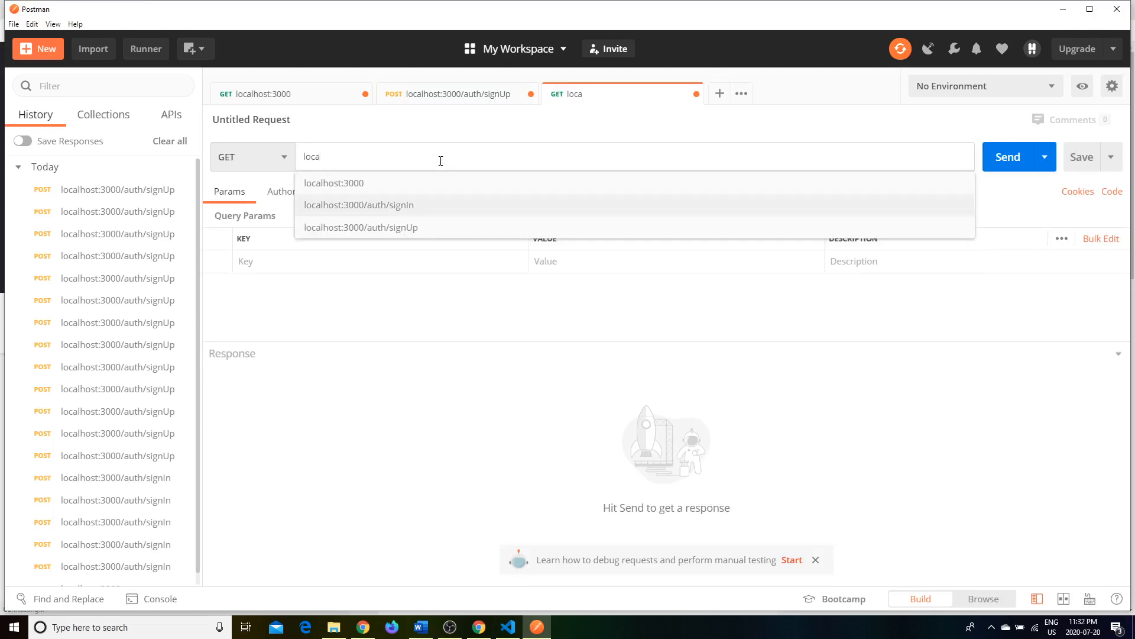
pyautogui.write('localhost:3000/auth/si')
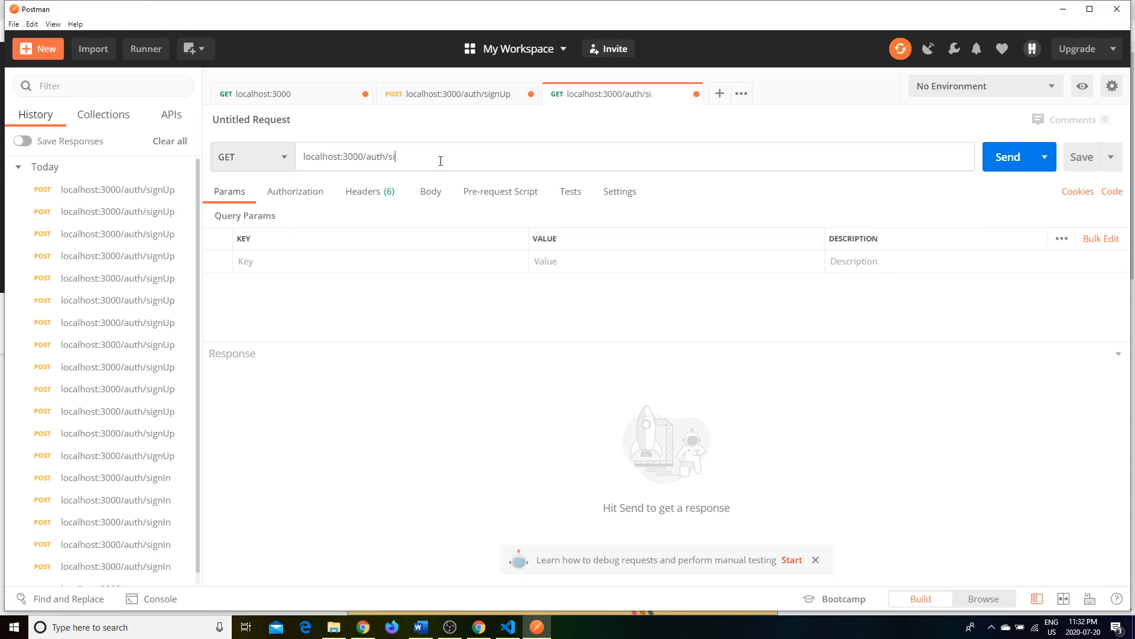
pyautogui.write('verify')
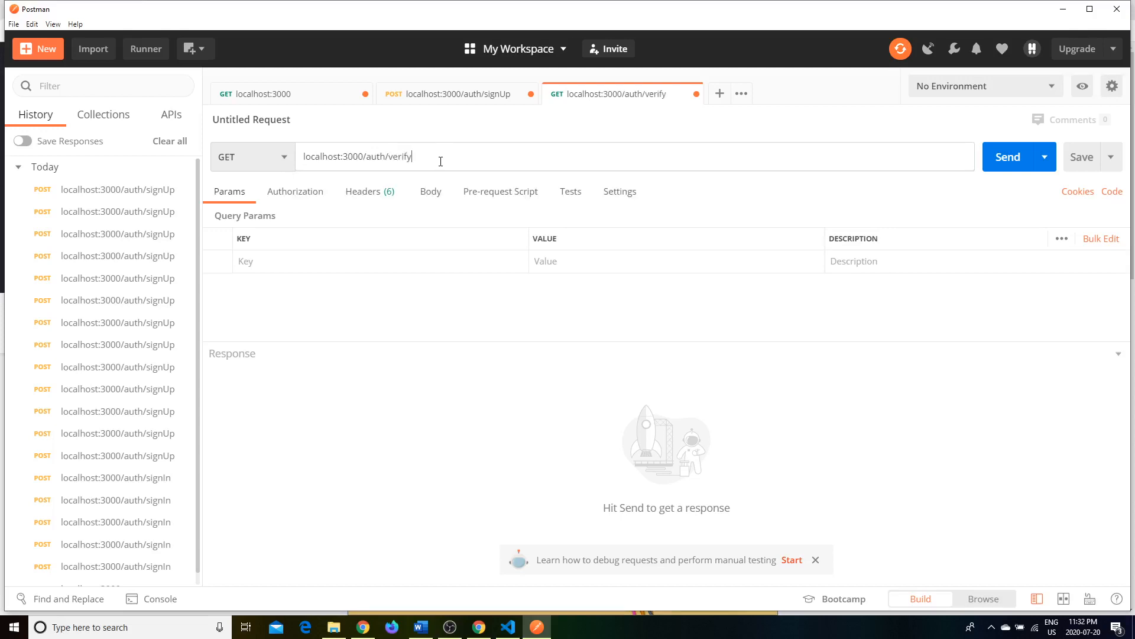
pyautogui.moveTo(430, 191)
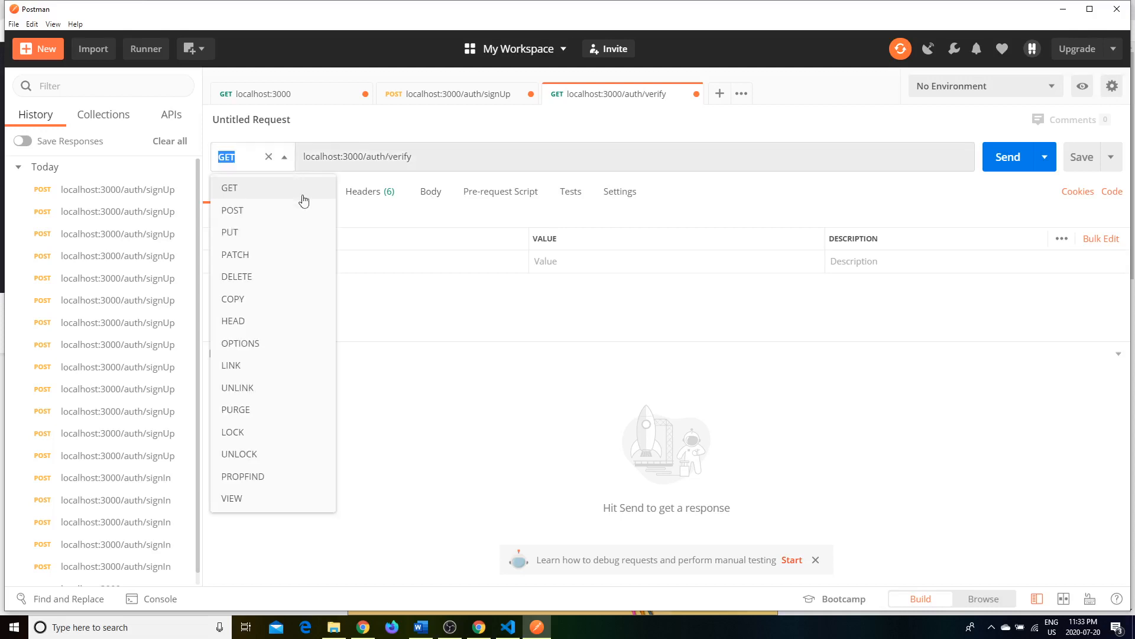
pyautogui.click(232, 210)
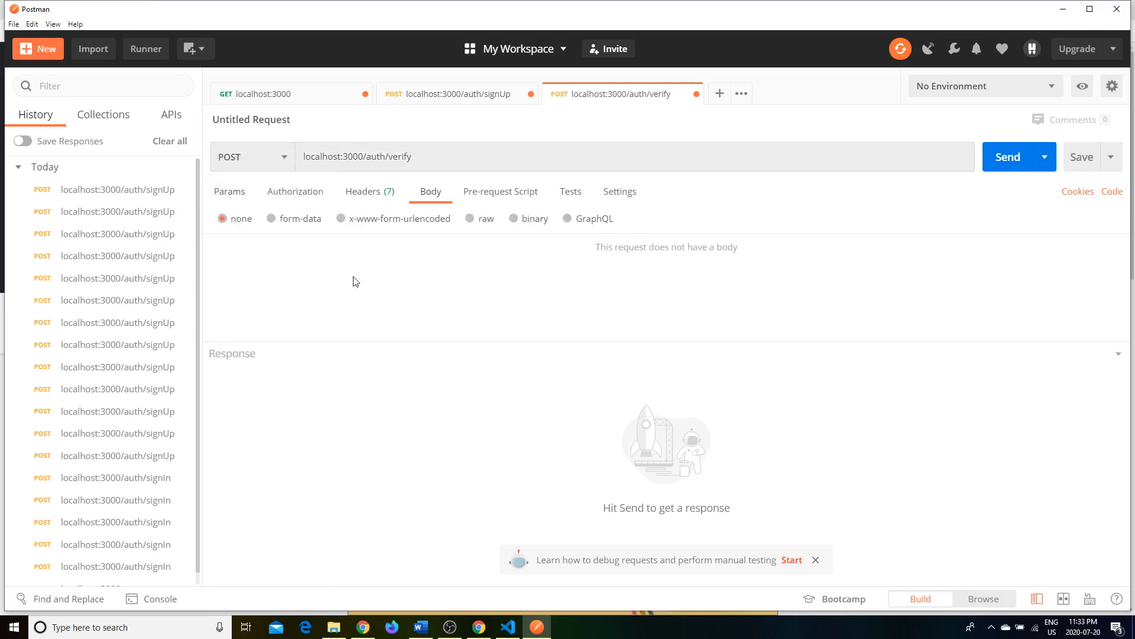
pyautogui.click(474, 219)
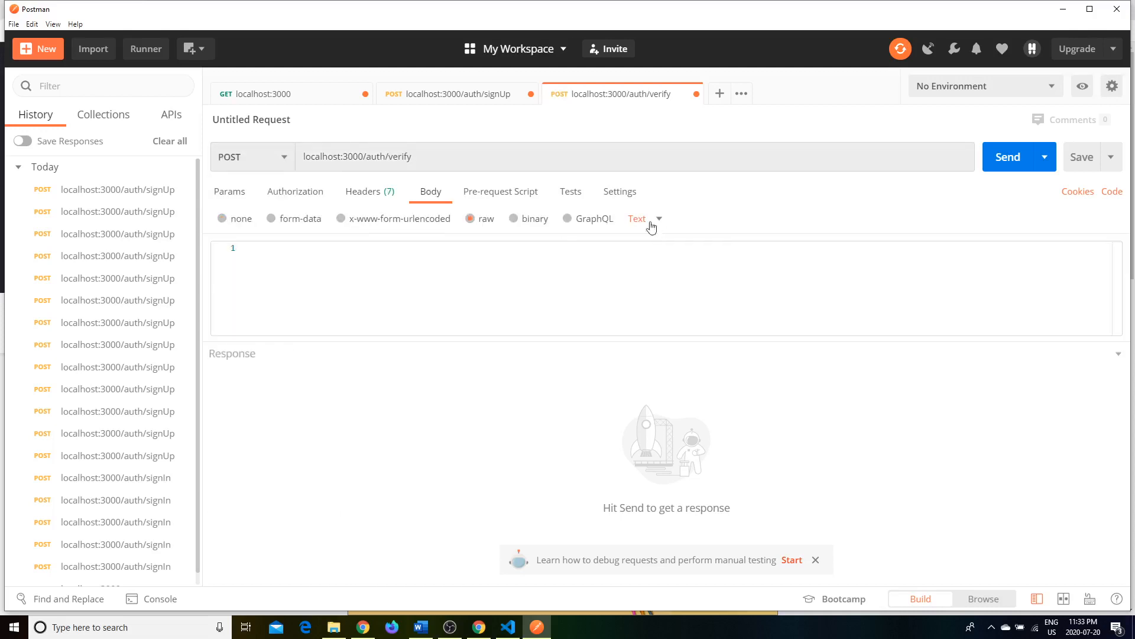
pyautogui.click(643, 218)
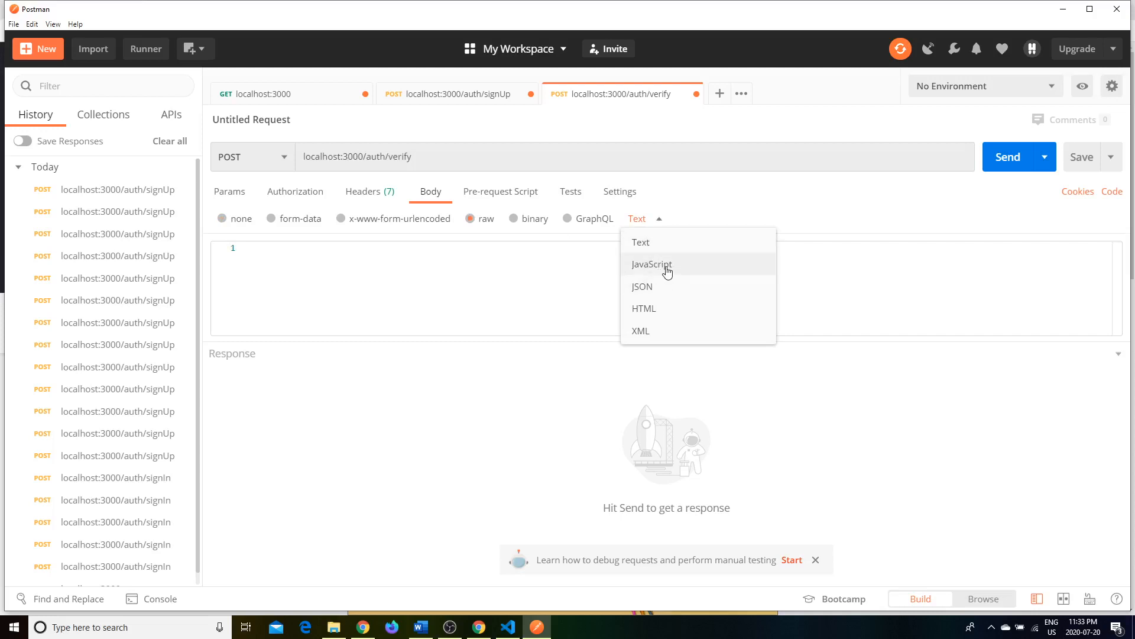
pyautogui.click(641, 286)
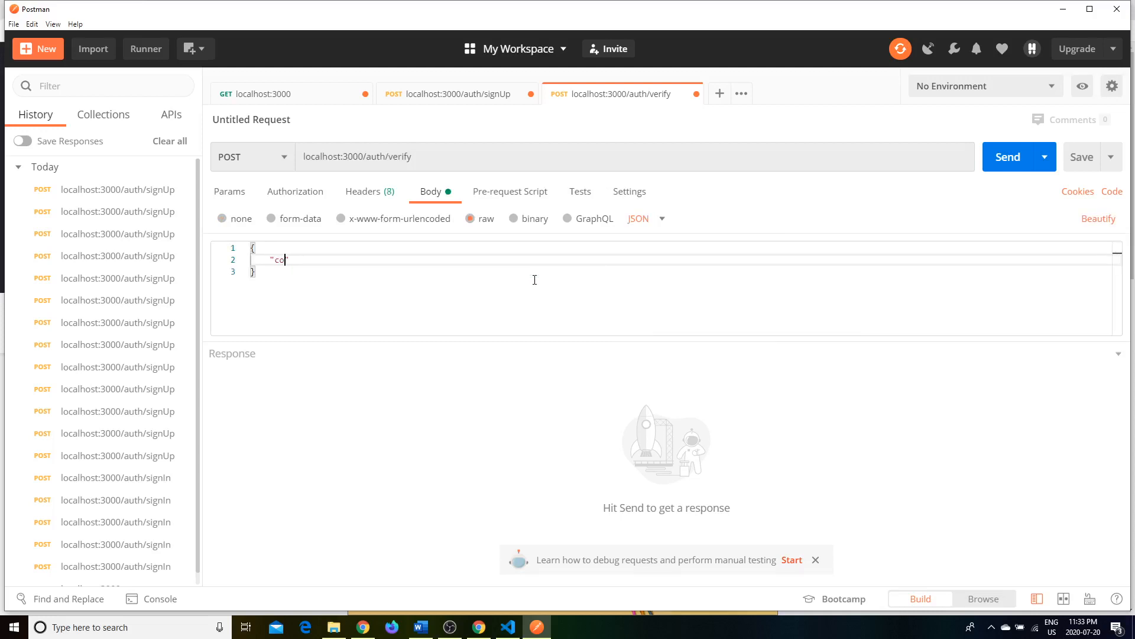
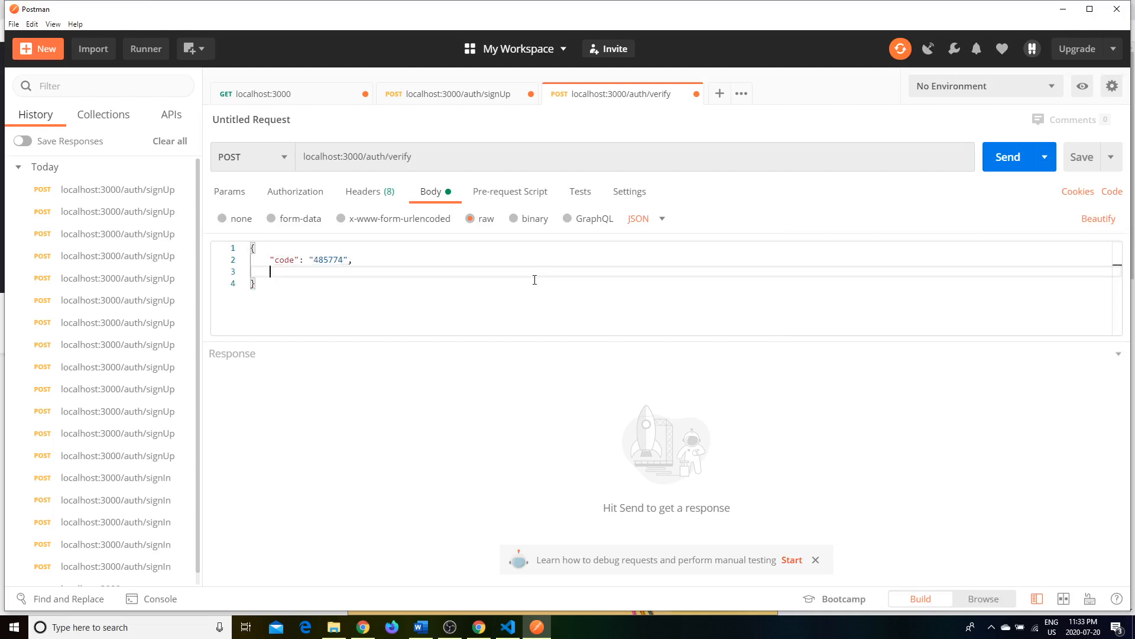
pyautogui.click(455, 94)
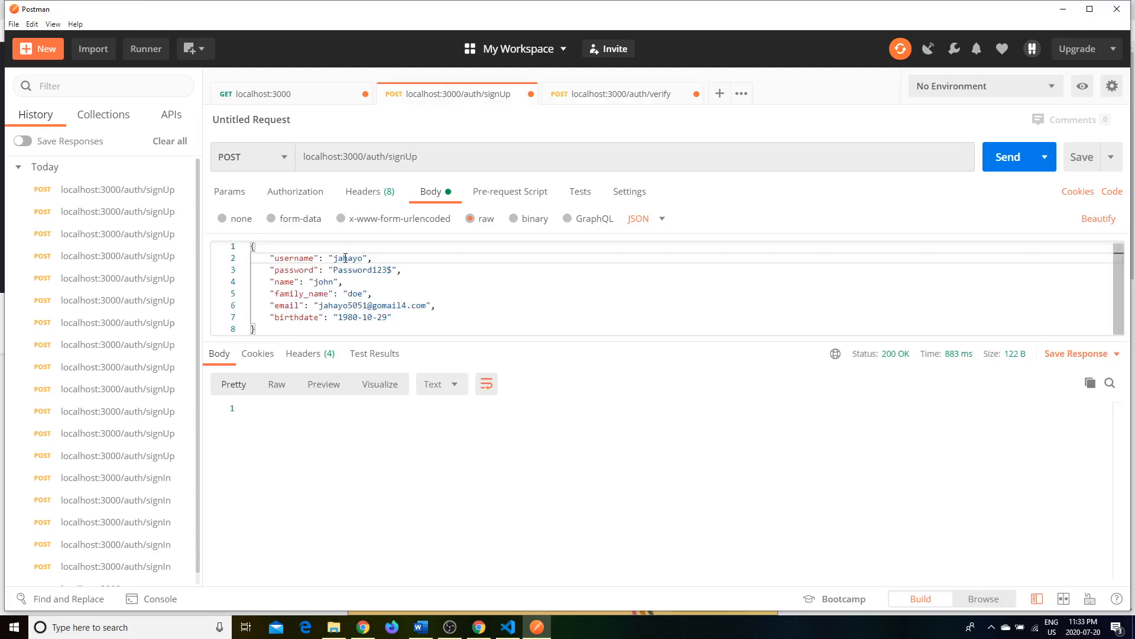
pyautogui.click(621, 93)
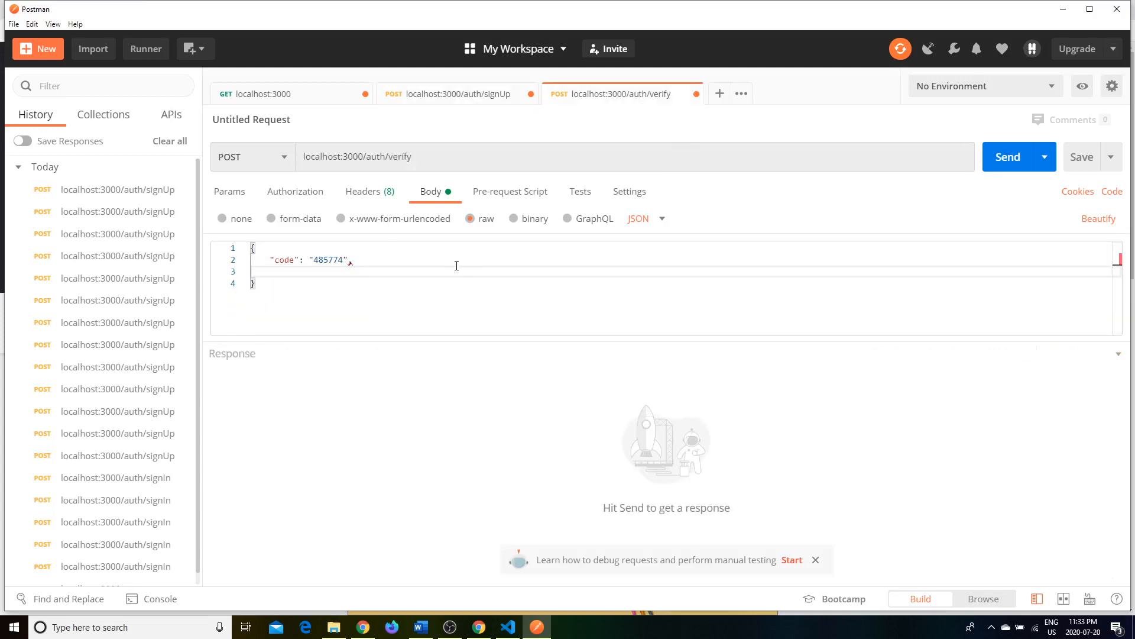
pyautogui.write('usern')
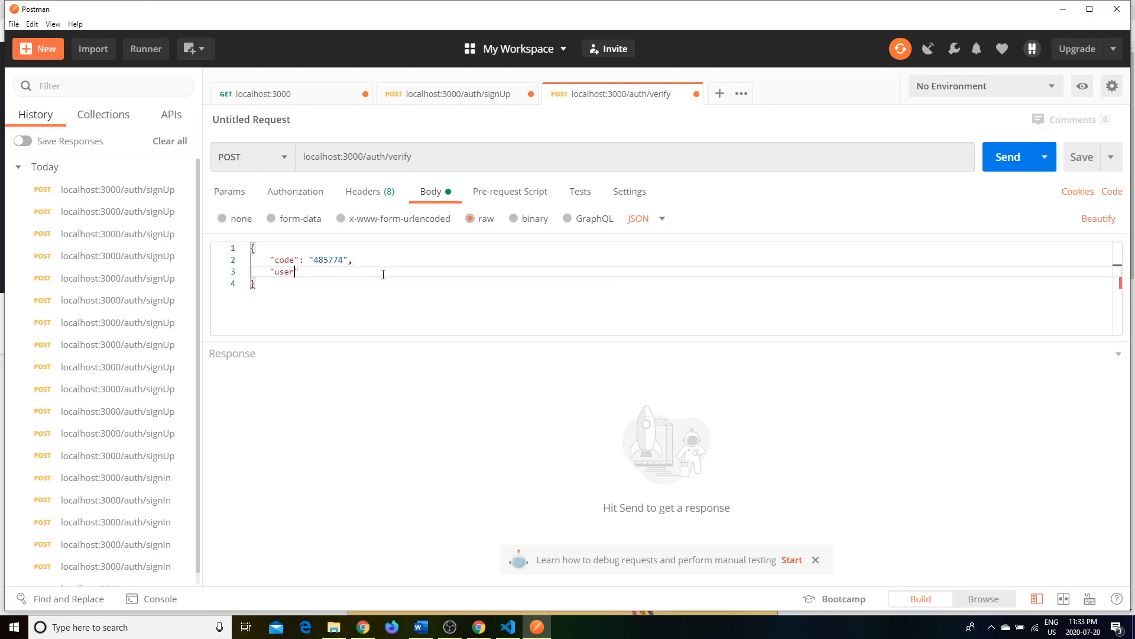
pyautogui.write('name": jahayo')
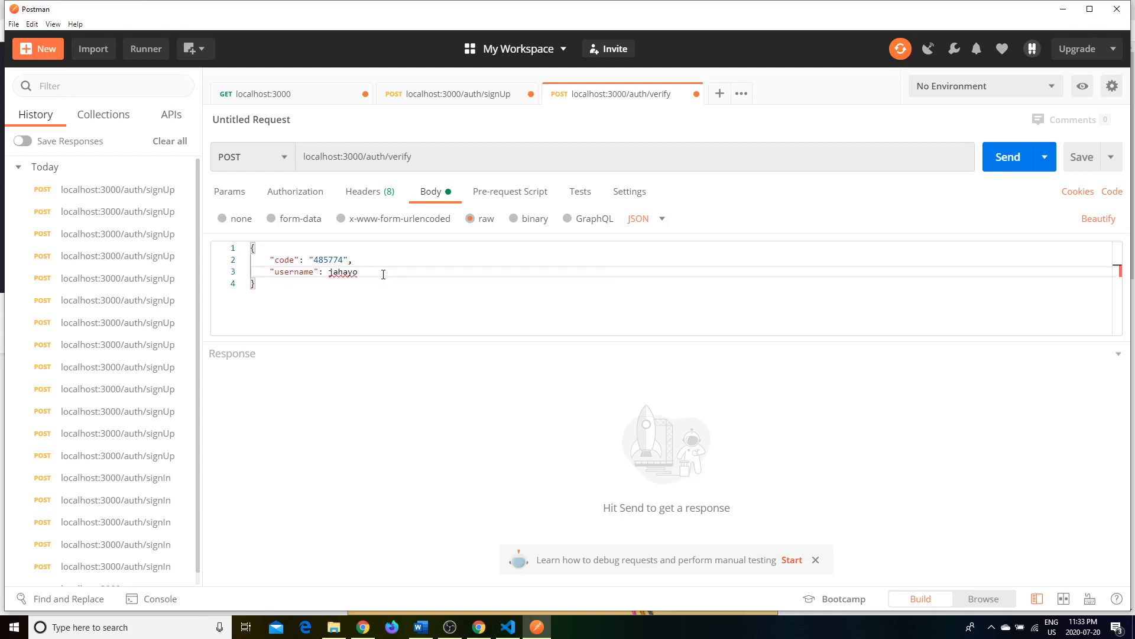
pyautogui.write('"jahayo"')
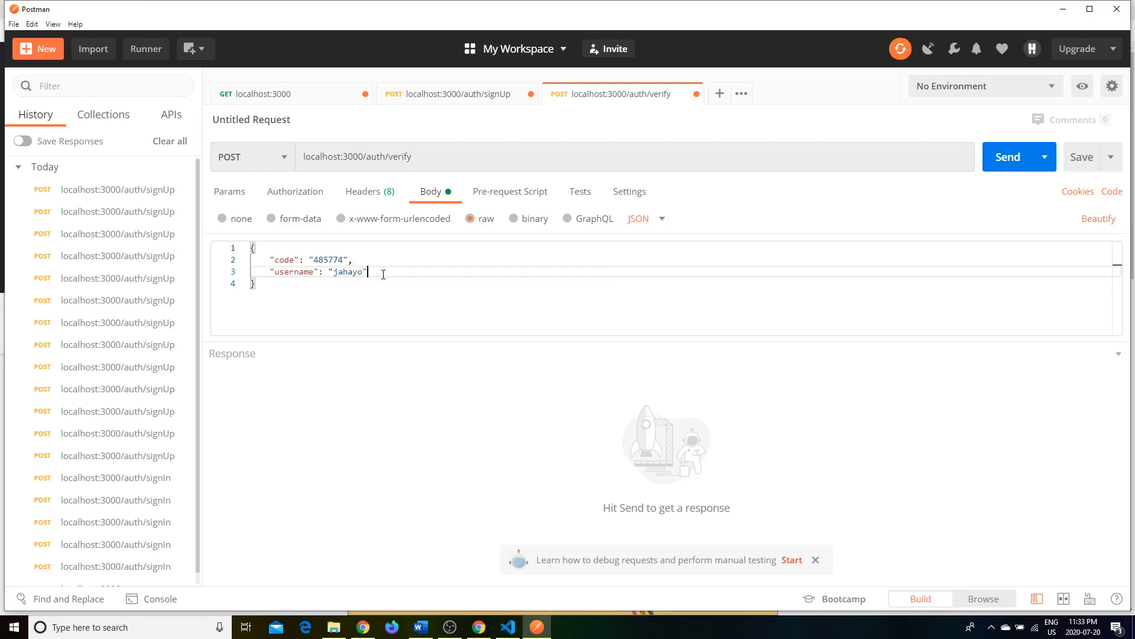
pyautogui.click(1007, 156)
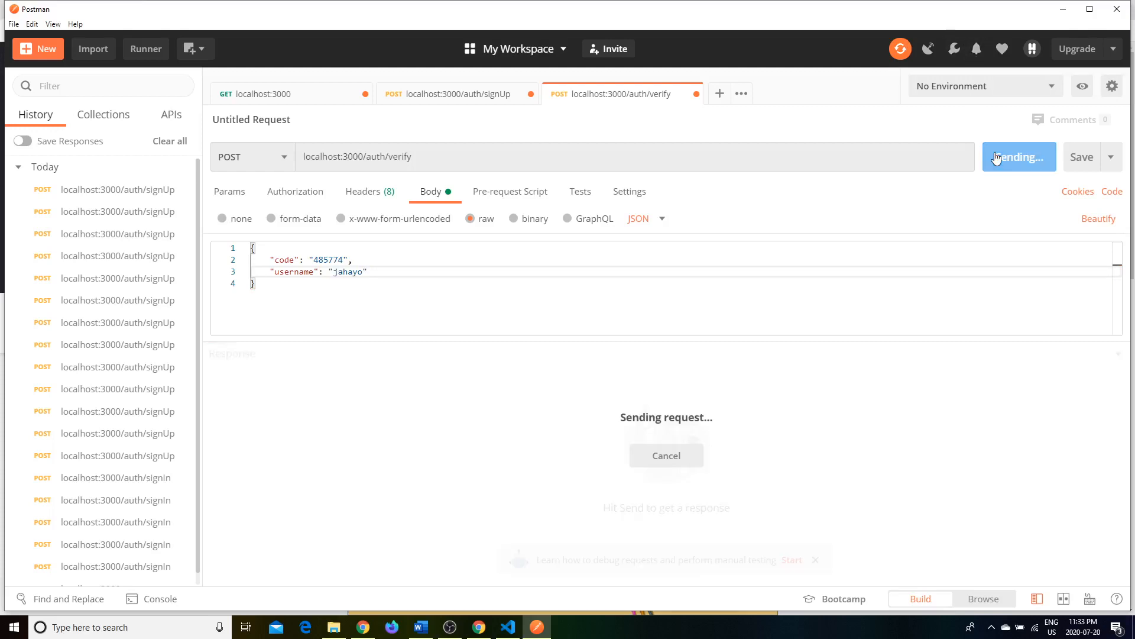
pyautogui.click(1019, 156)
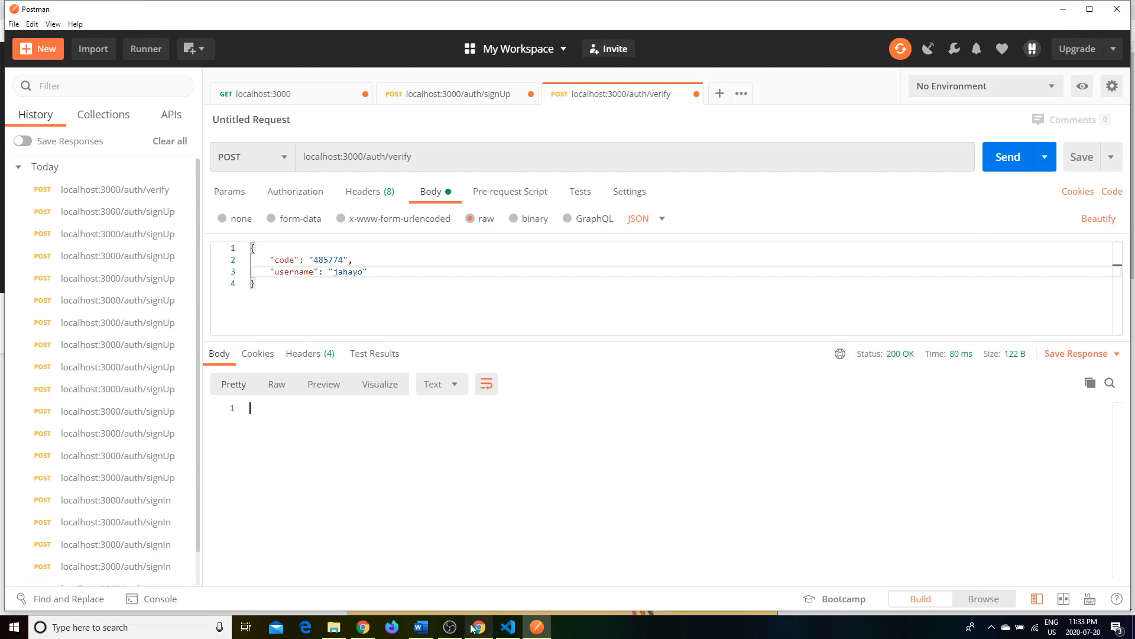
# Refresh the Cognito user list to confirm jahayo is CONFIRMED, then minimise Chrome.
pyautogui.click(475, 627)
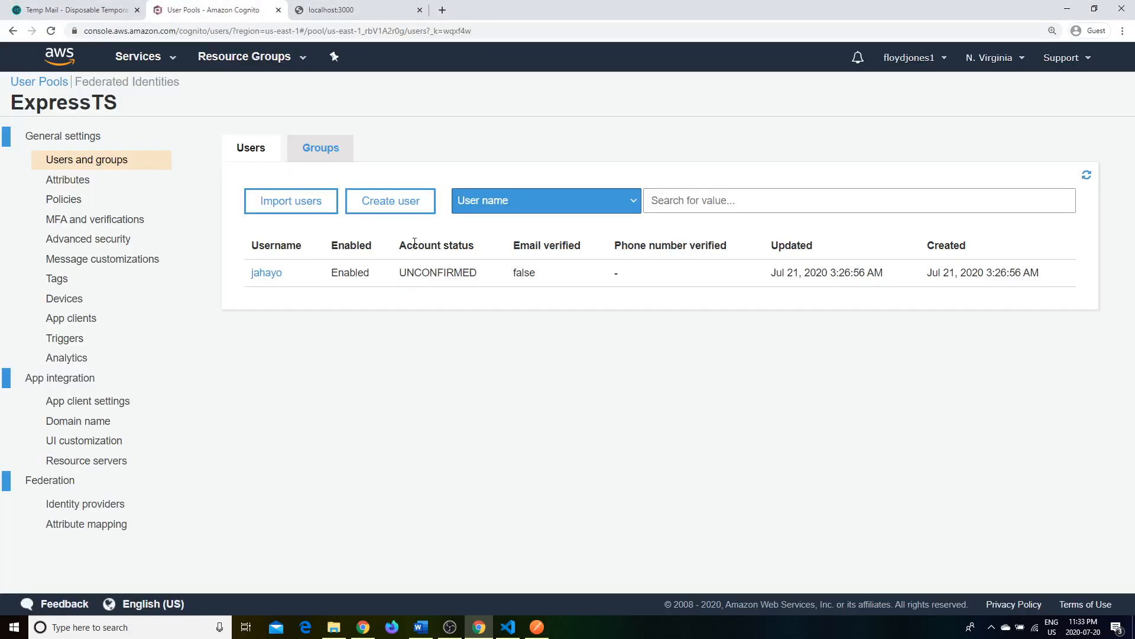
pyautogui.click(1086, 174)
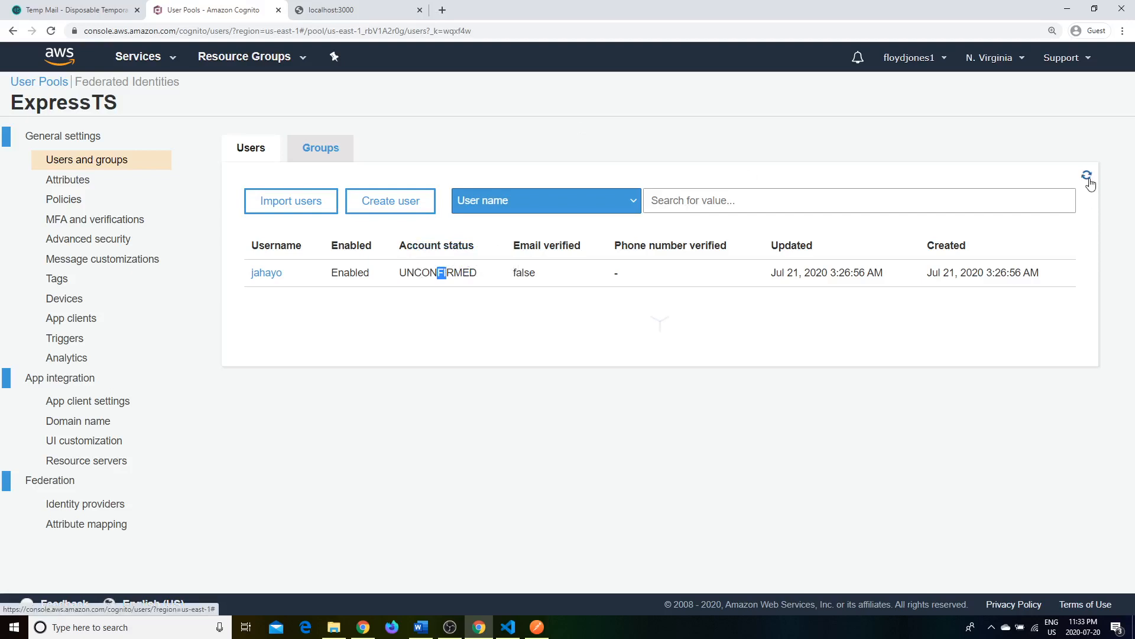
pyautogui.click(1086, 175)
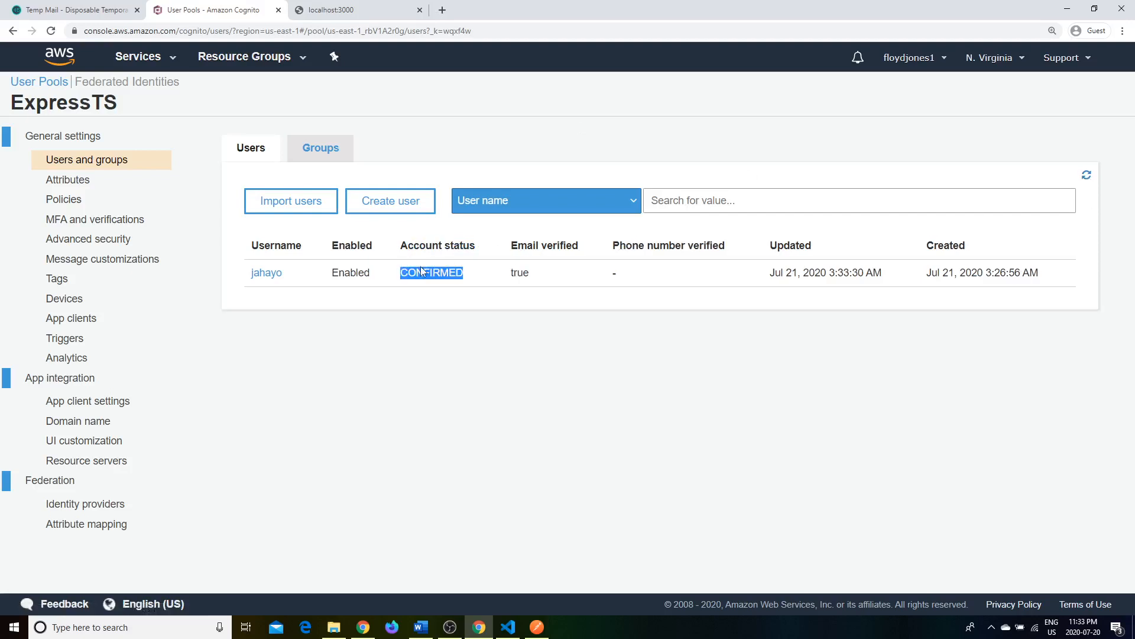
pyautogui.moveTo(1061, 13)
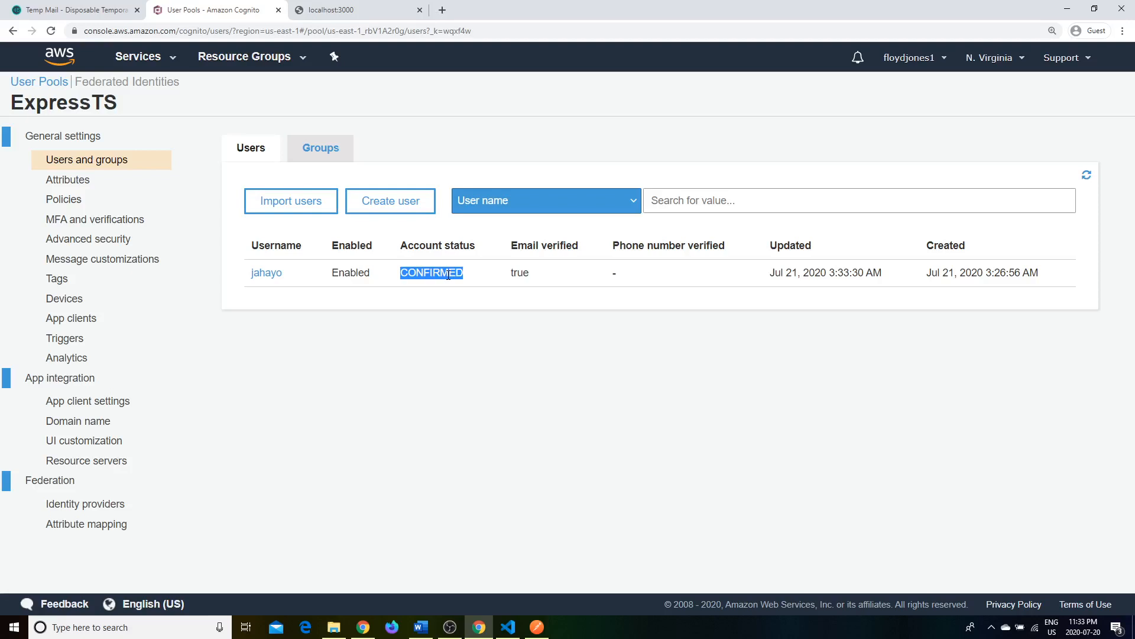
pyautogui.moveTo(429, 160)
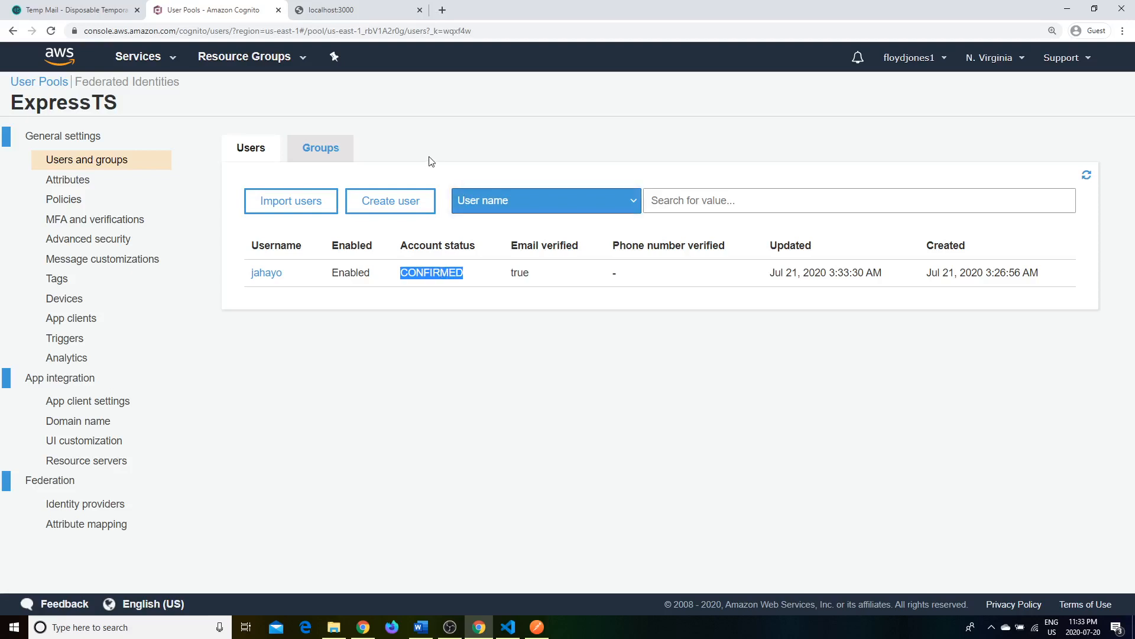
pyautogui.moveTo(1049, 5)
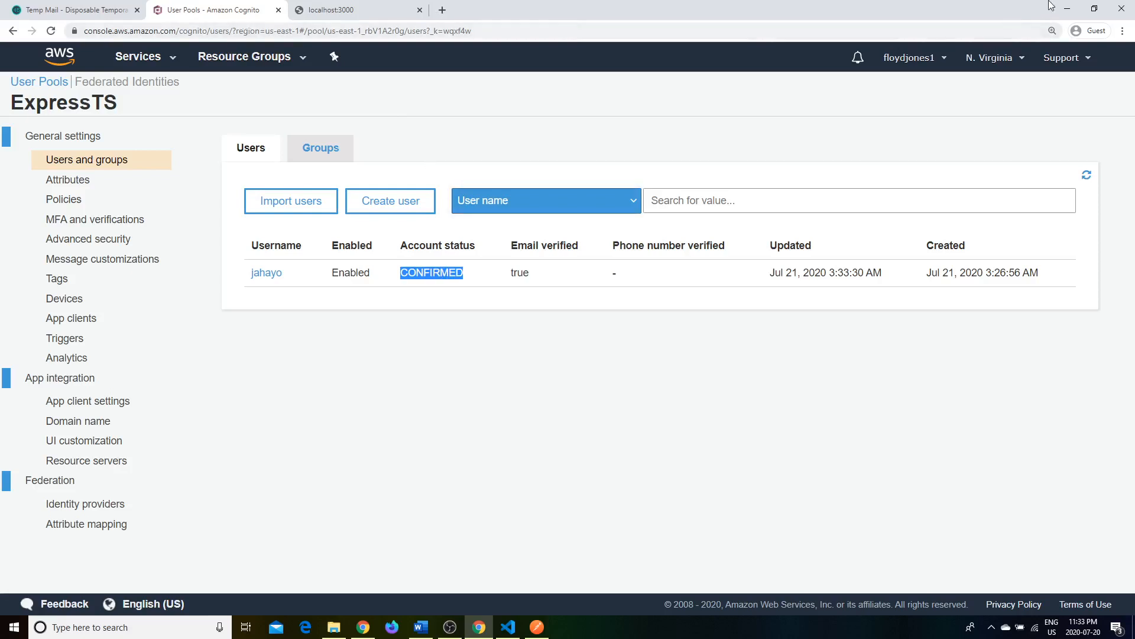
pyautogui.moveTo(1063, 5)
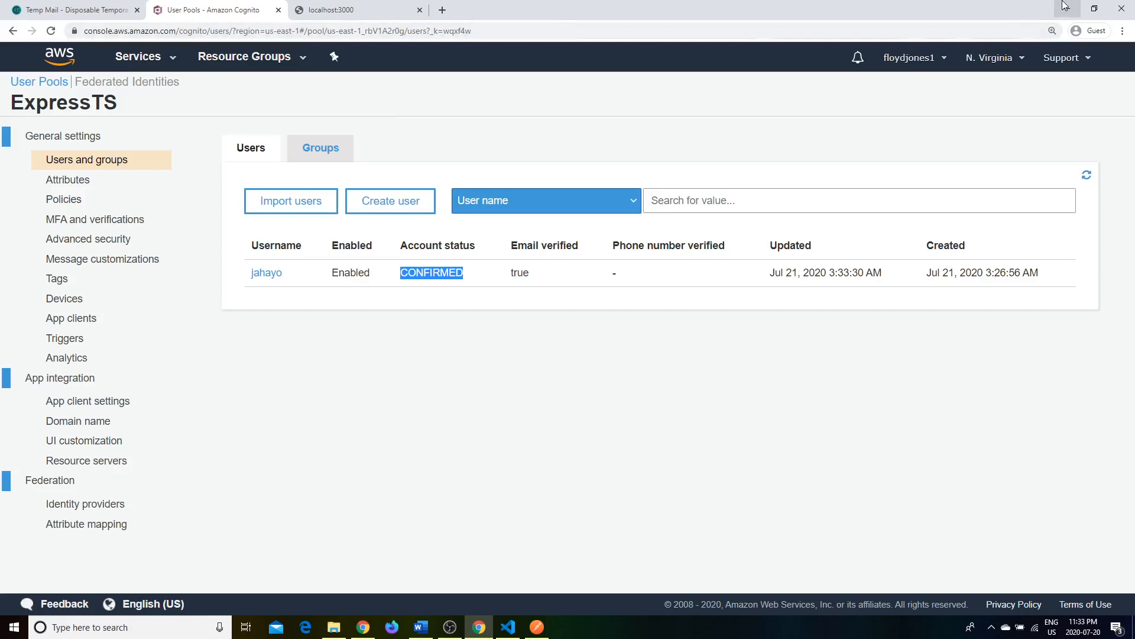
pyautogui.click(535, 627)
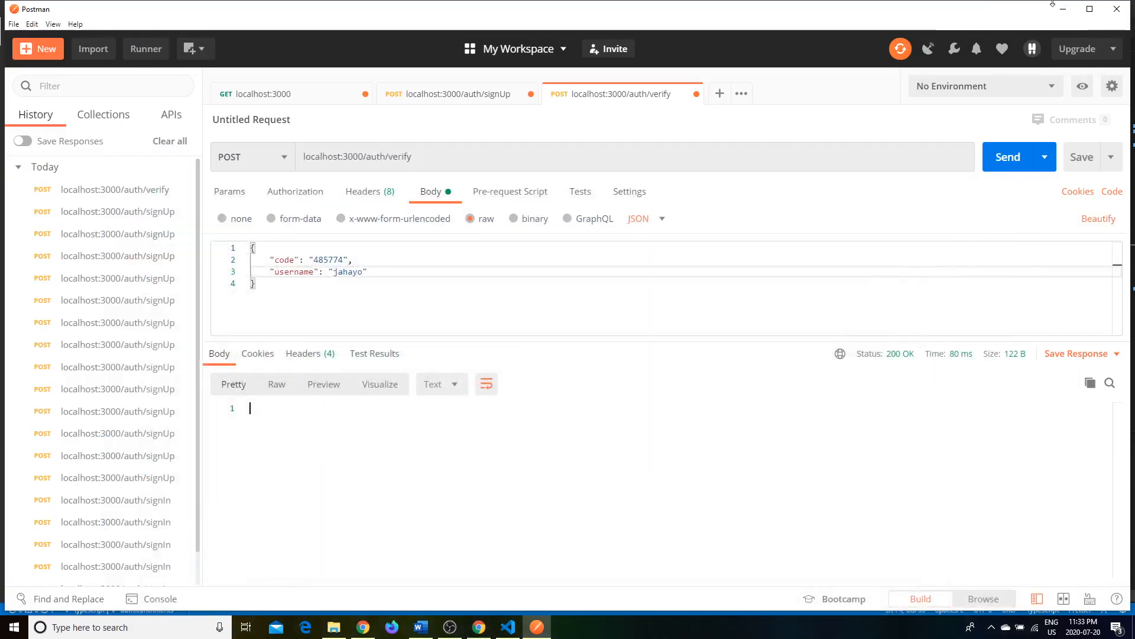
# Return to VS Code and open cognito.service.ts from the Explorer.
pyautogui.click(507, 627)
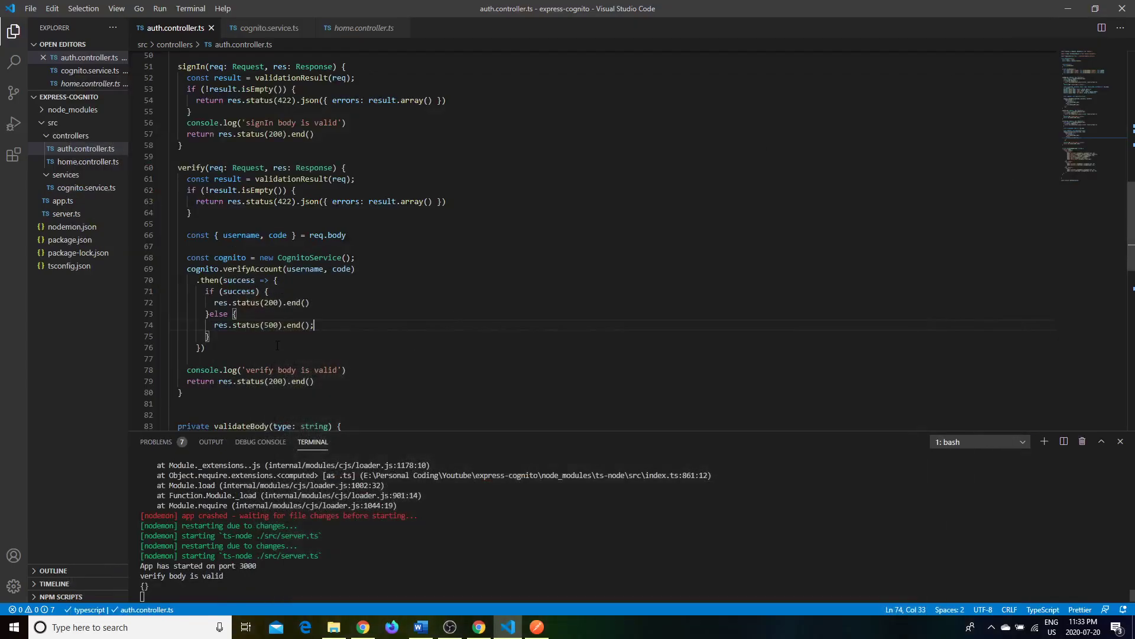
pyautogui.click(359, 28)
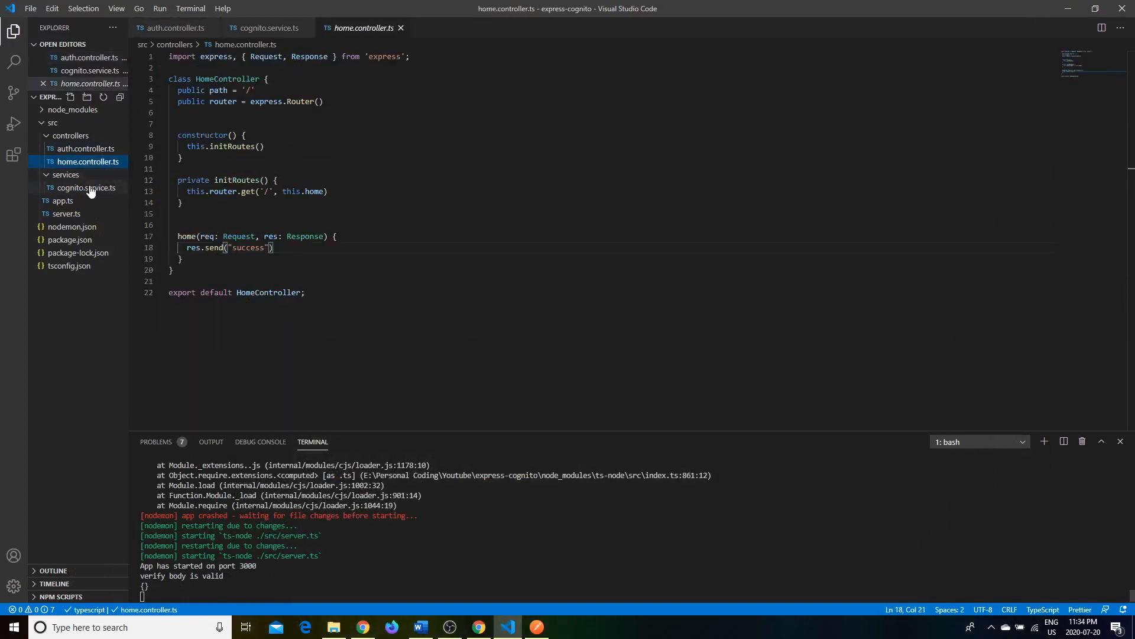
pyautogui.click(84, 188)
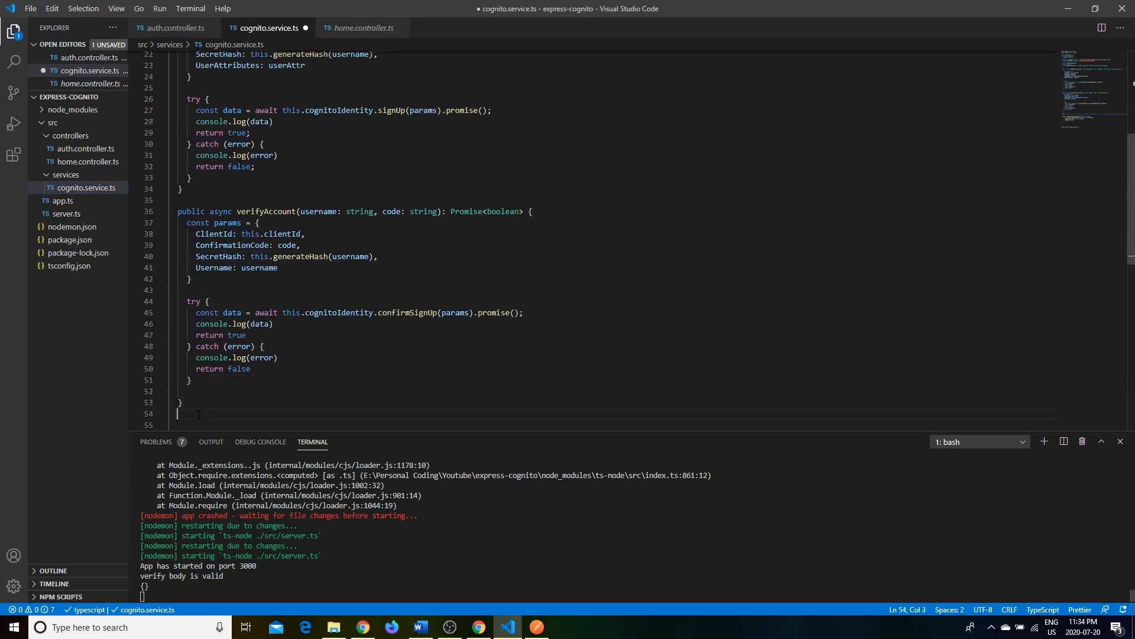
# Add public async signInUser(username: string, password: string): Promise<boolean> and begin const params.
pyautogui.write('public')
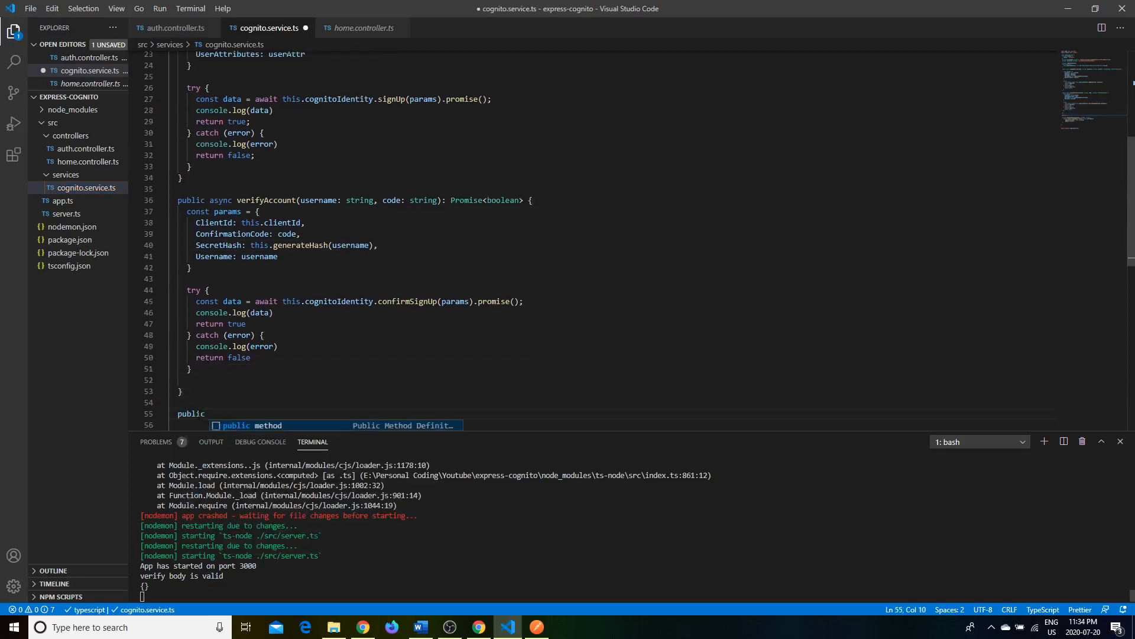
pyautogui.write('async')
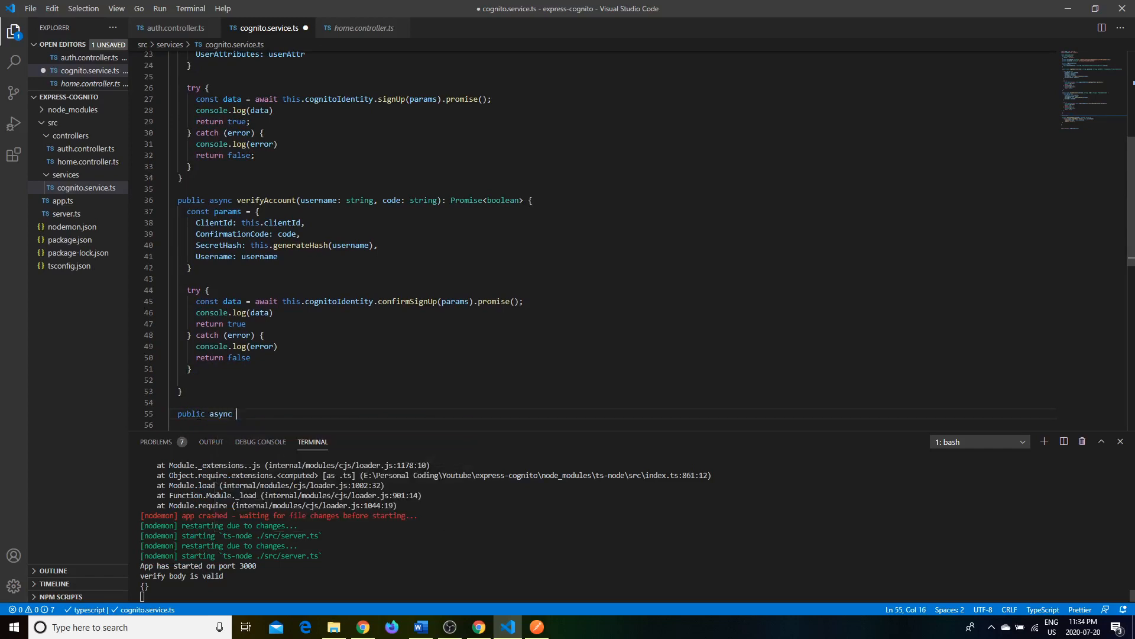
pyautogui.write('signInUser(')
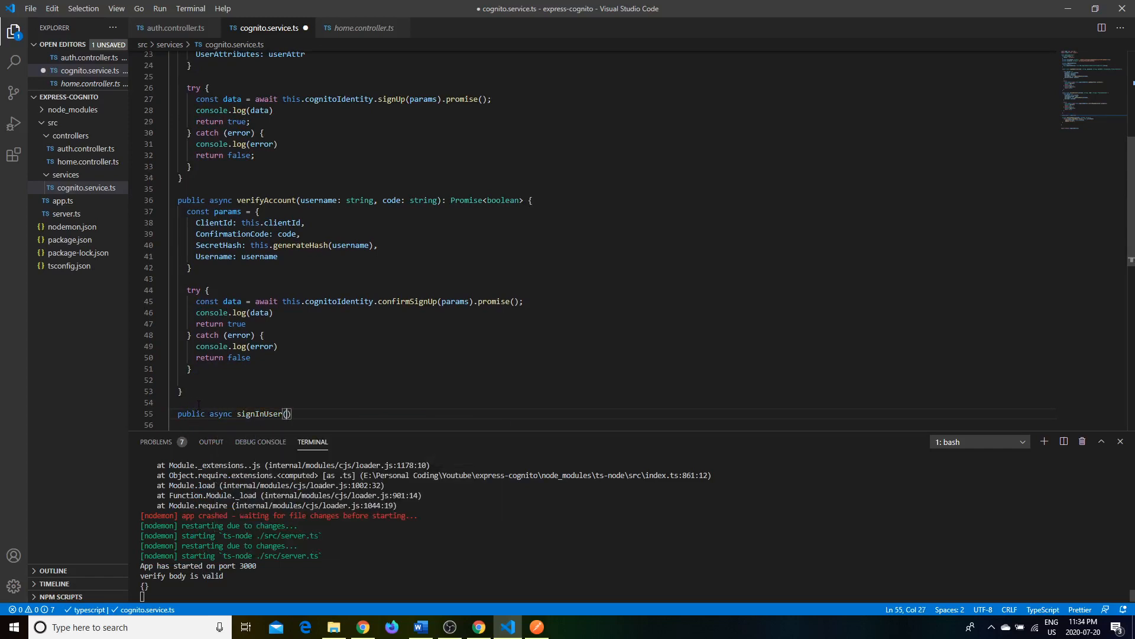
pyautogui.write('username')
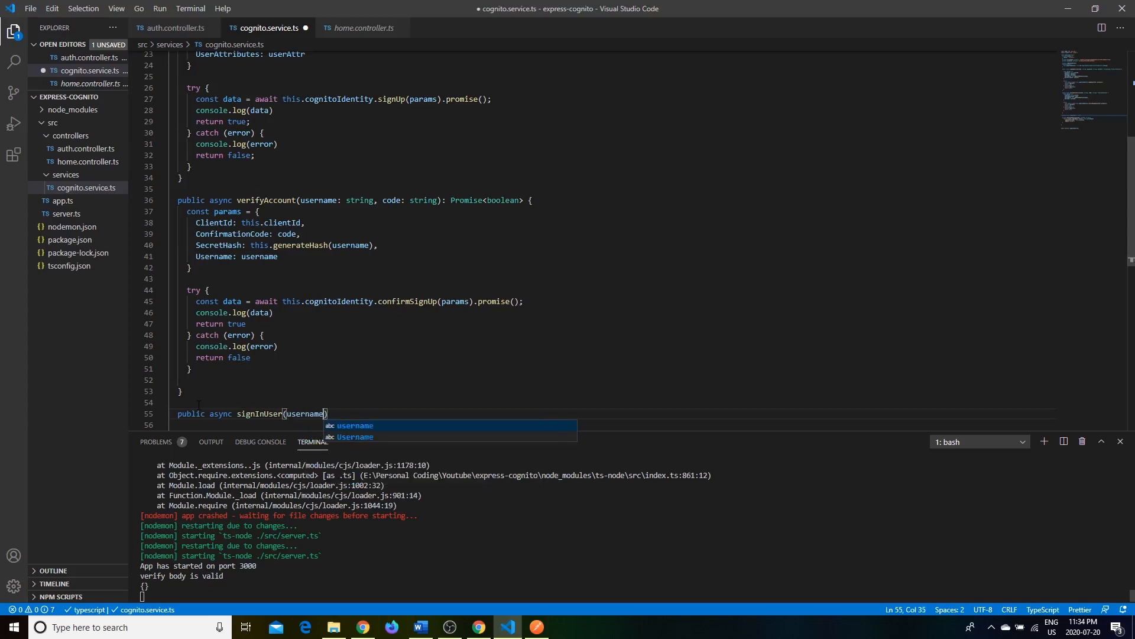
pyautogui.write(': string')
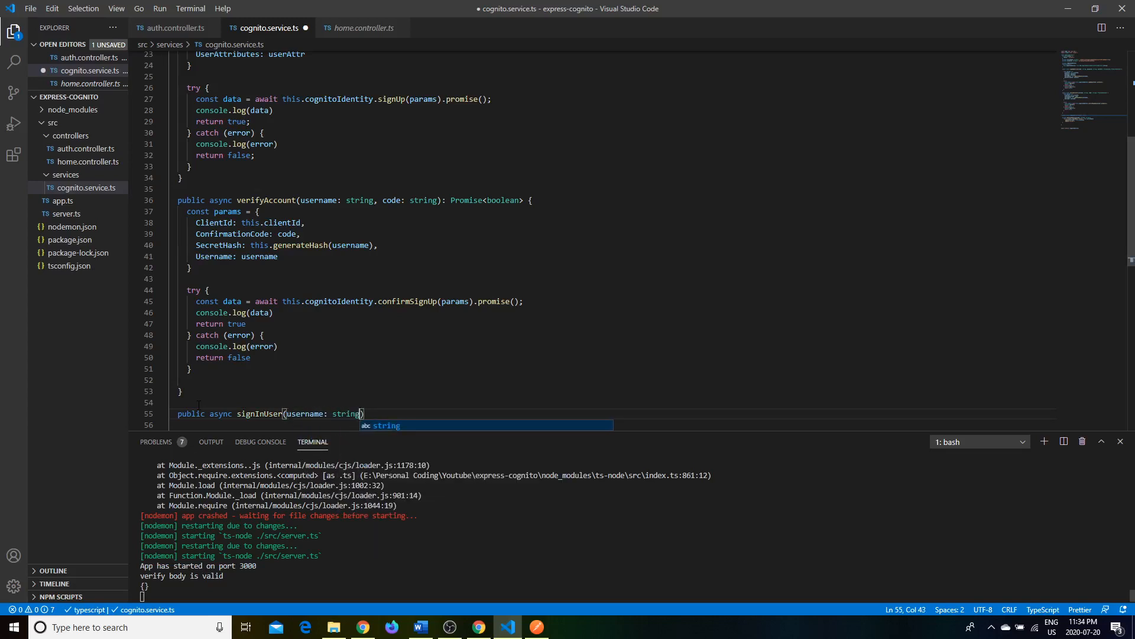
pyautogui.write(', password: string')
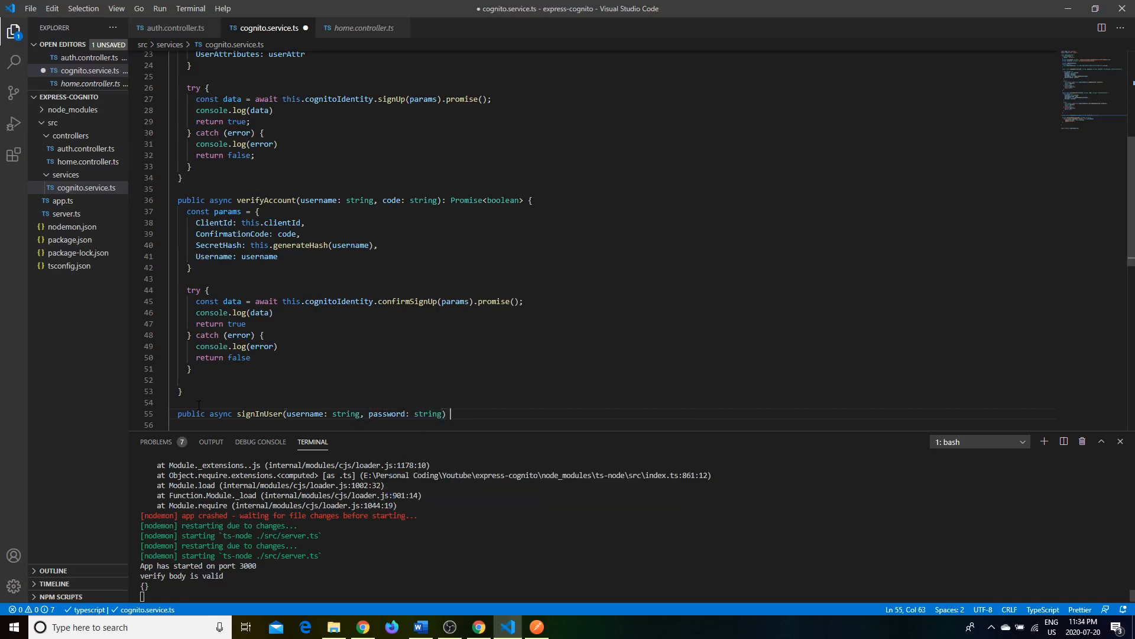
pyautogui.write('Promise<boolean> {')
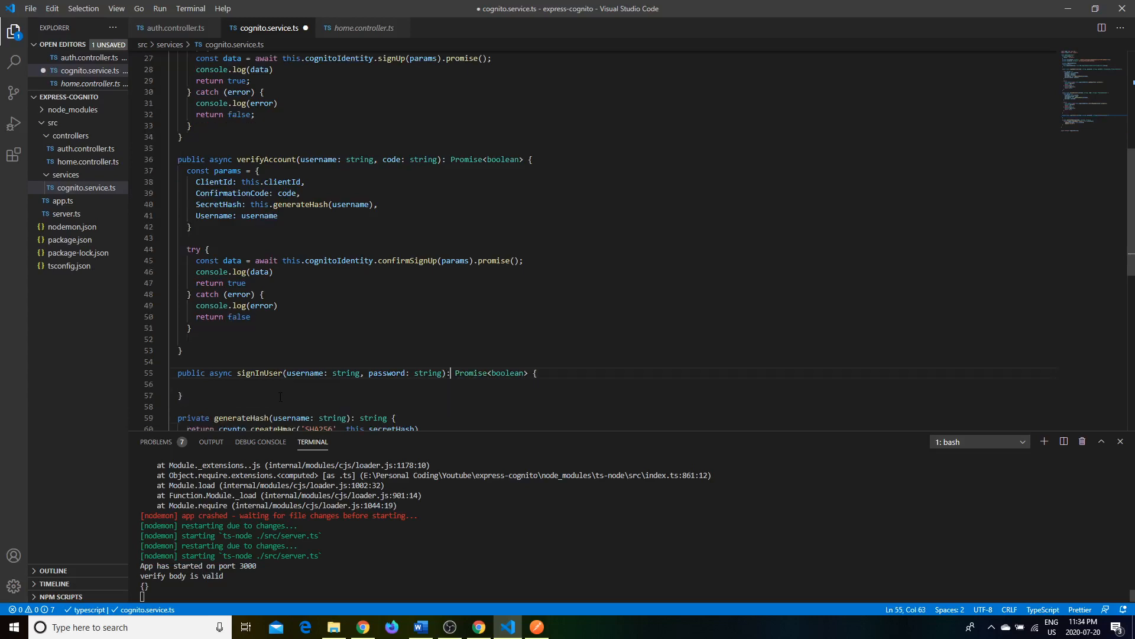
pyautogui.write('c')
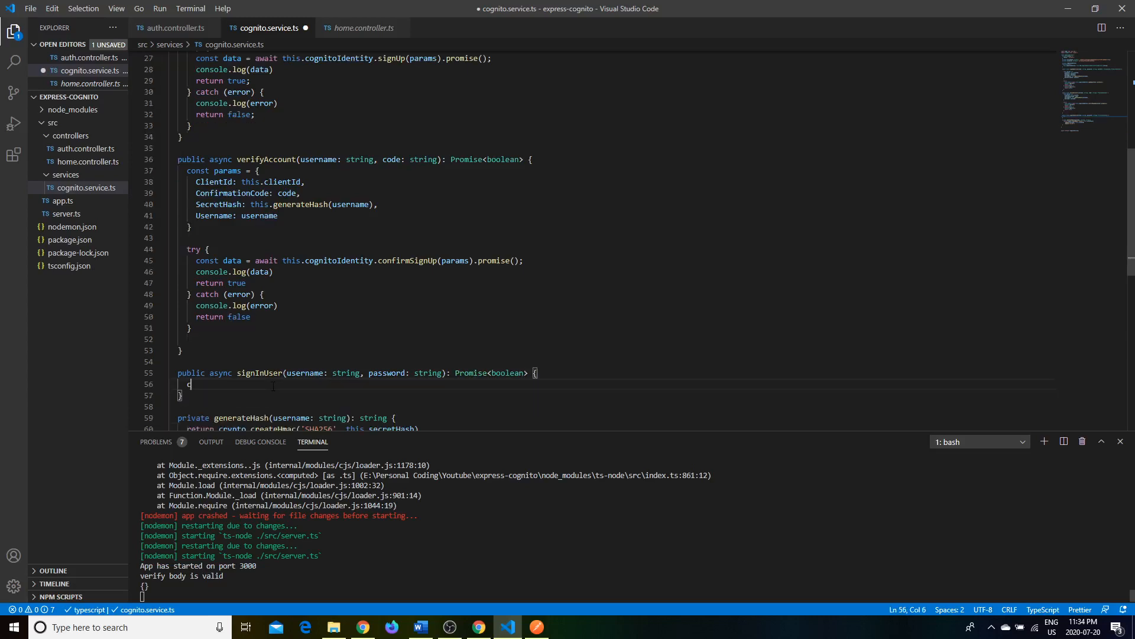
pyautogui.write('onst params = {')
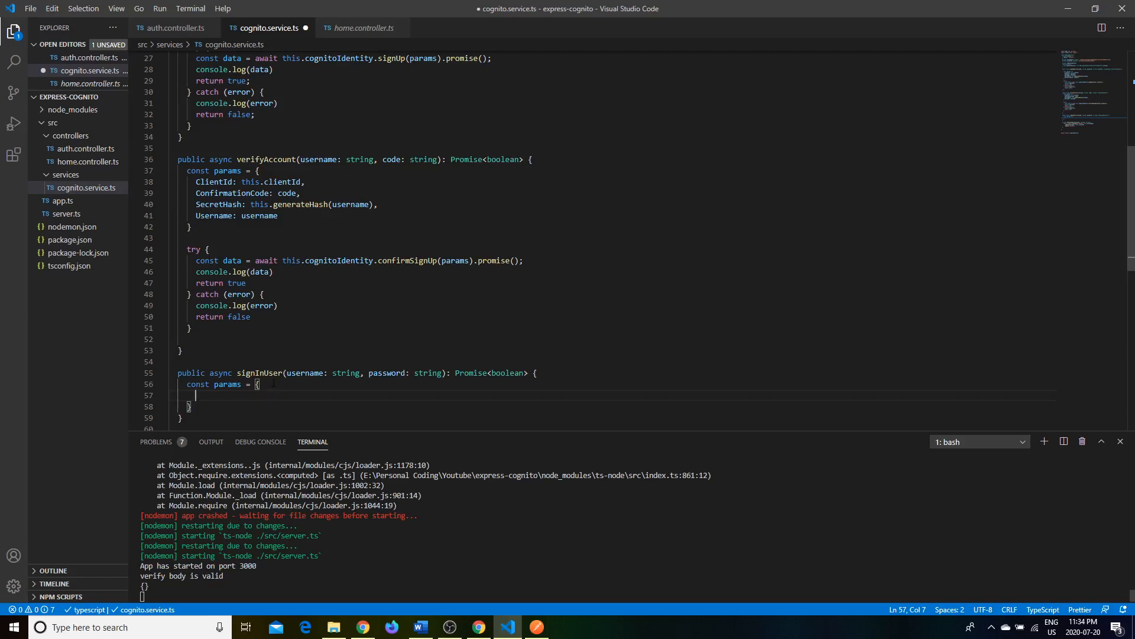
# Set AuthFlow to 'USER_PASSWORD_AUTH' and ClientId to this.clientId in params.
pyautogui.write('Auth')
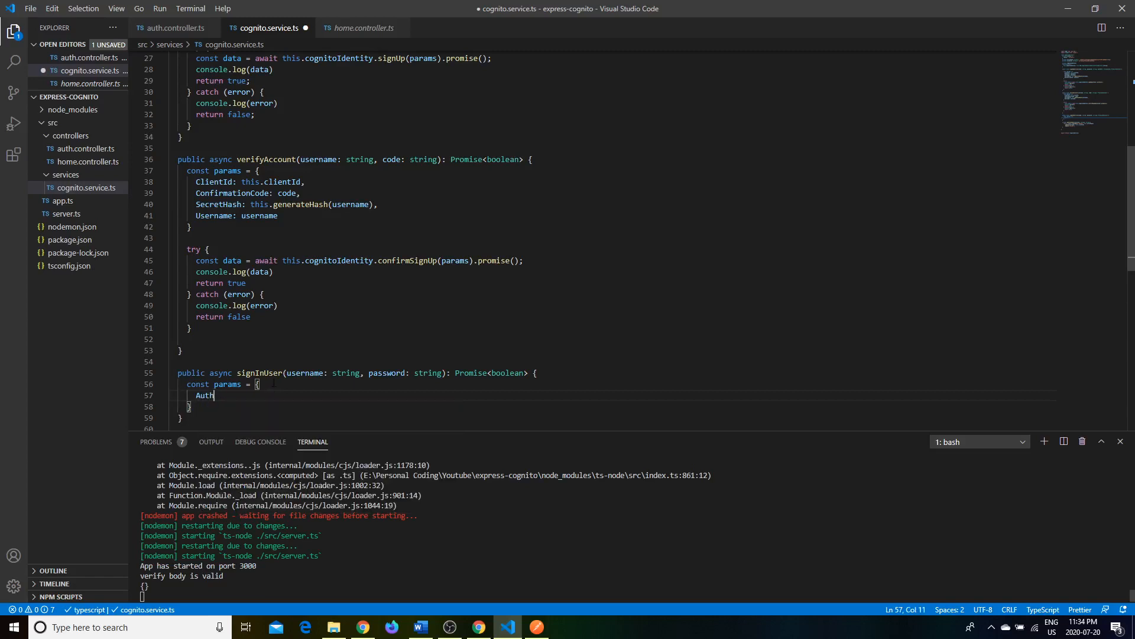
pyautogui.write('Flow')
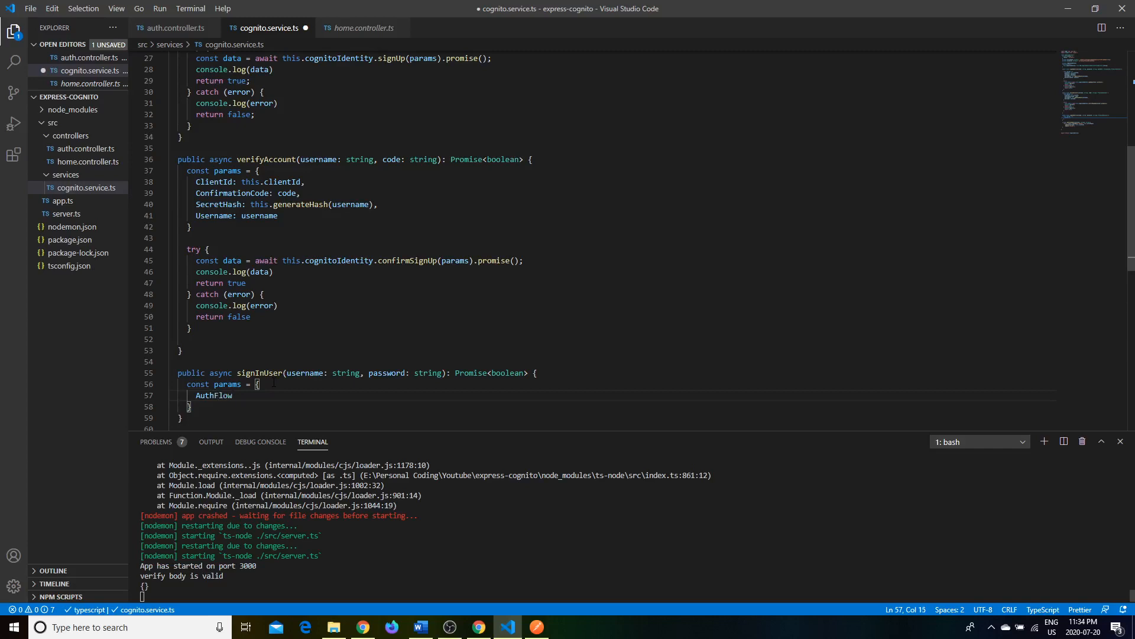
pyautogui.write(": 'US'")
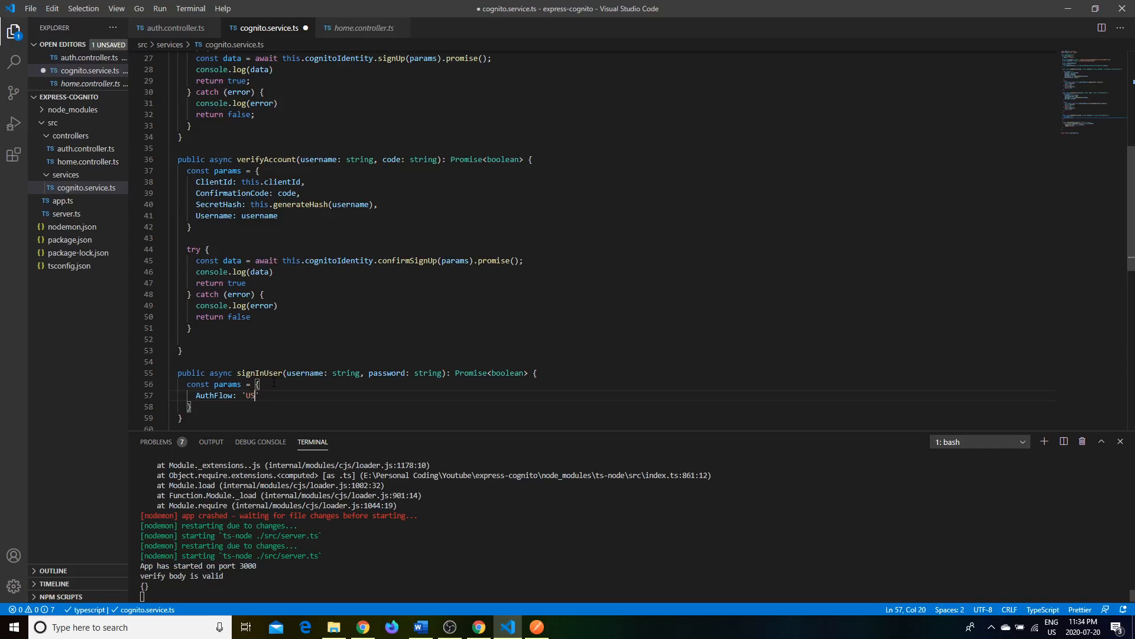
pyautogui.write('ER_PASSWORD_AUTH')
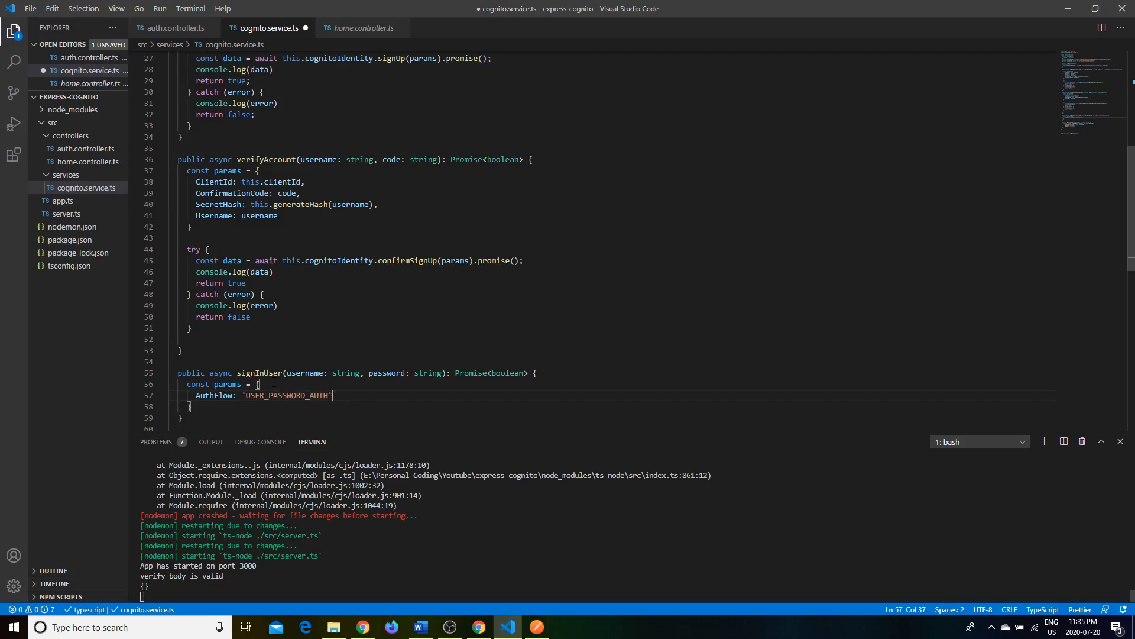
pyautogui.press('enter')
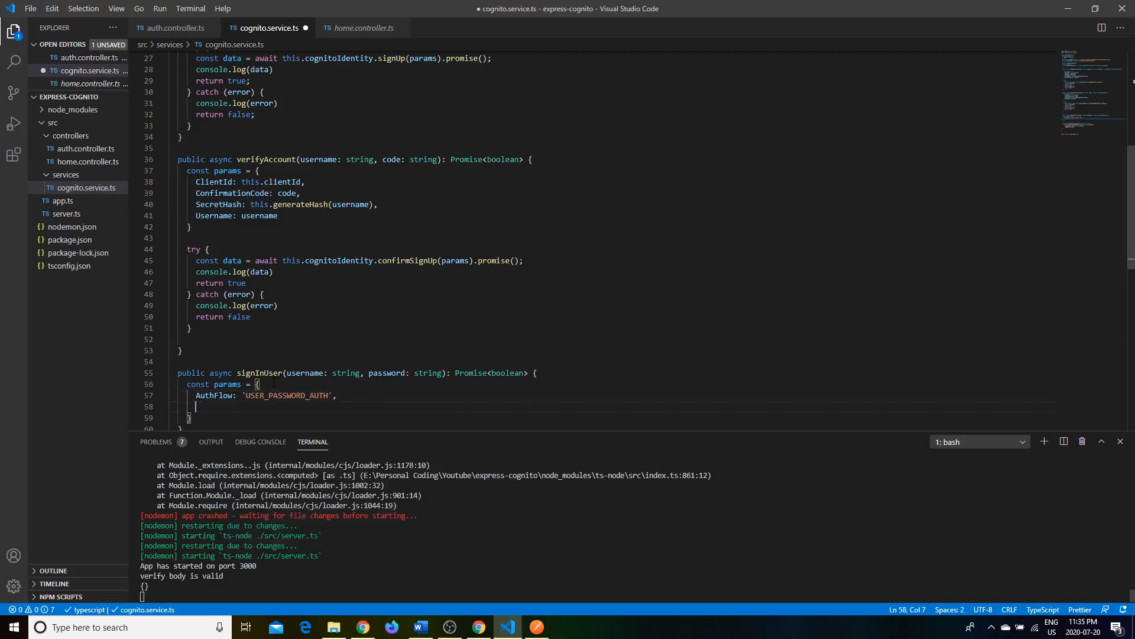
pyautogui.write('ClientId: this.clientId,')
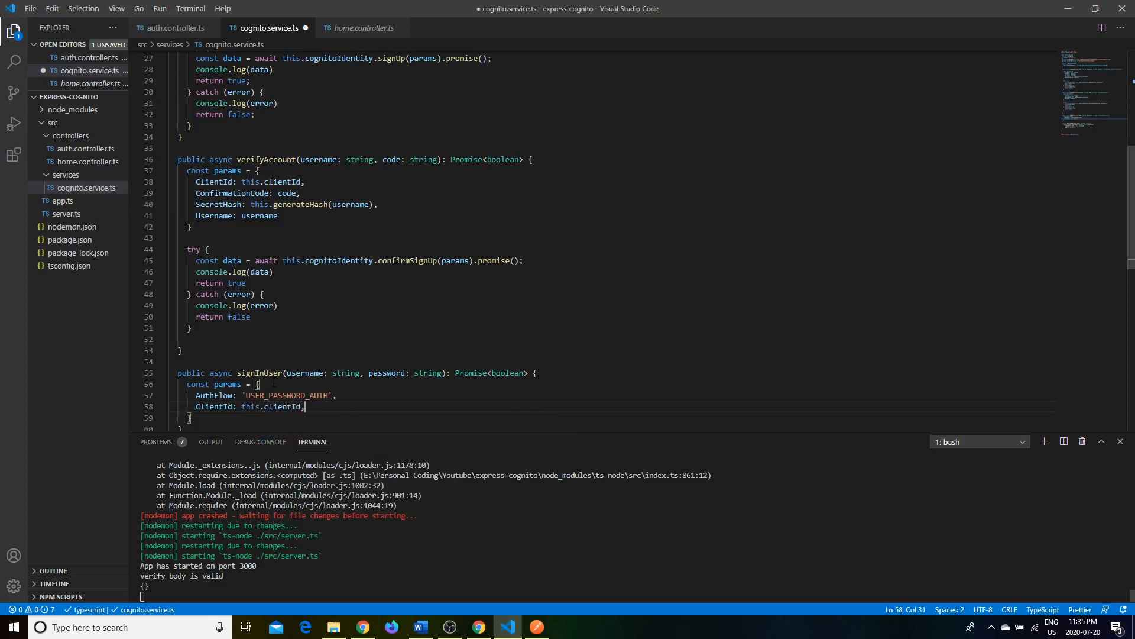
pyautogui.press('enter')
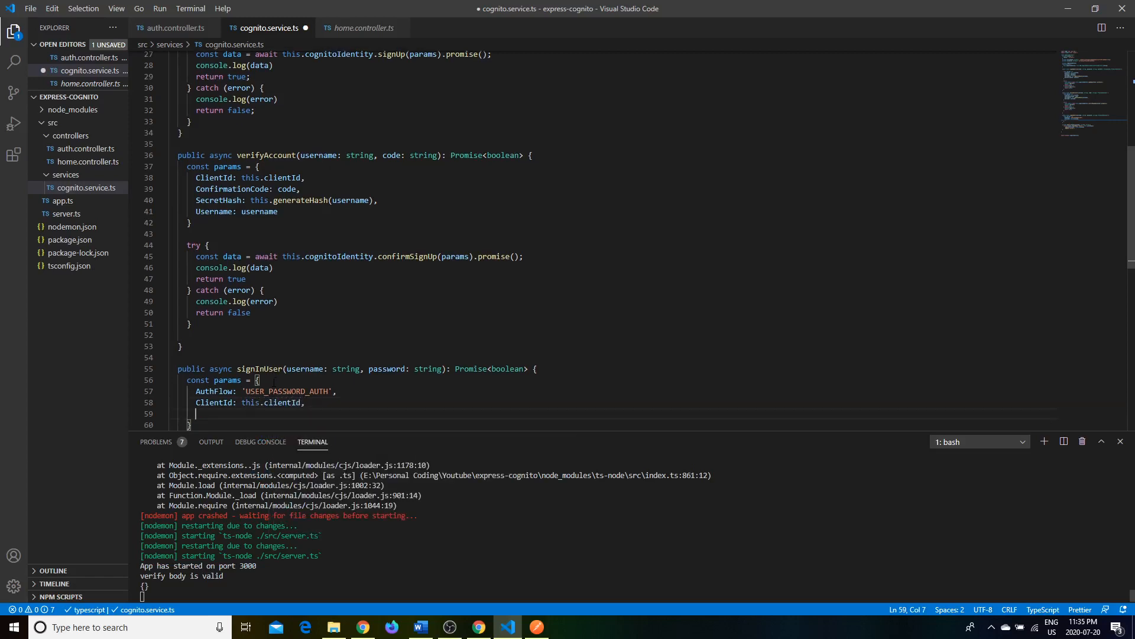
# Add AuthParameters with USERNAME, PASSWORD and SECRET_HASH from generateHash(username).
pyautogui.write('AuthPara')
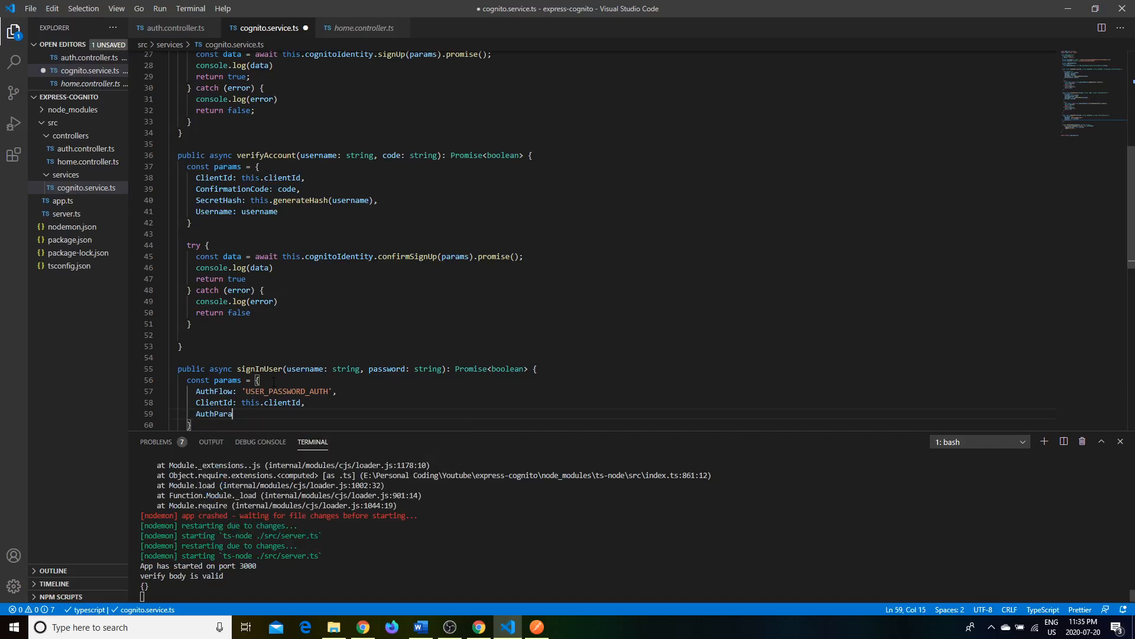
pyautogui.write('m')
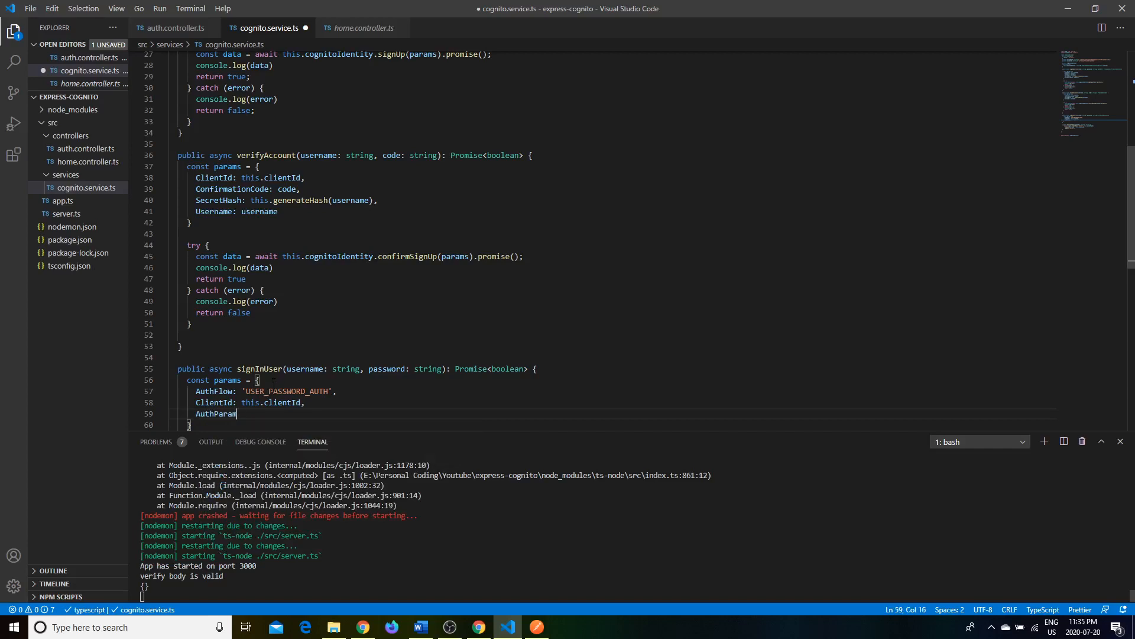
pyautogui.write('eters: {')
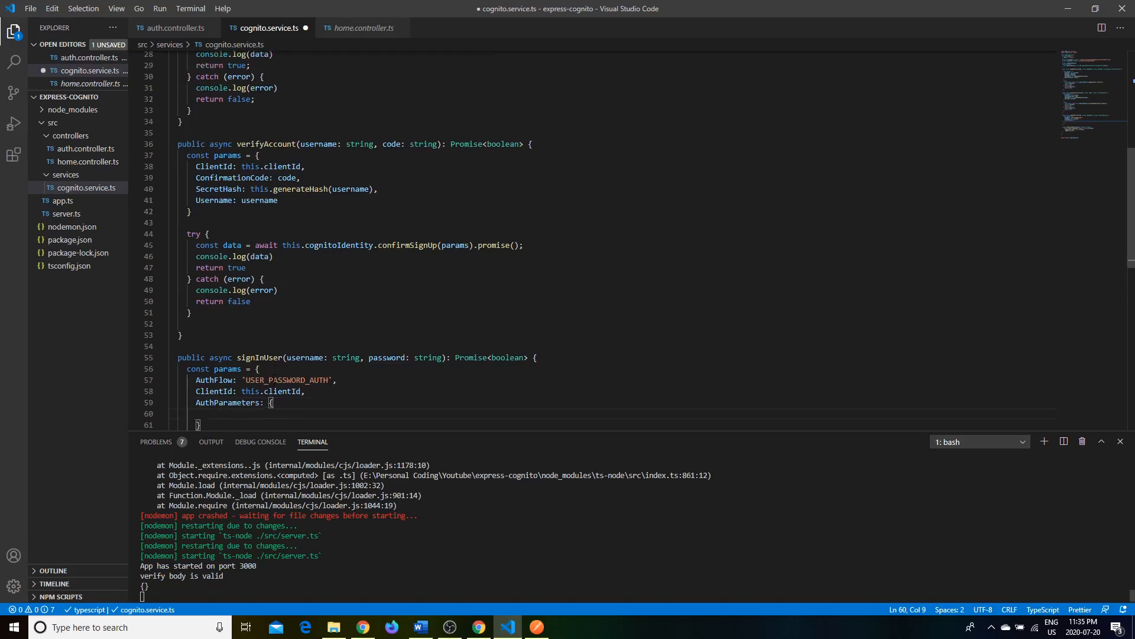
pyautogui.write("USERNAME': username,")
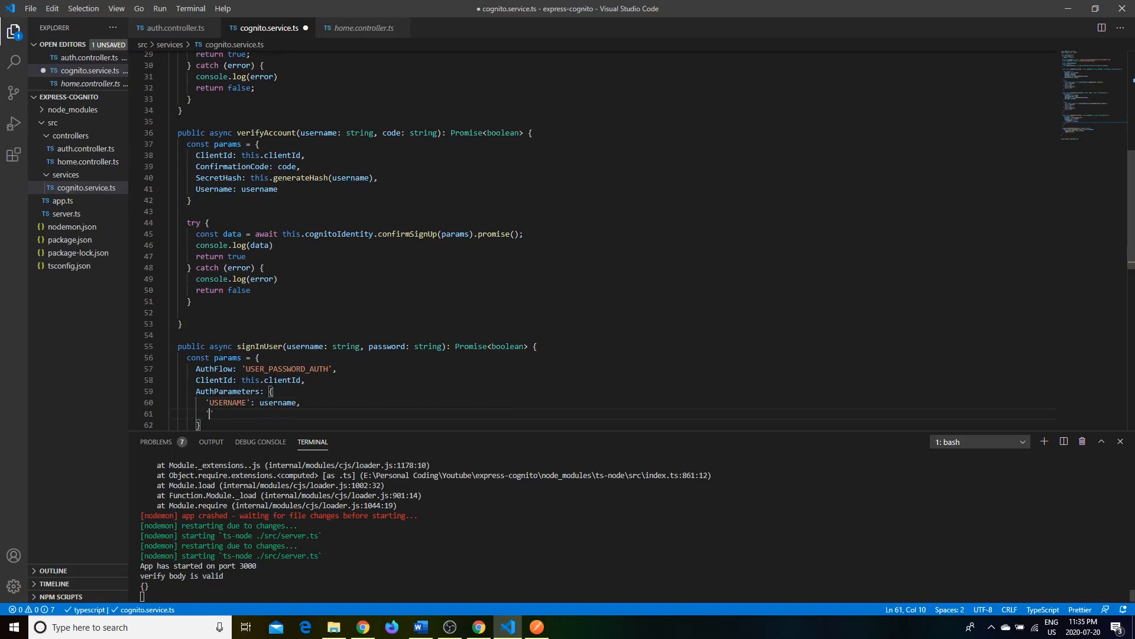
pyautogui.write("'PASSWORD': password,")
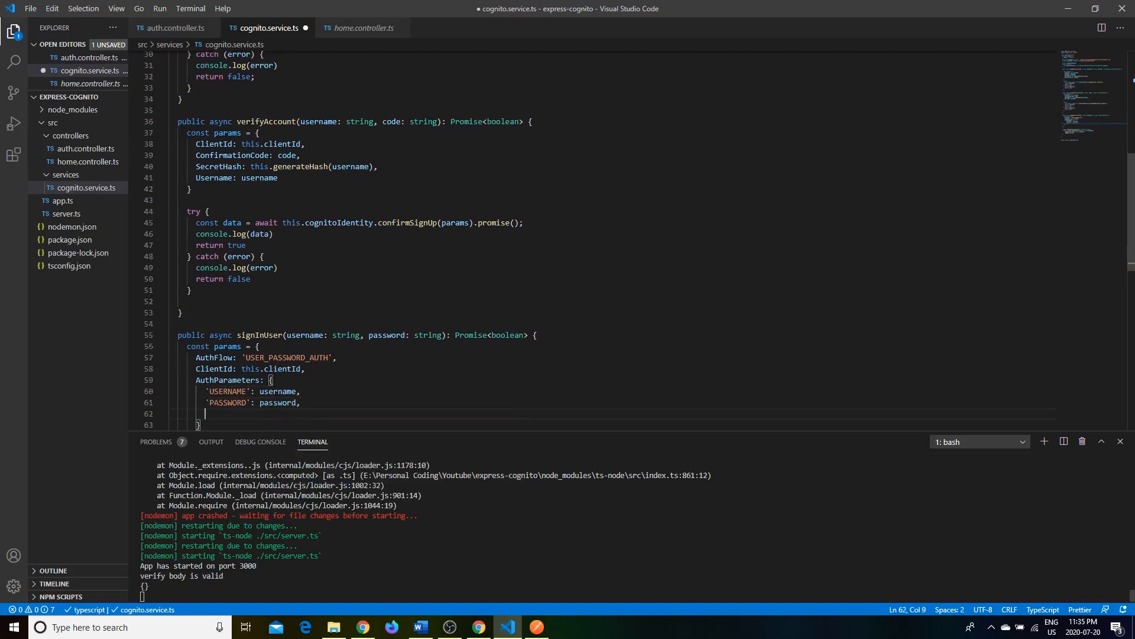
pyautogui.write("SECRET'")
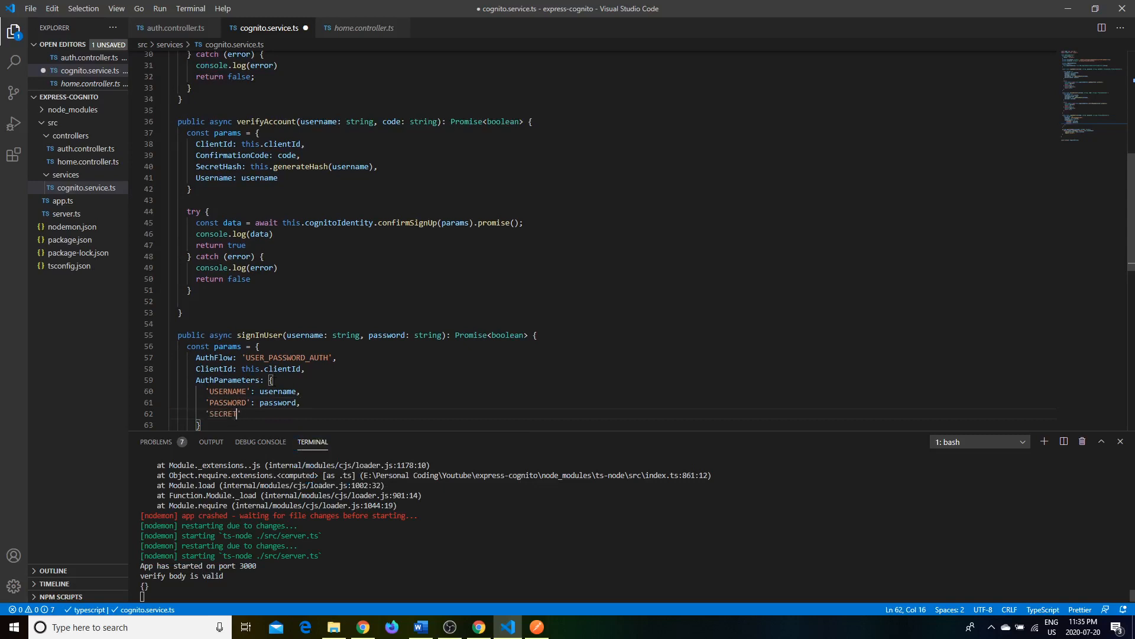
pyautogui.write('_HASH')
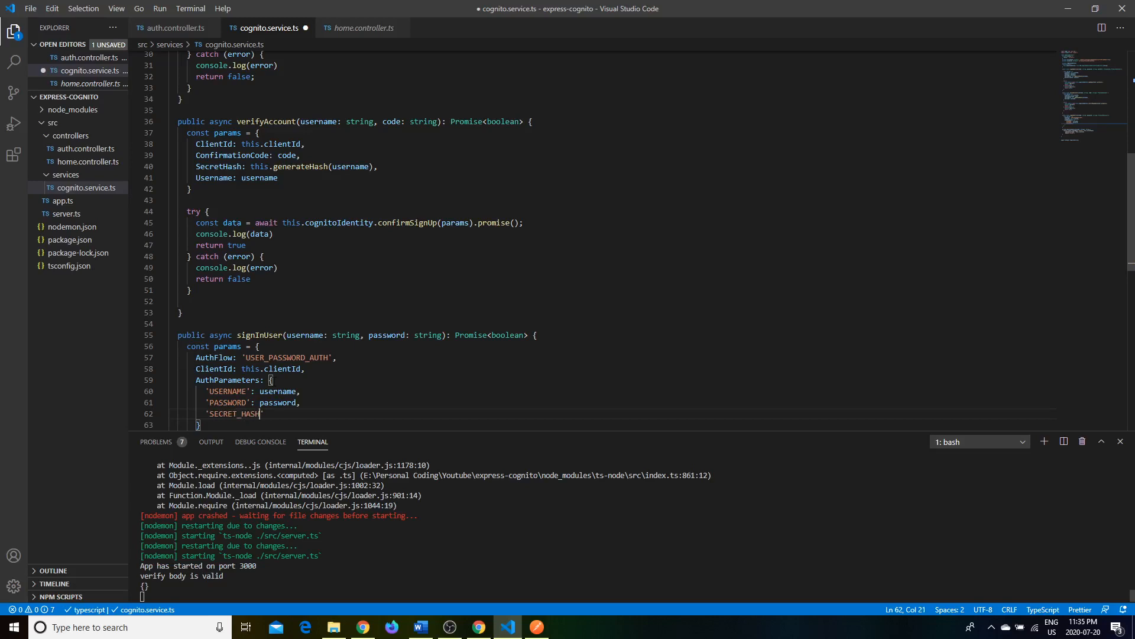
pyautogui.write(':')
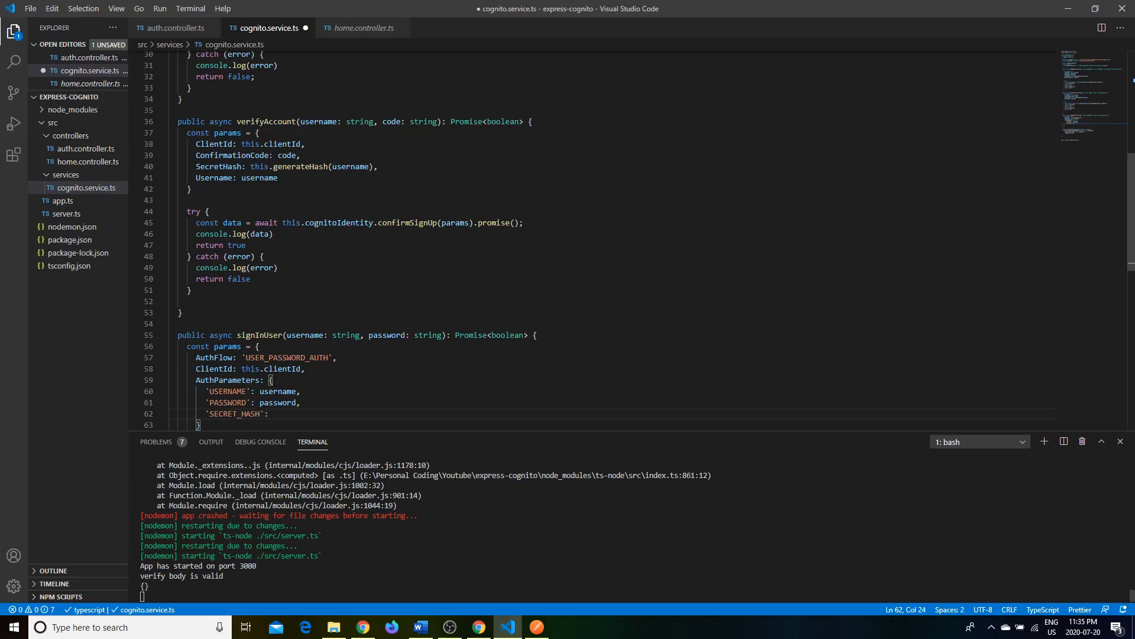
pyautogui.write('this.generateHash(username')
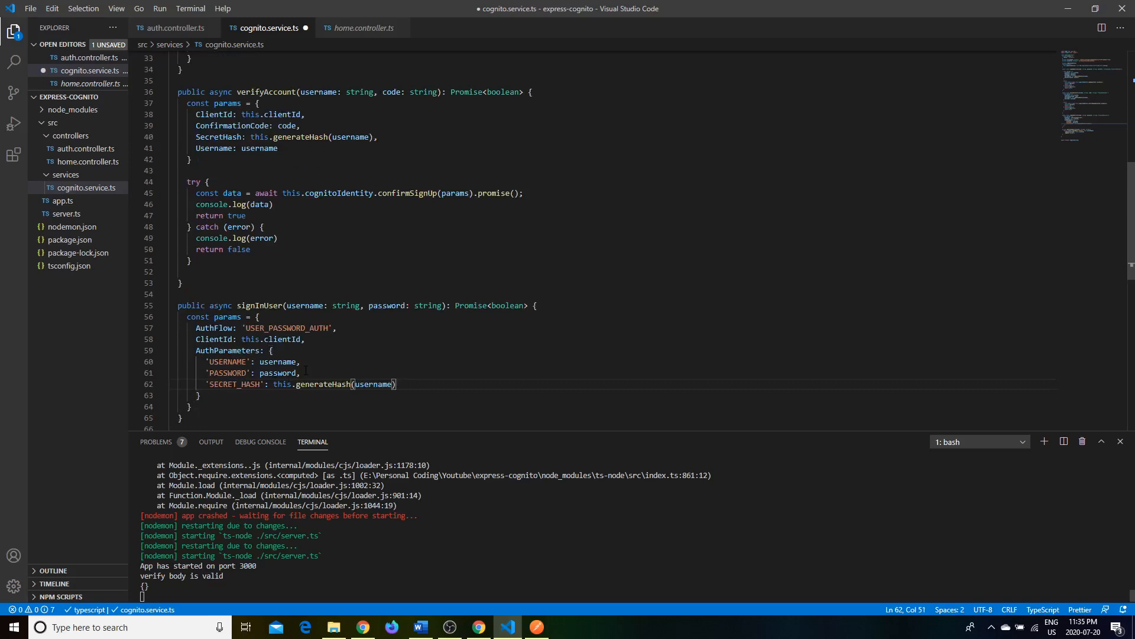
pyautogui.scroll(-3)
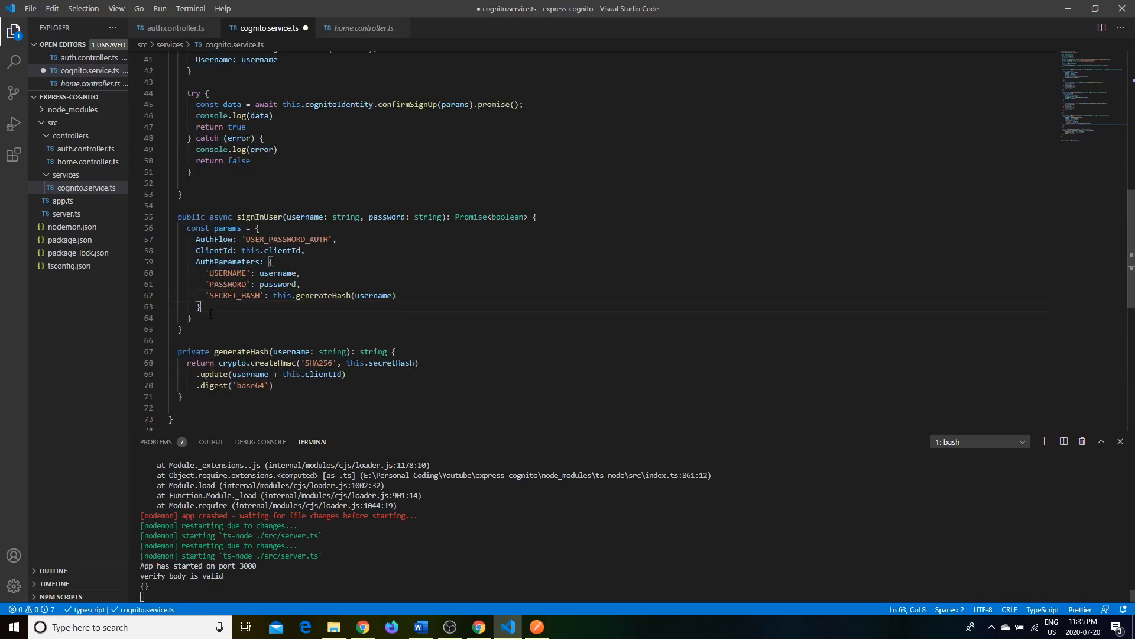
pyautogui.press('enter')
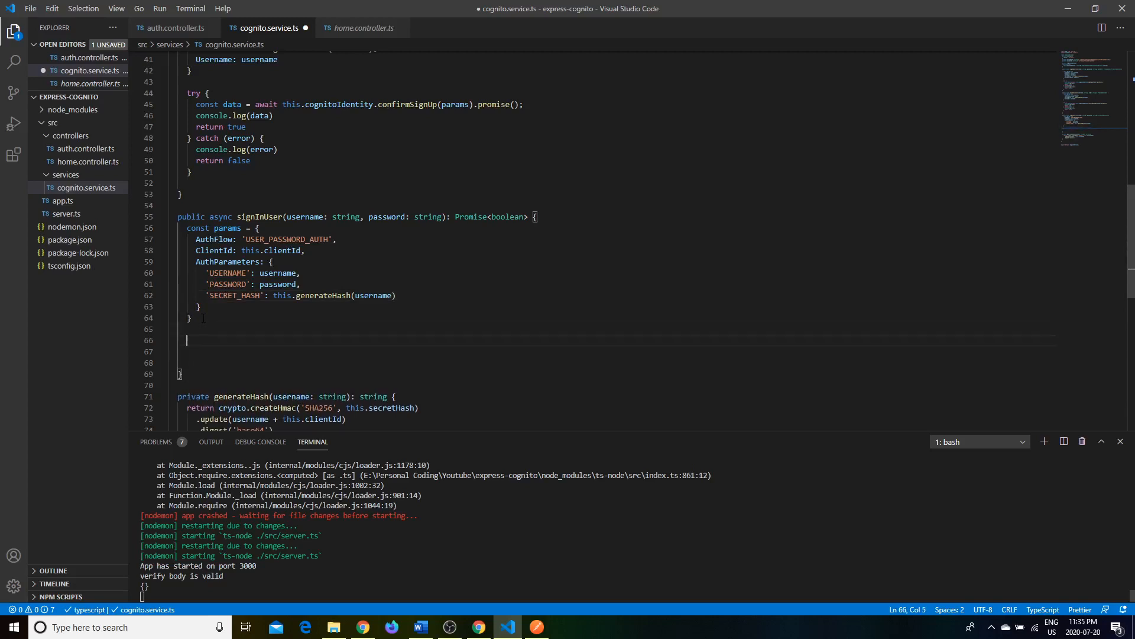
# Add this.cognitoIdentity.initiateAuth(params).promise() to signInUser and correct the 'initate' typo.
pyautogui.write('this.cognitoIdentity.')
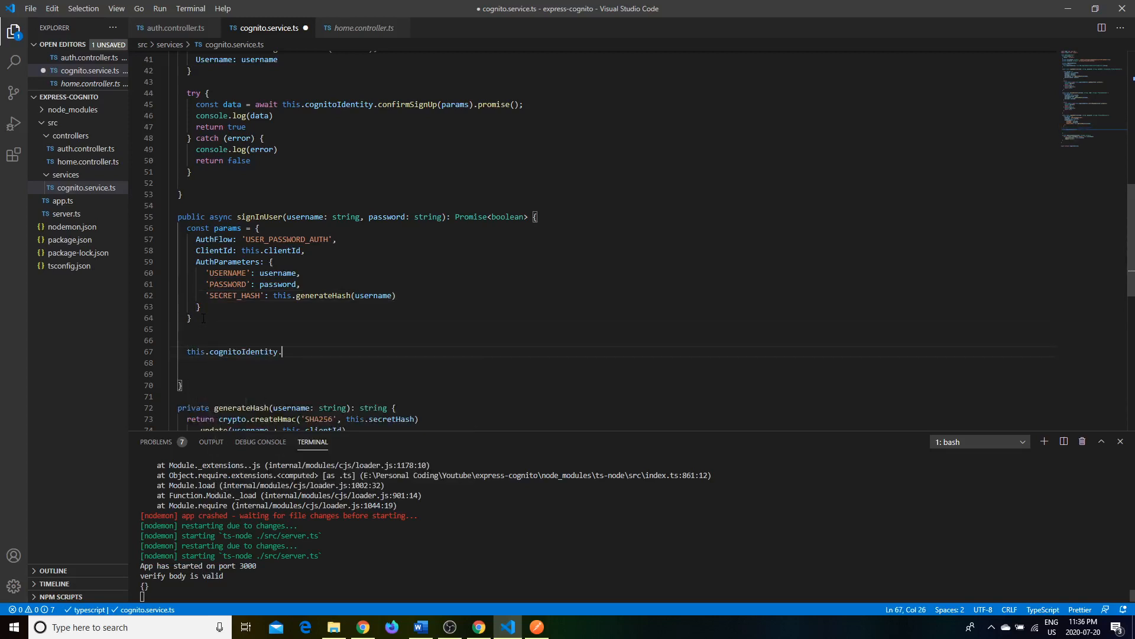
pyautogui.write('initate')
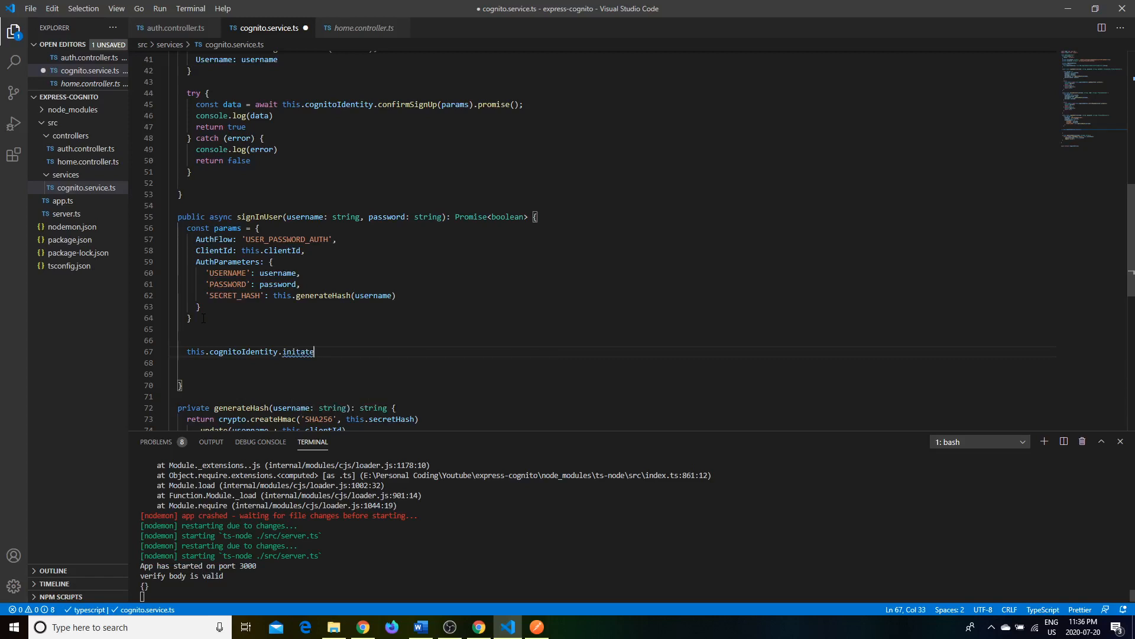
pyautogui.write('Auth()')
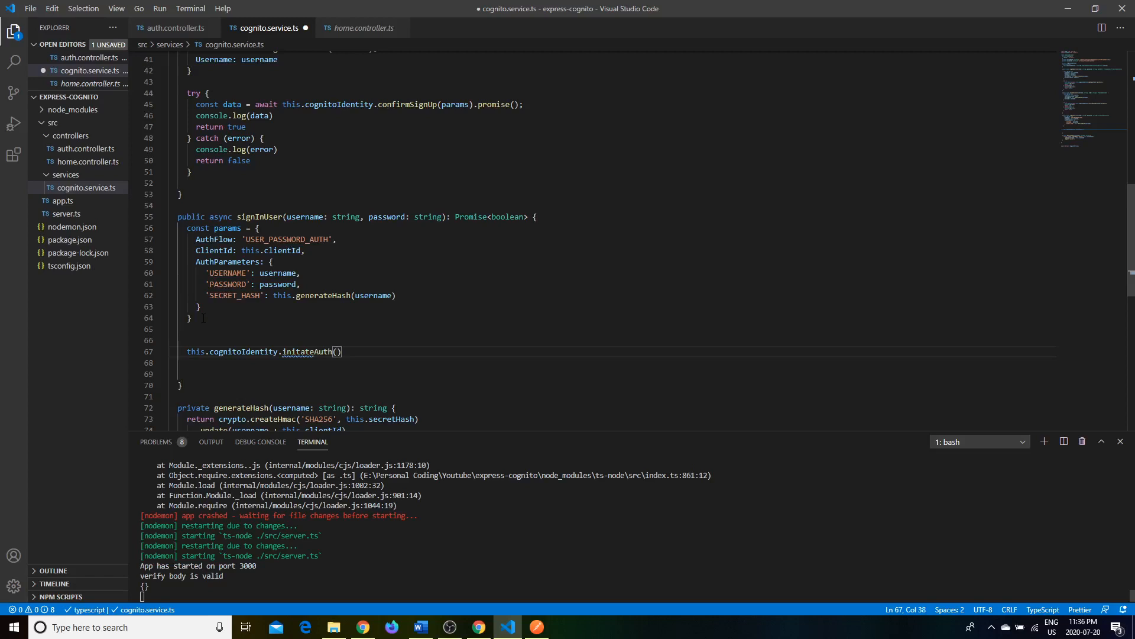
pyautogui.write('params')
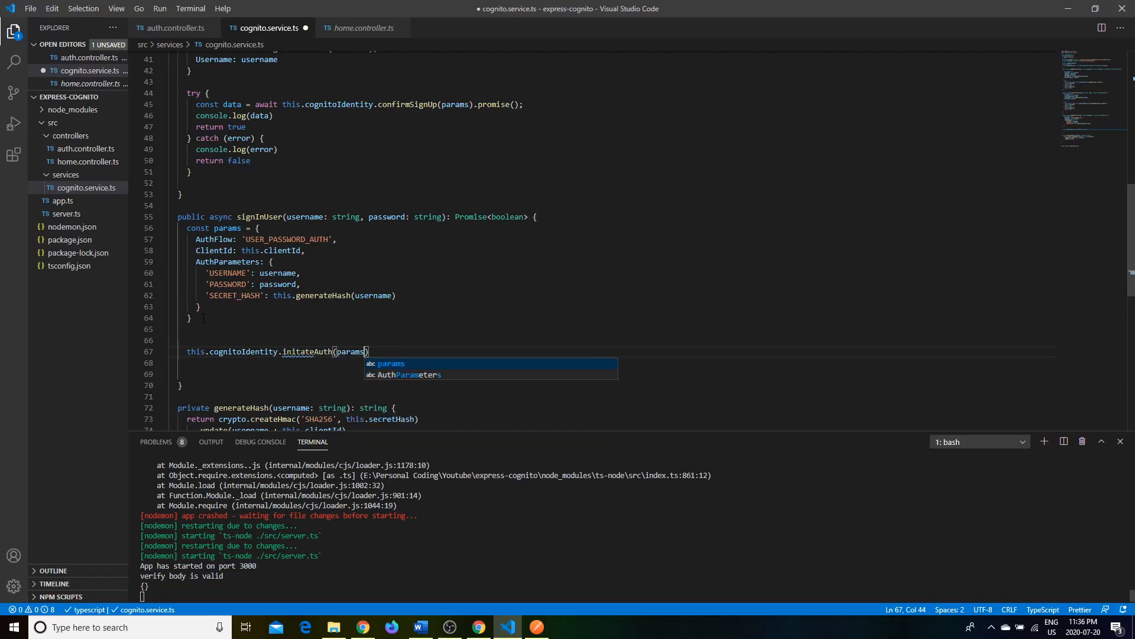
pyautogui.write('.promise(')
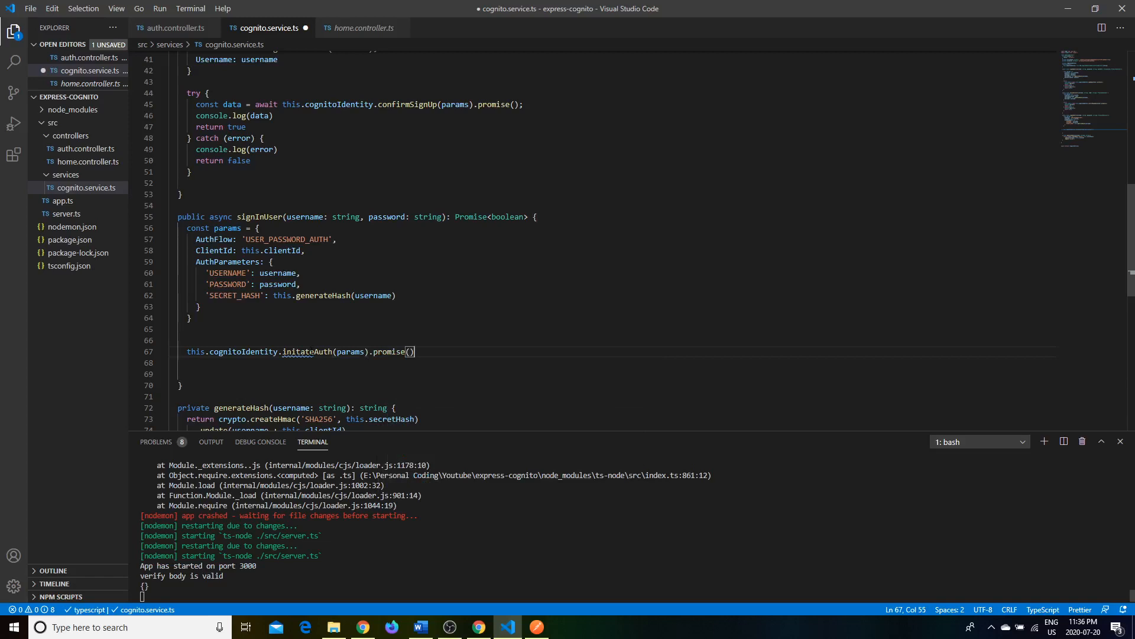
pyautogui.doubleClick(307, 352)
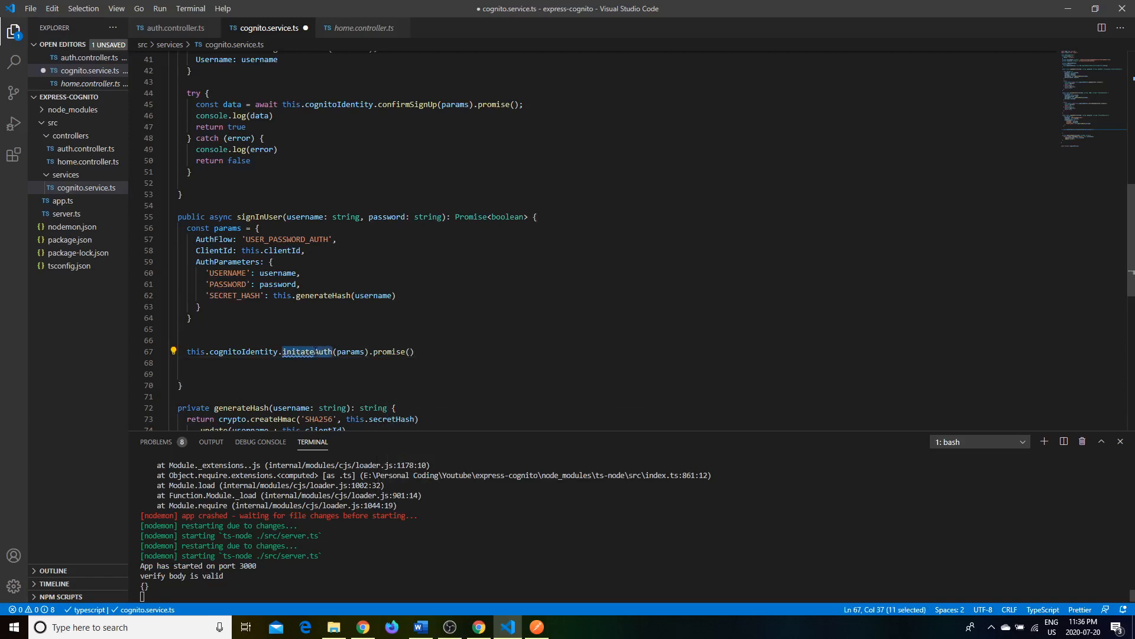
pyautogui.write('init')
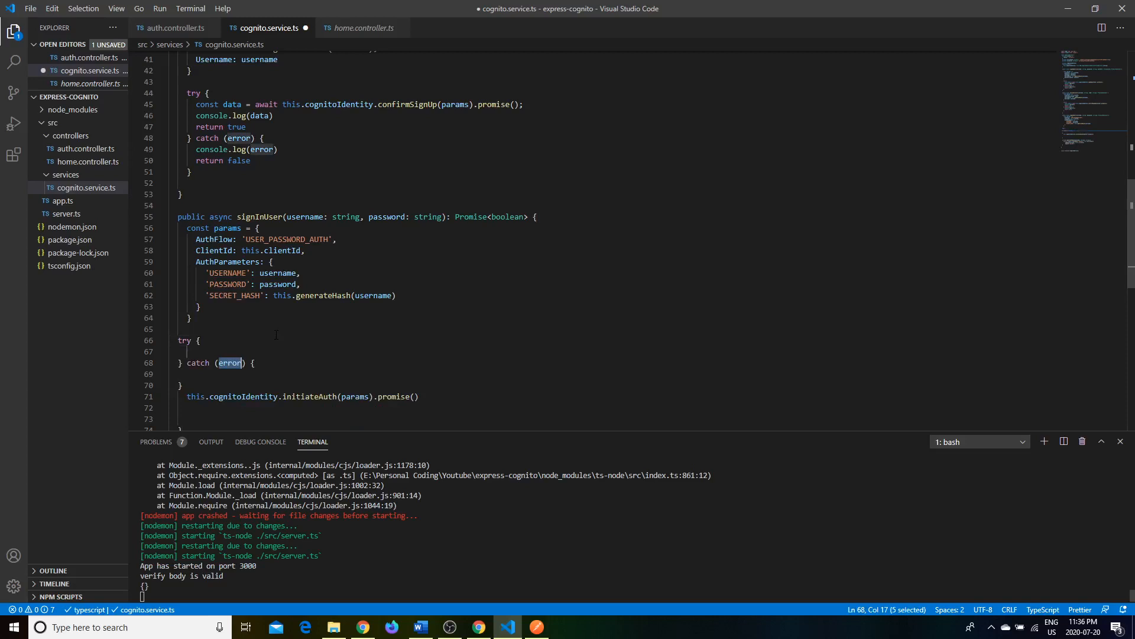
# In the try block, store the initiateAuth result in const data, log it, and return true.
pyautogui.click(188, 396)
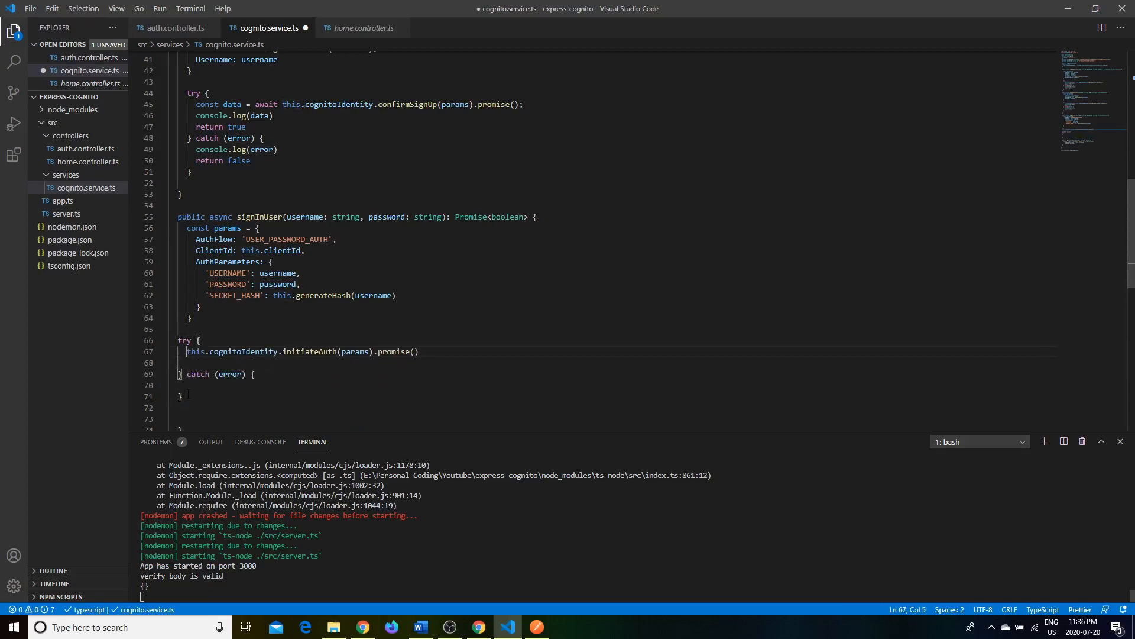
pyautogui.write('const data =')
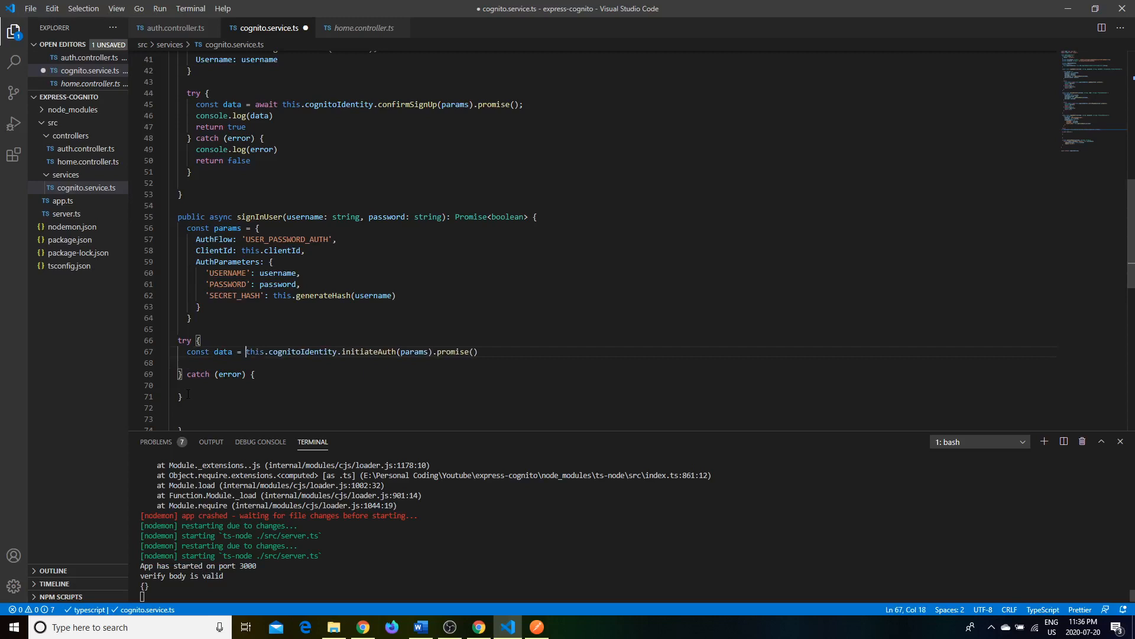
pyautogui.write('console.log(data);')
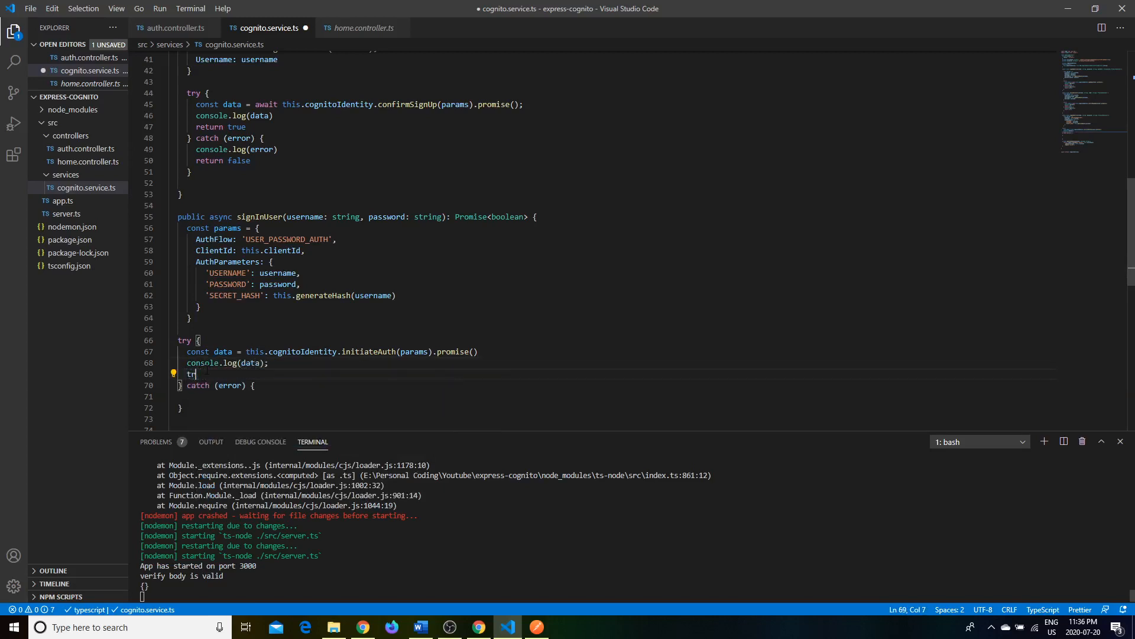
pyautogui.write('eturn true')
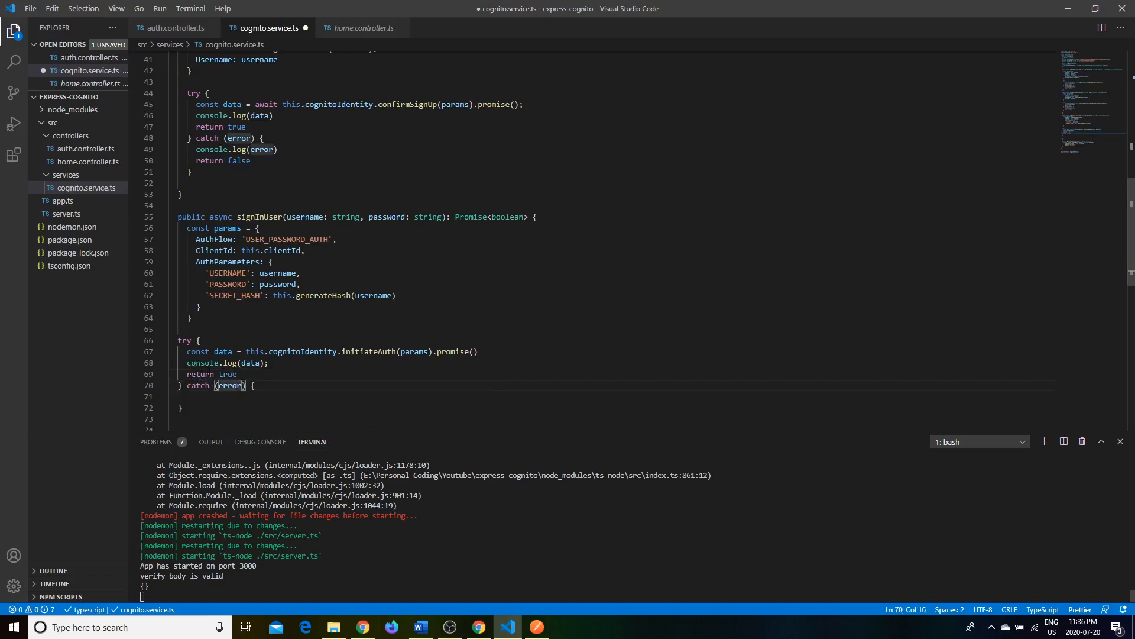
# In the catch block, log the error and return false.
pyautogui.write('console.log(error')
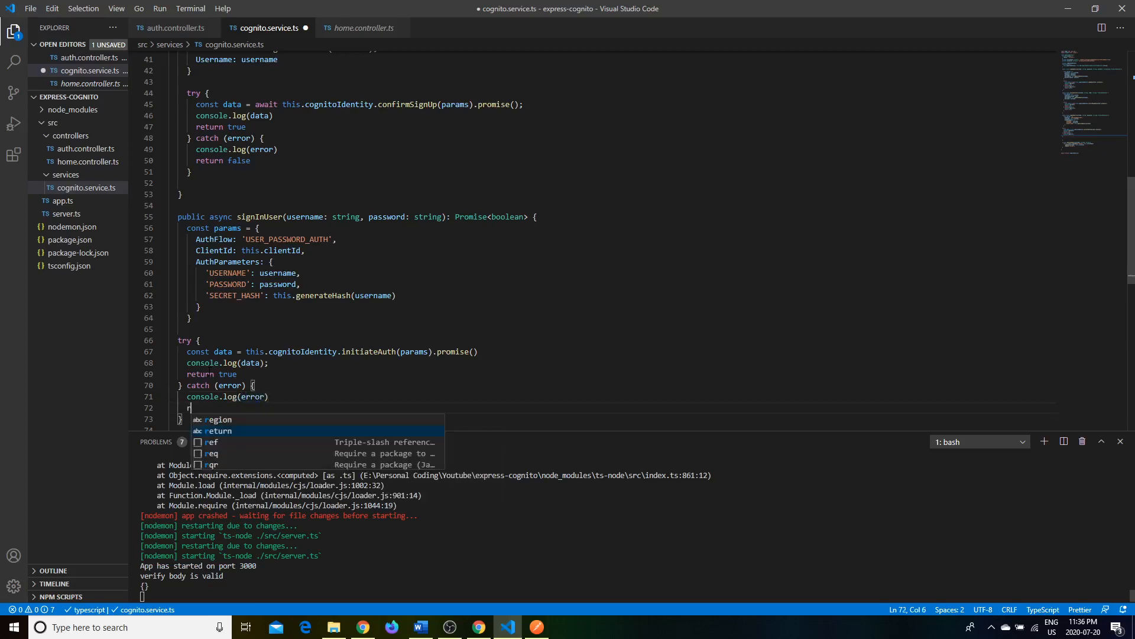
pyautogui.write('eturn false')
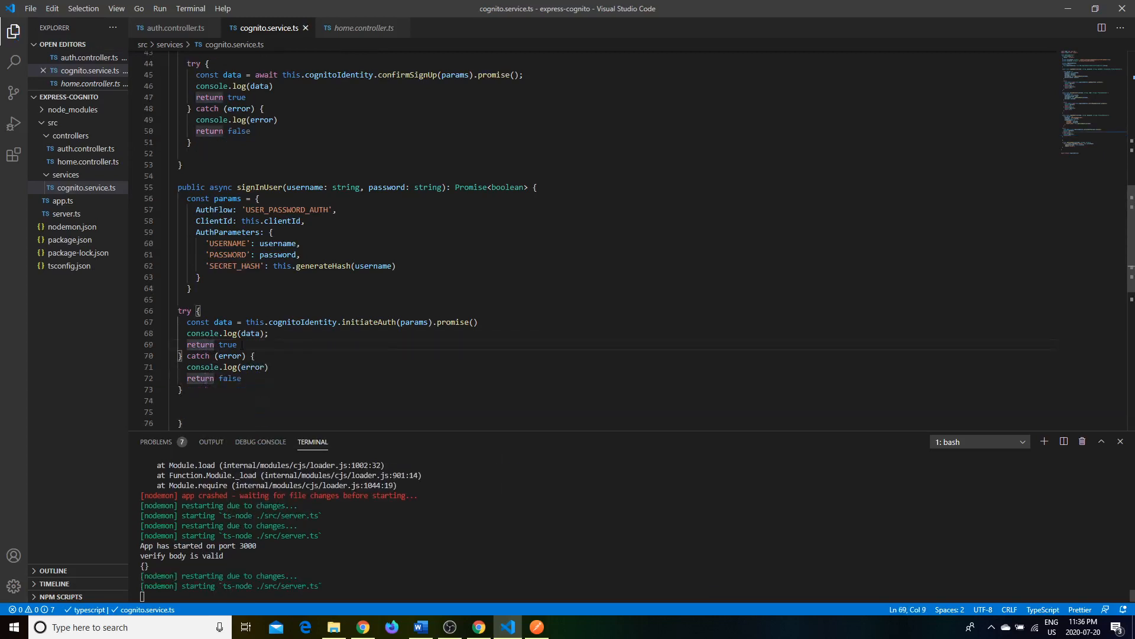
pyautogui.scroll(3)
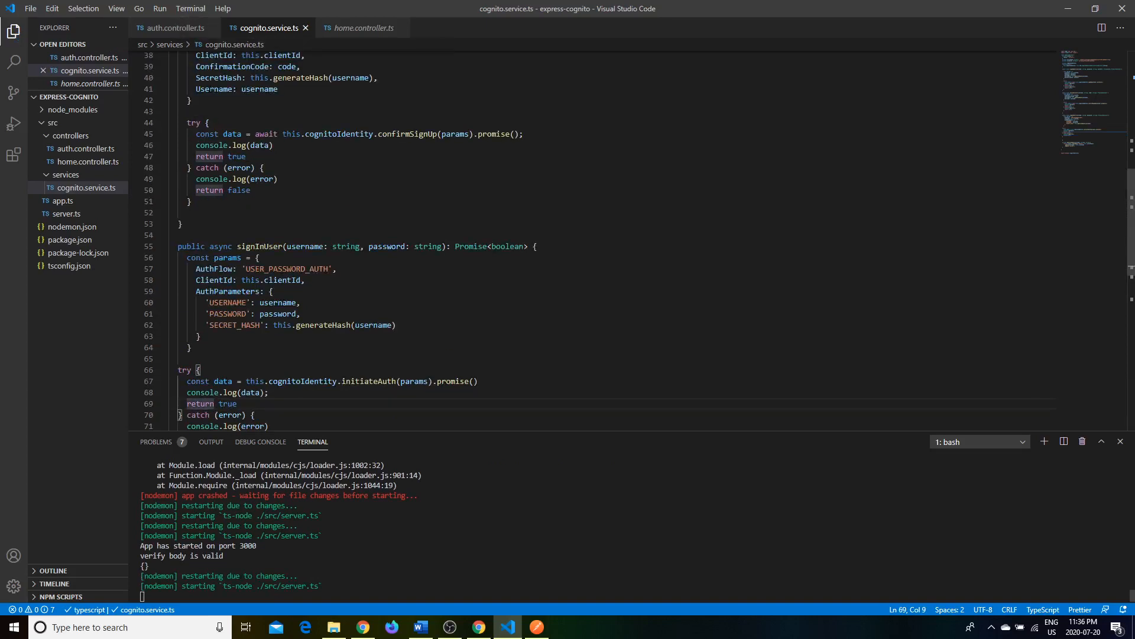
pyautogui.scroll(3)
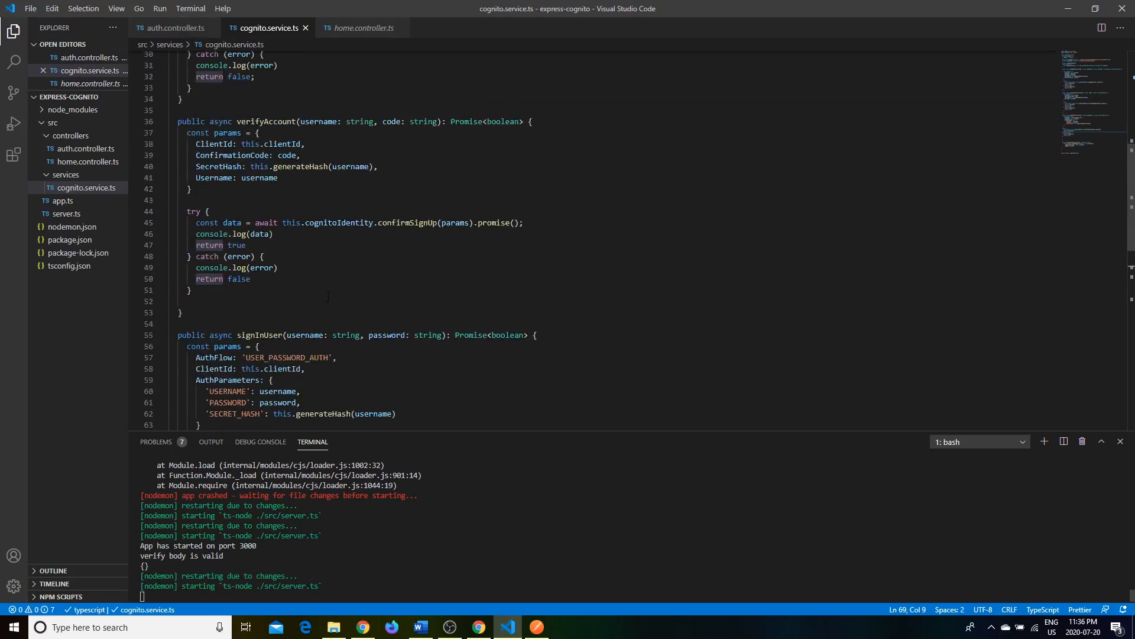
# In auth.controller.ts, replace signIn's logging with const cognito = new CognitoService().
pyautogui.click(174, 28)
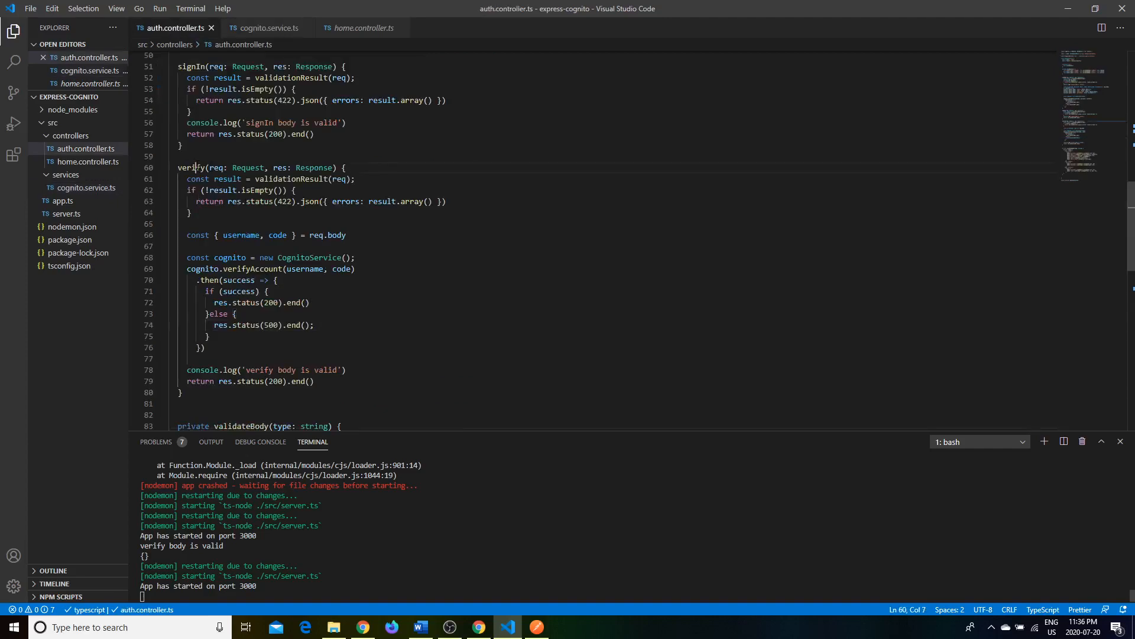
pyautogui.doubleClick(191, 243)
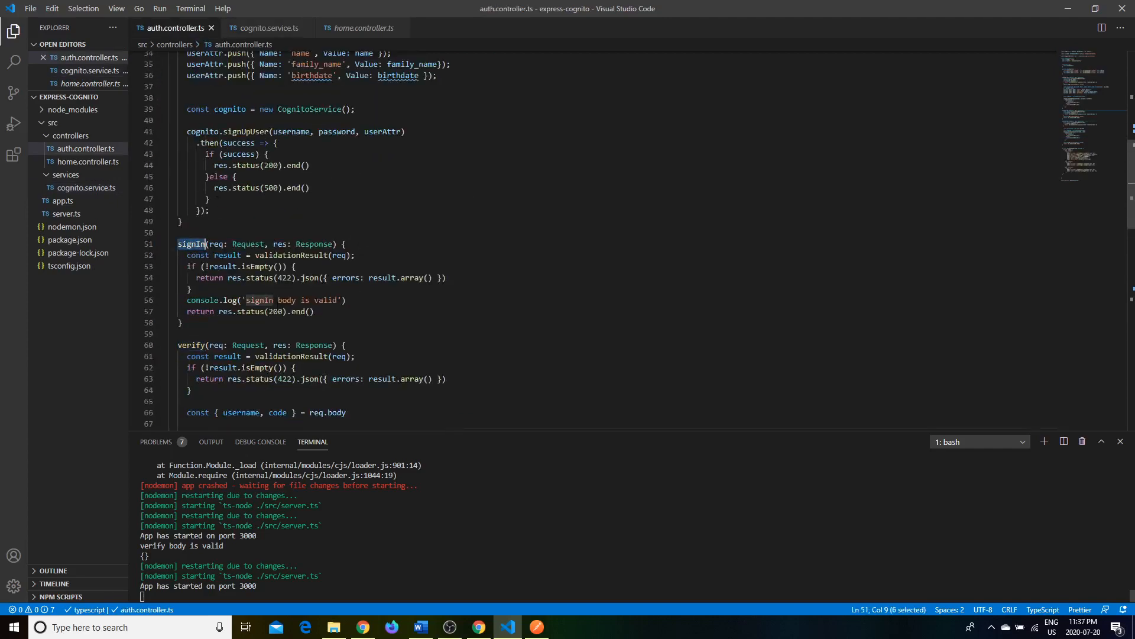
pyautogui.click(313, 312)
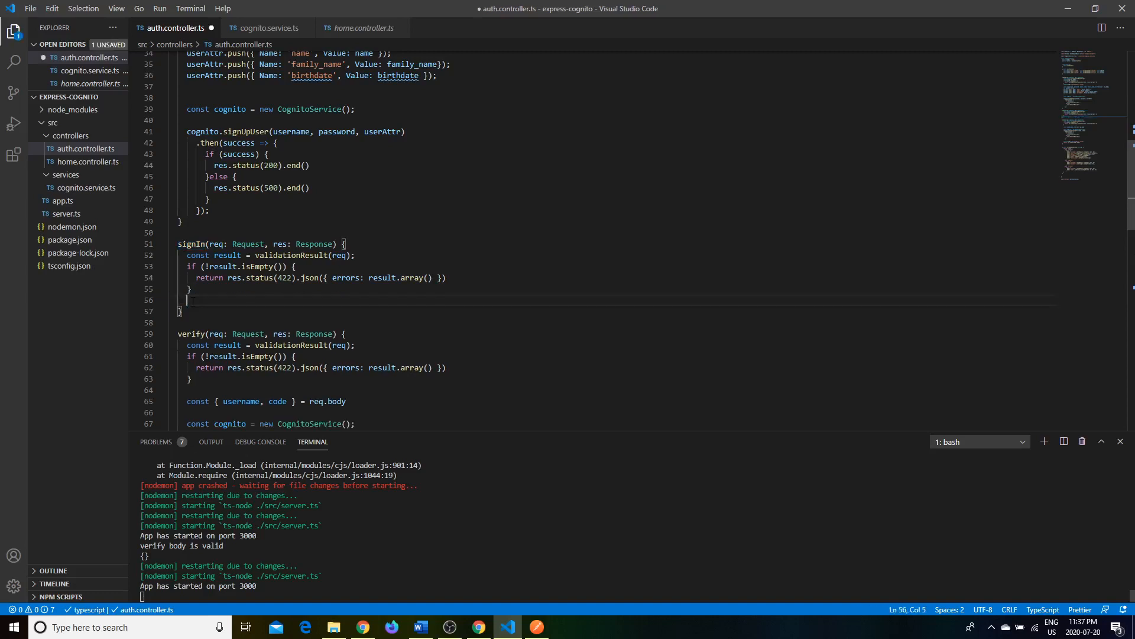
pyautogui.write('const')
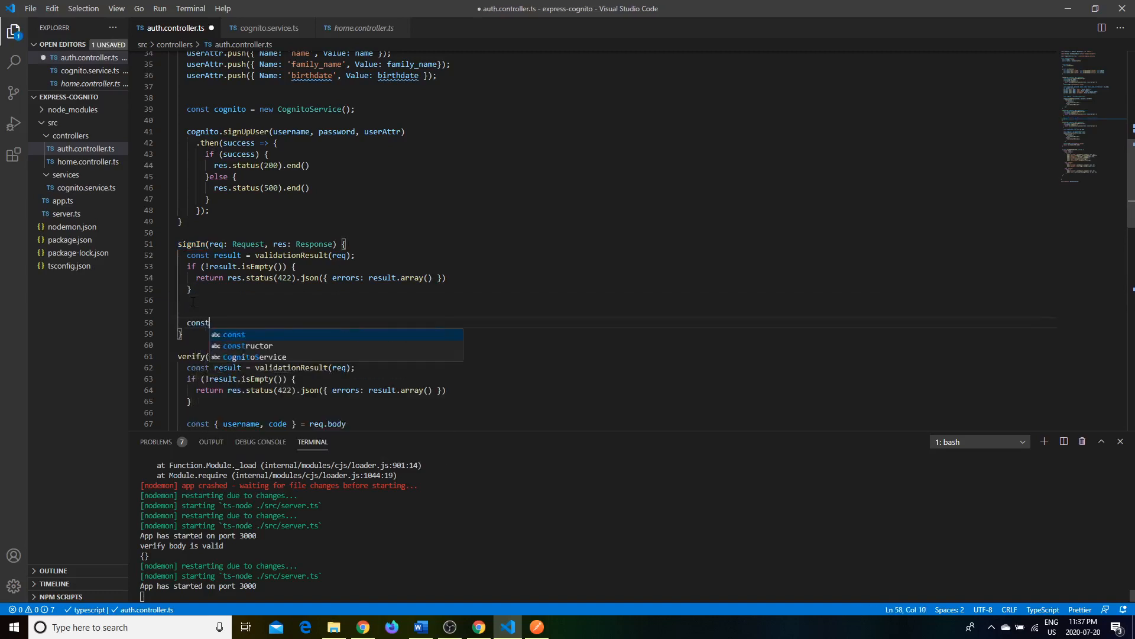
pyautogui.write('cognito')
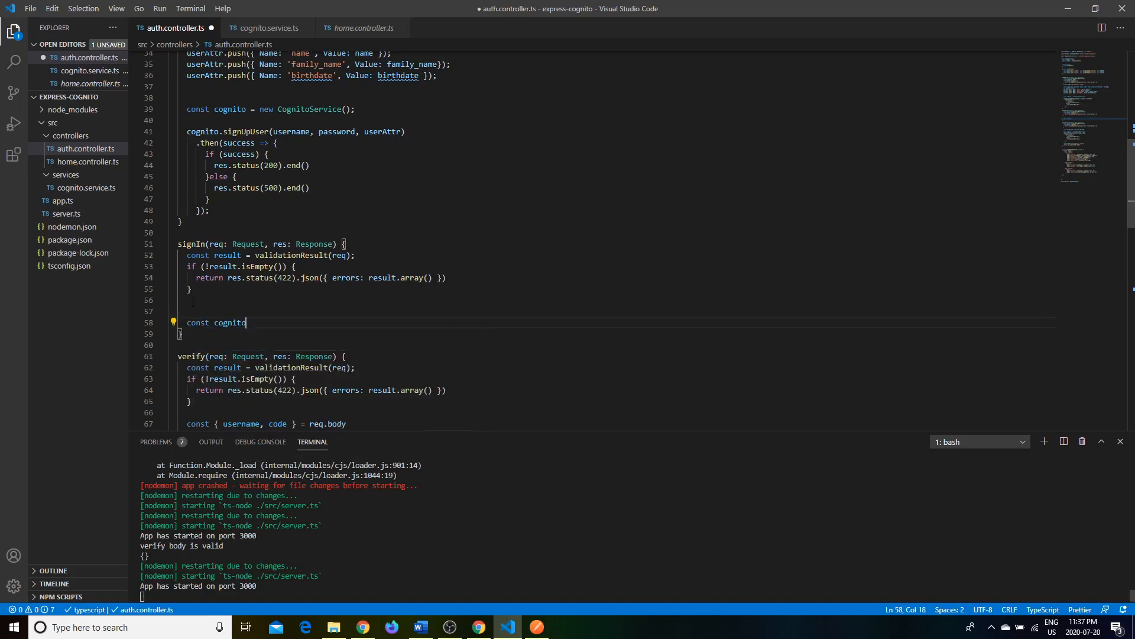
pyautogui.write('= new')
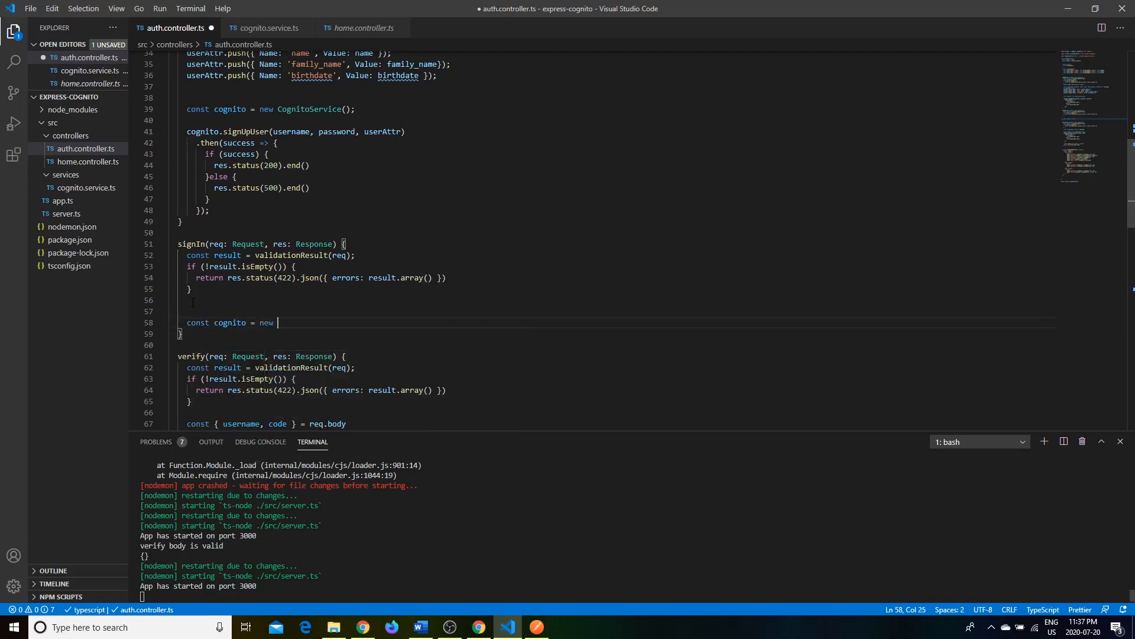
pyautogui.write('CognitoService();')
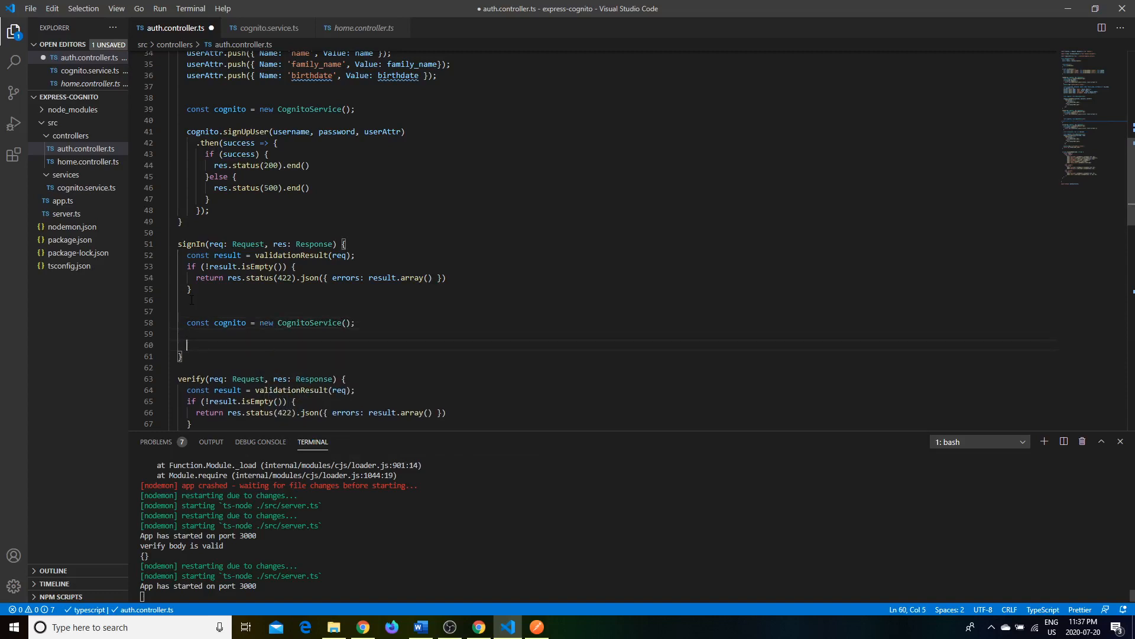
# Call cognito.signInUser(username, password), responding 200 on success and 500 otherwise.
pyautogui.write('cognito')
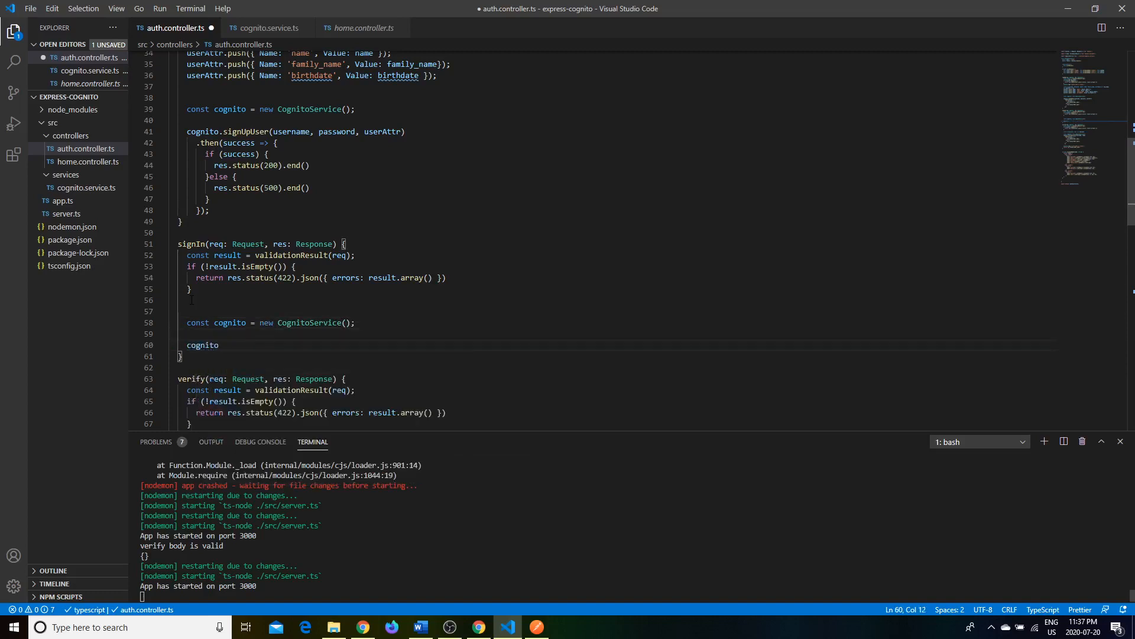
pyautogui.write('.signInUse')
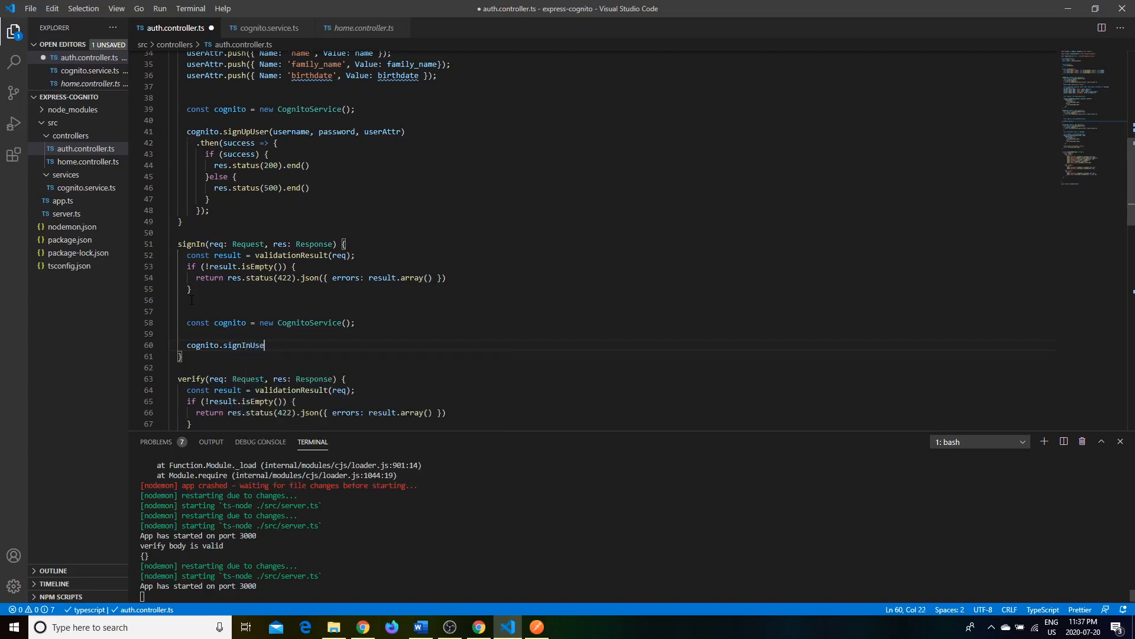
pyautogui.write('r()')
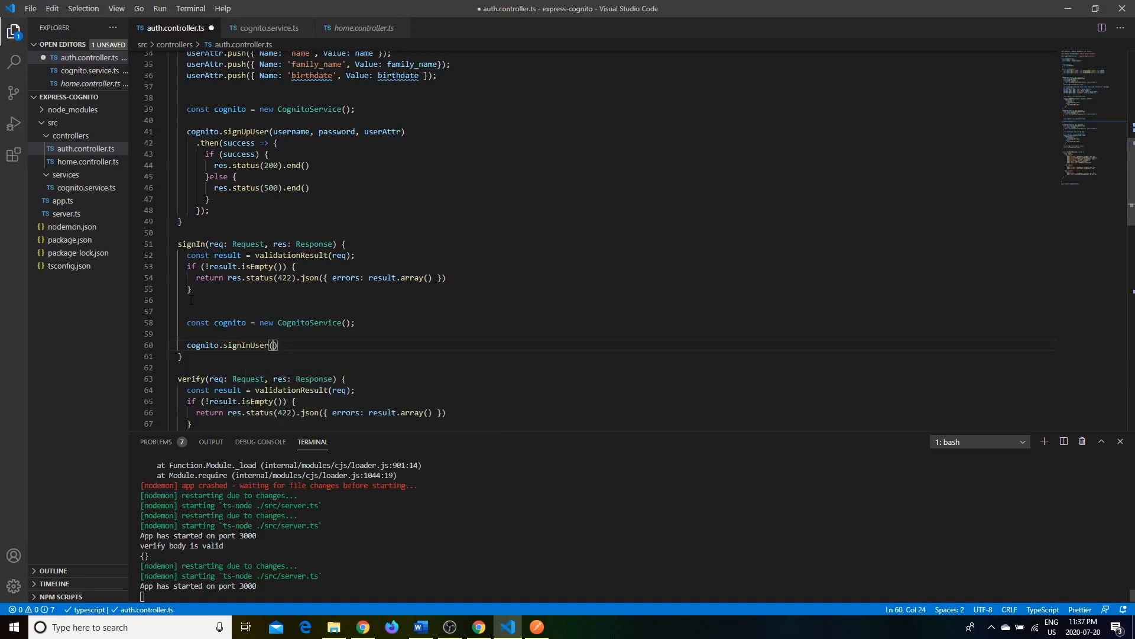
pyautogui.write('username, password')
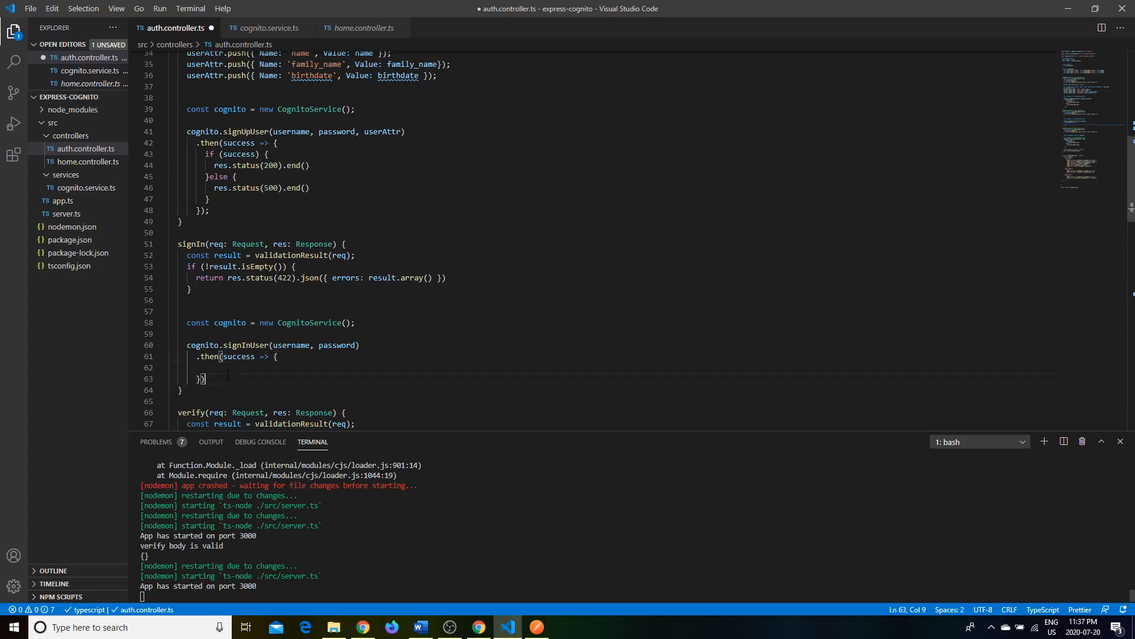
pyautogui.write('if')
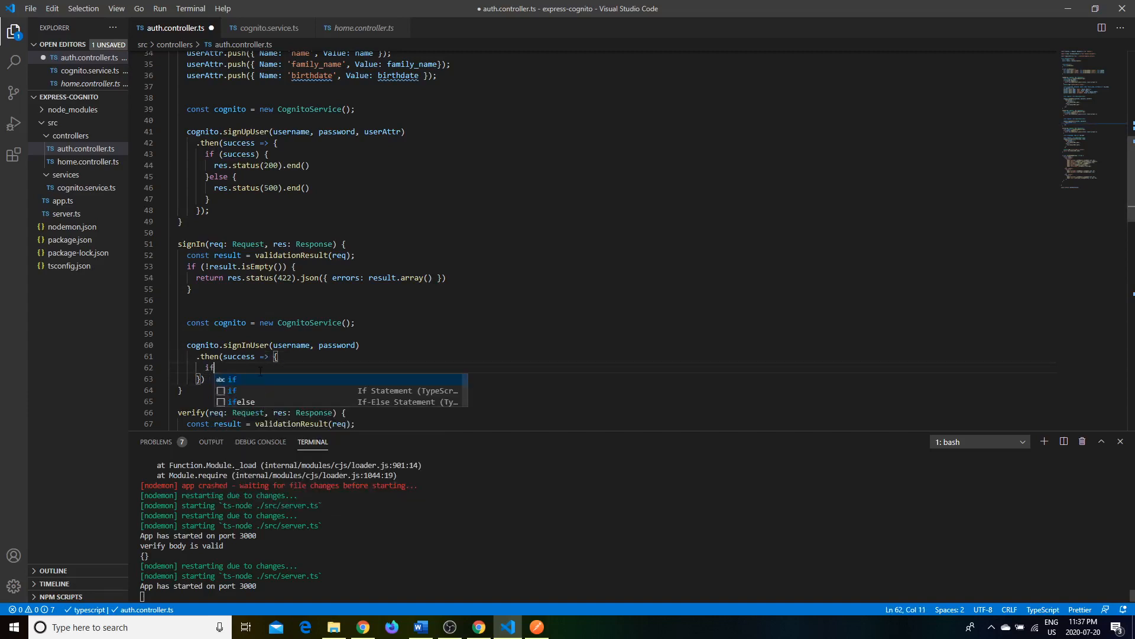
pyautogui.write('(success) {')
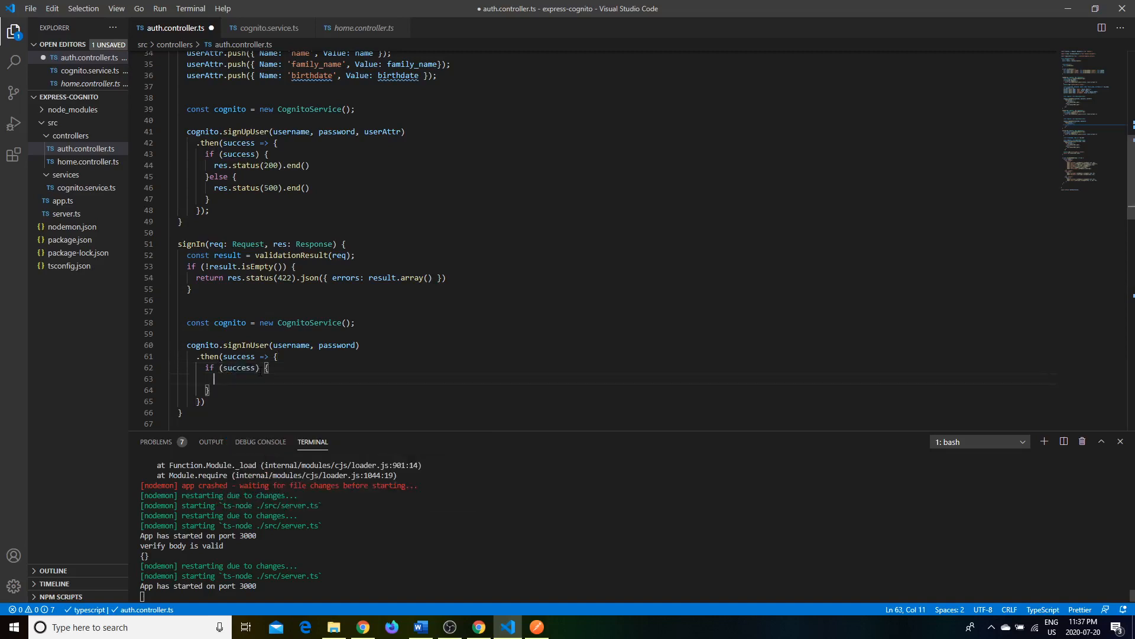
pyautogui.write('res.status(')
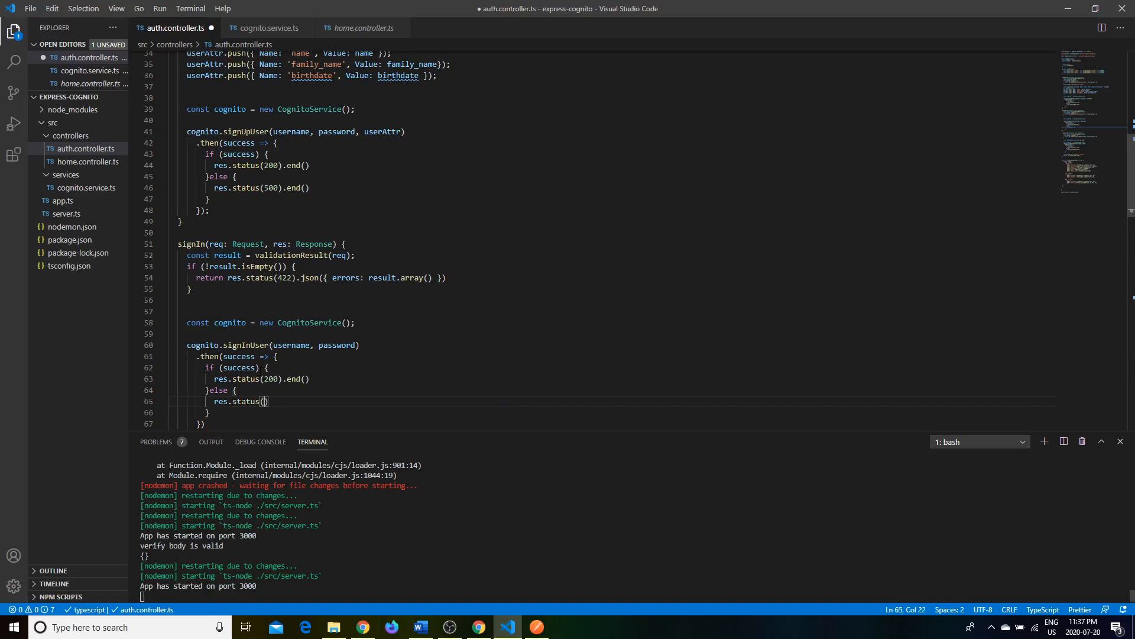
pyautogui.write('500')
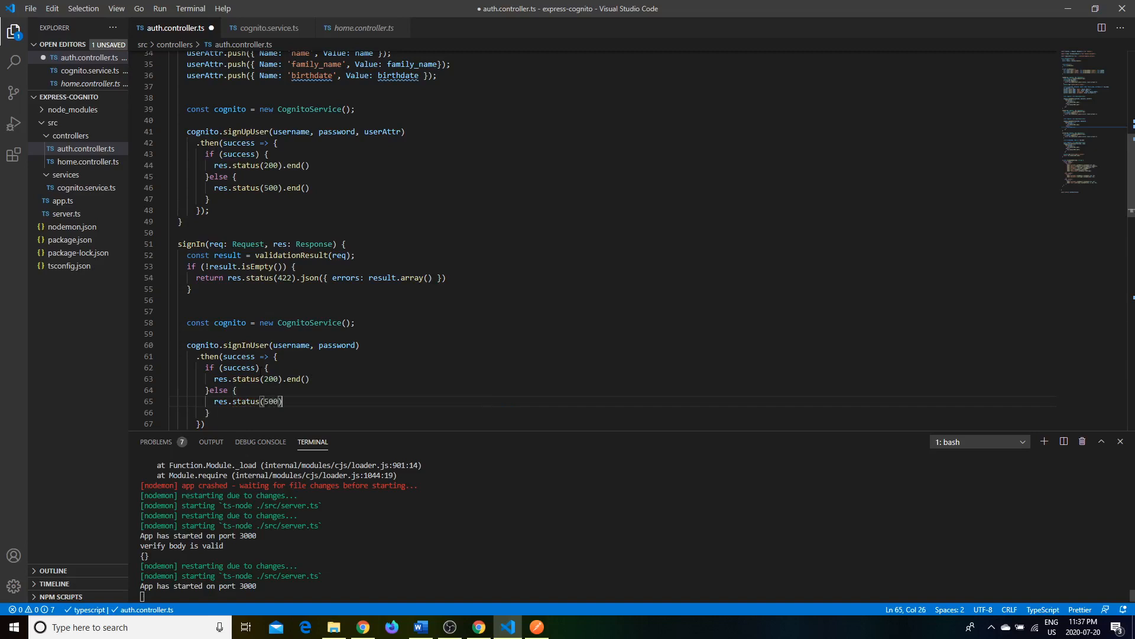
pyautogui.write('.end()')
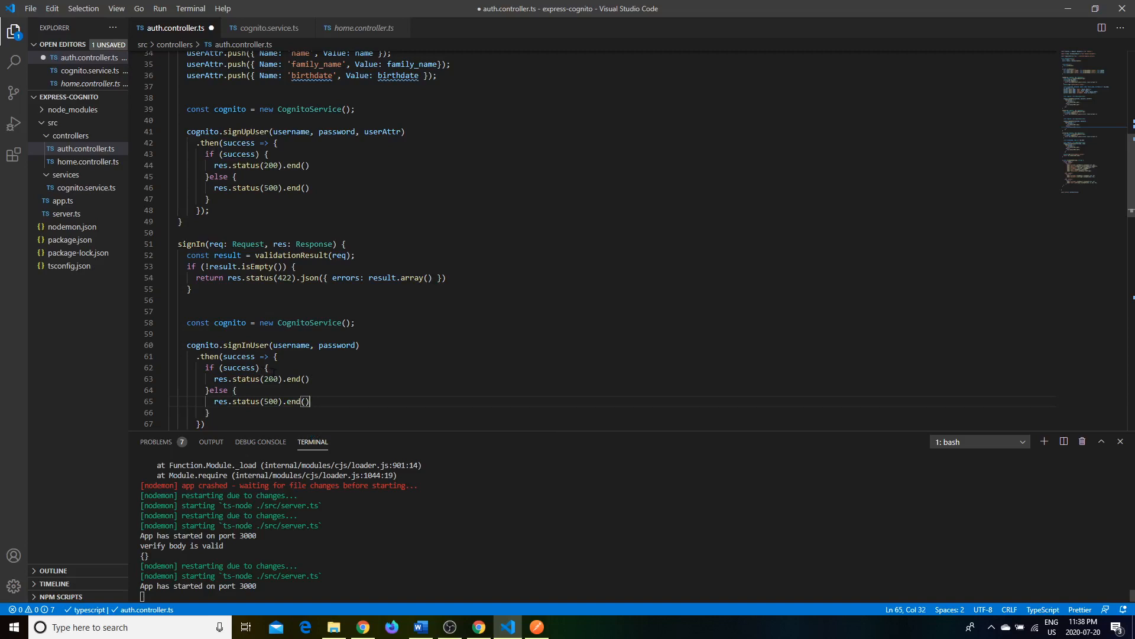
# Save auth.controller.ts and add const { username, password } = req.body inside signIn.
pyautogui.scroll(-3)
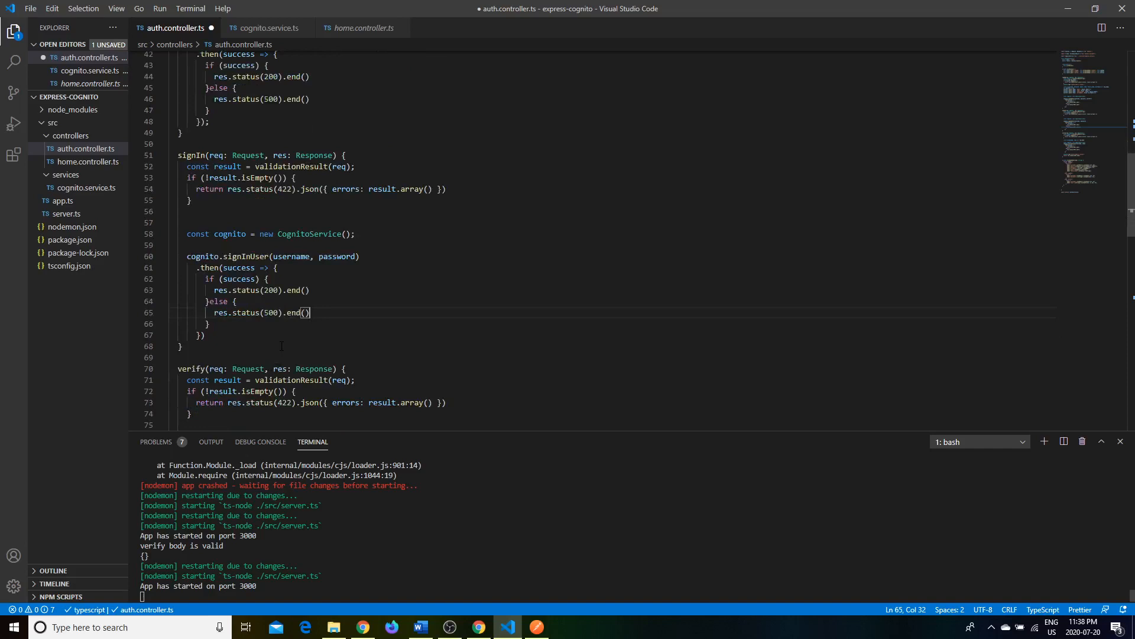
pyautogui.press('ctrl+s')
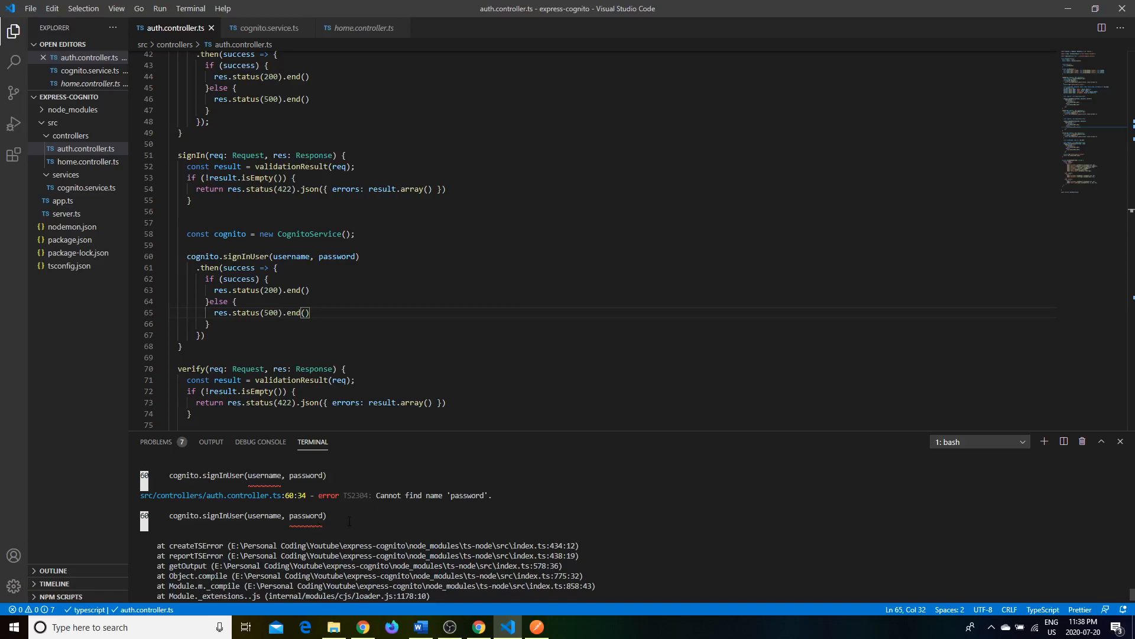
pyautogui.scroll(-3)
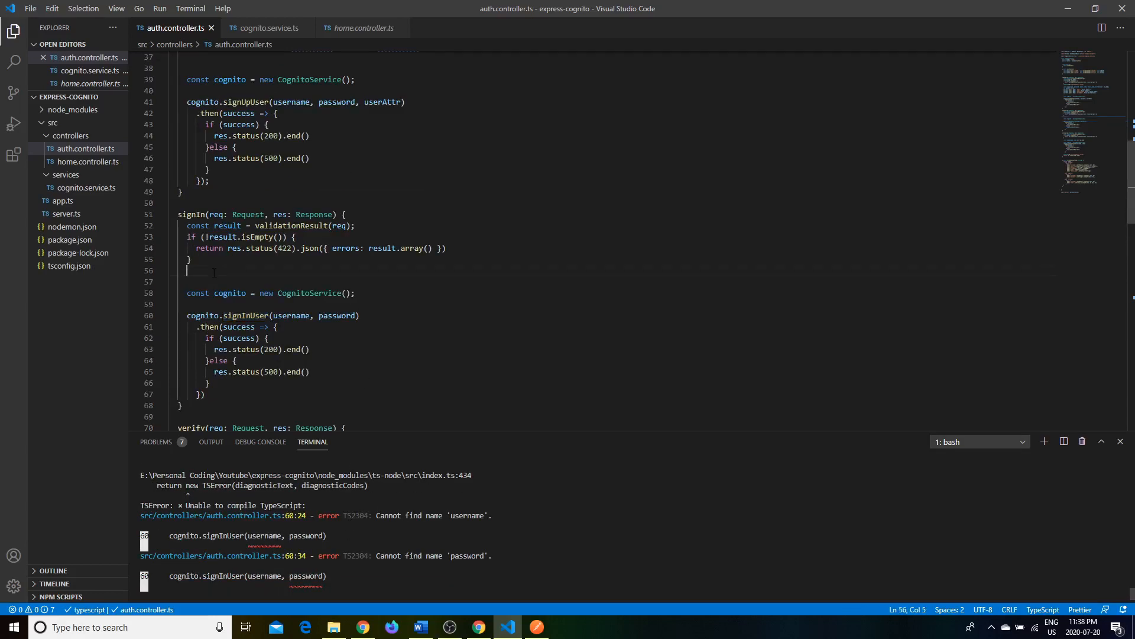
pyautogui.write('const')
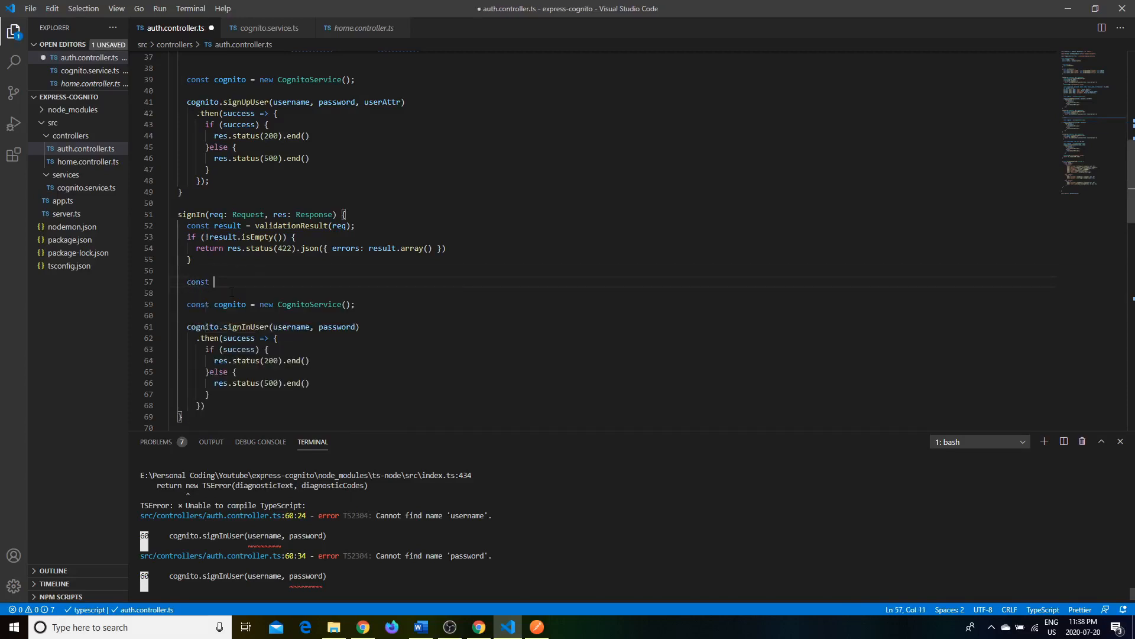
pyautogui.write('{ username, password } =')
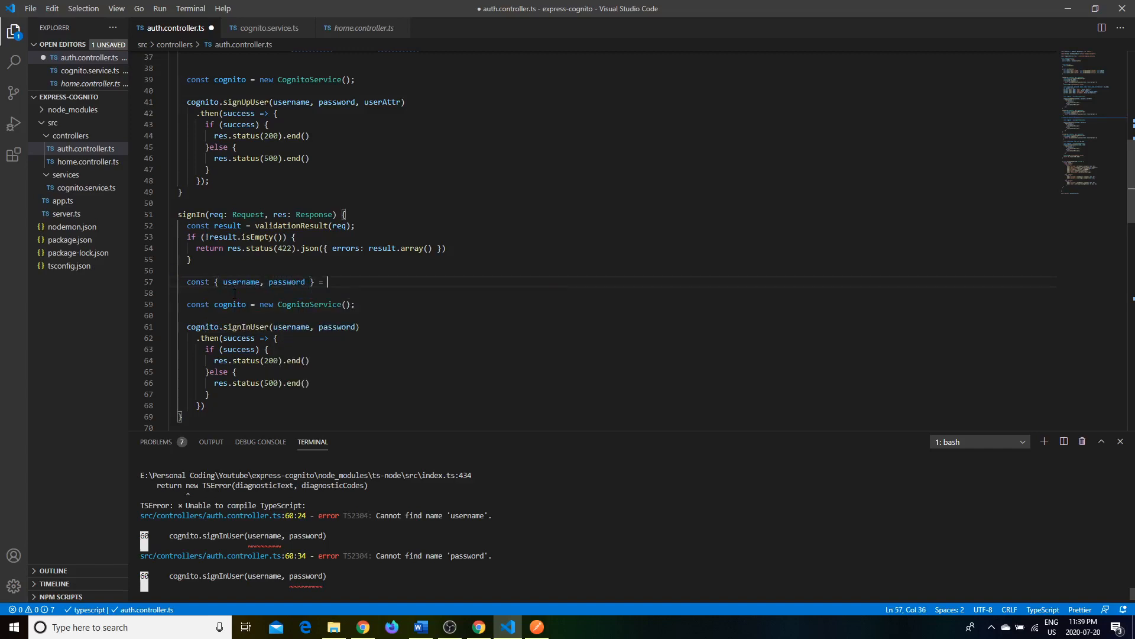
pyautogui.write('req.body')
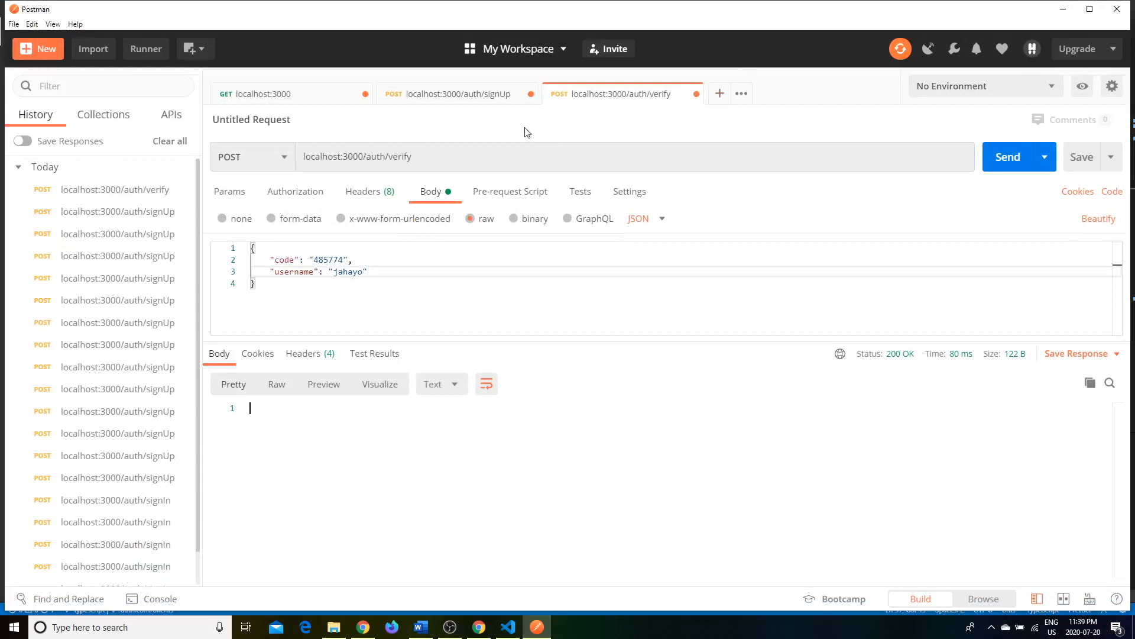
# Create a new POST request to localhost:3000/auth/signIn with a raw JSON body.
pyautogui.tripleClick(355, 156)
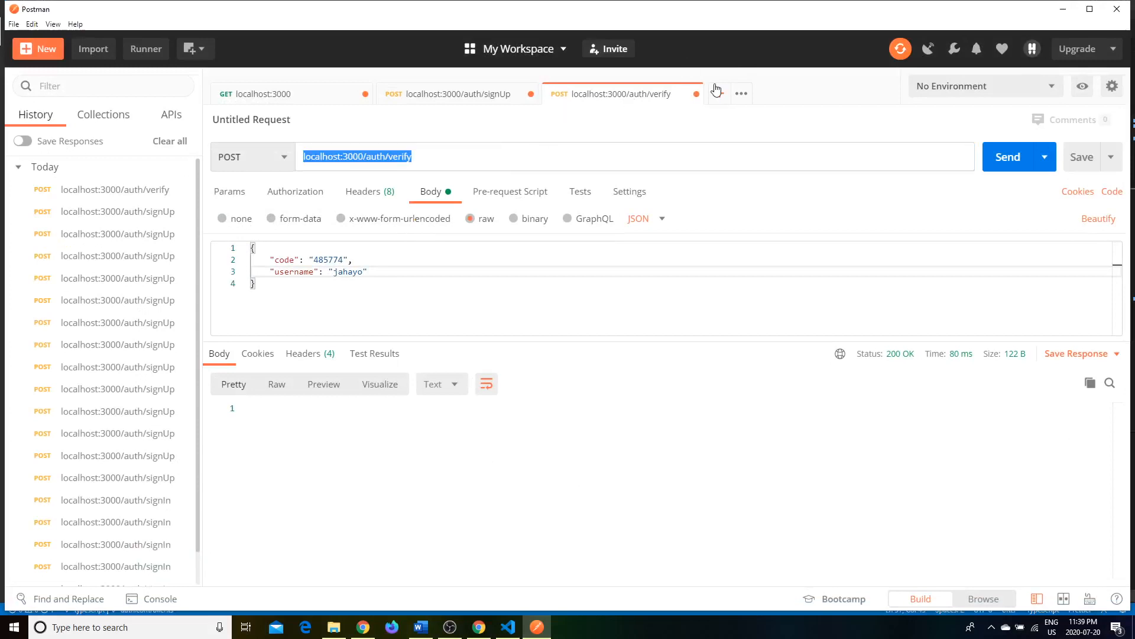
pyautogui.click(716, 92)
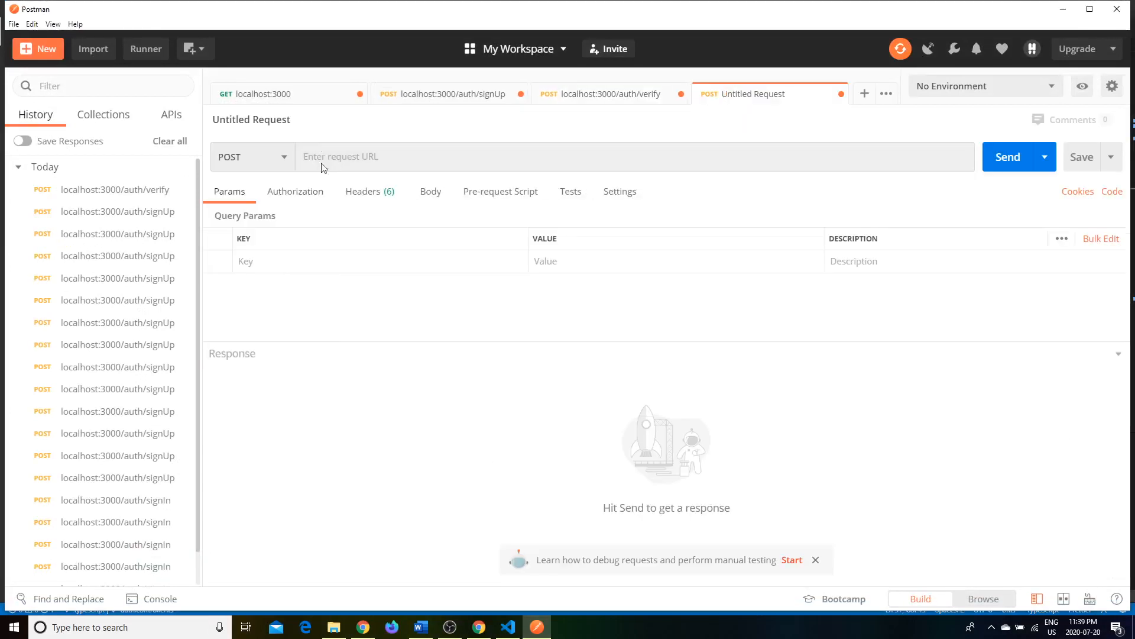
pyautogui.write('loca')
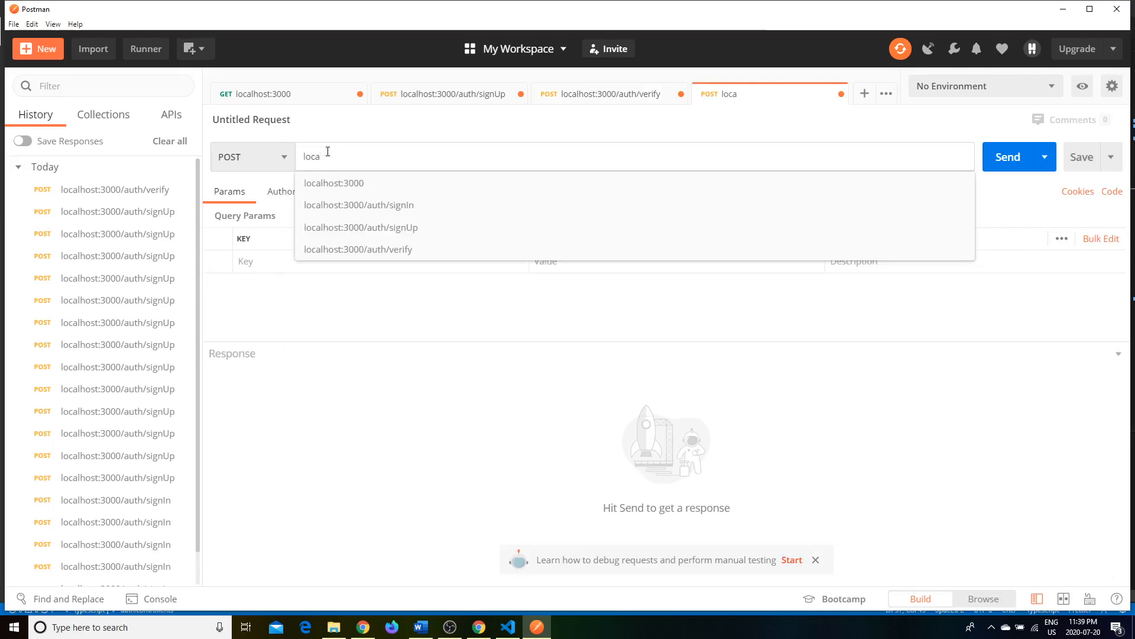
pyautogui.click(359, 204)
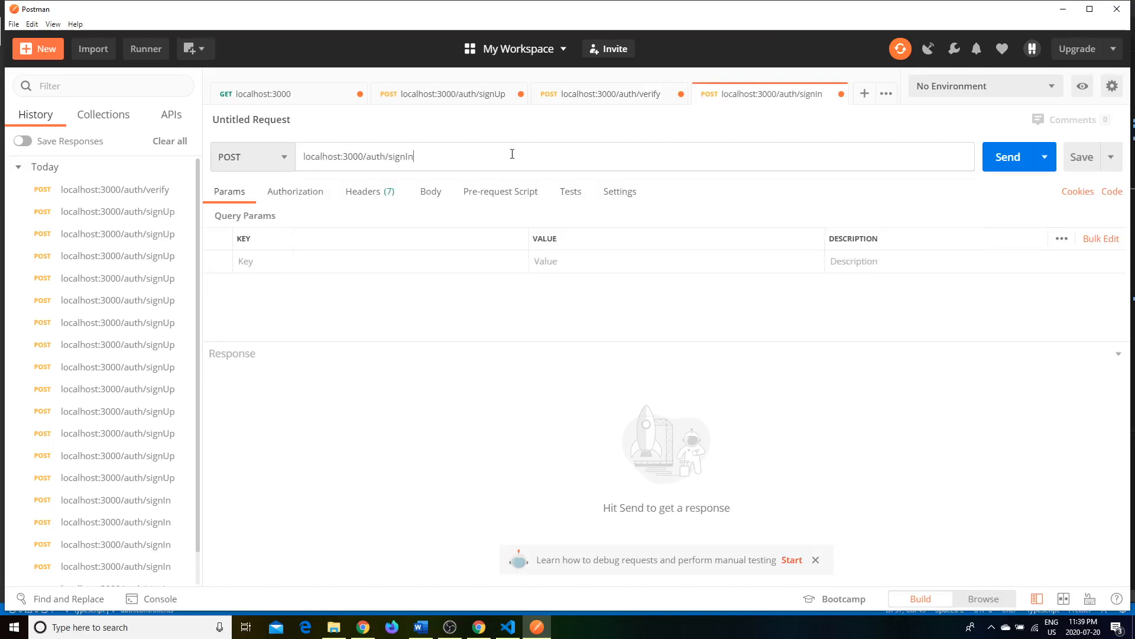
pyautogui.click(429, 191)
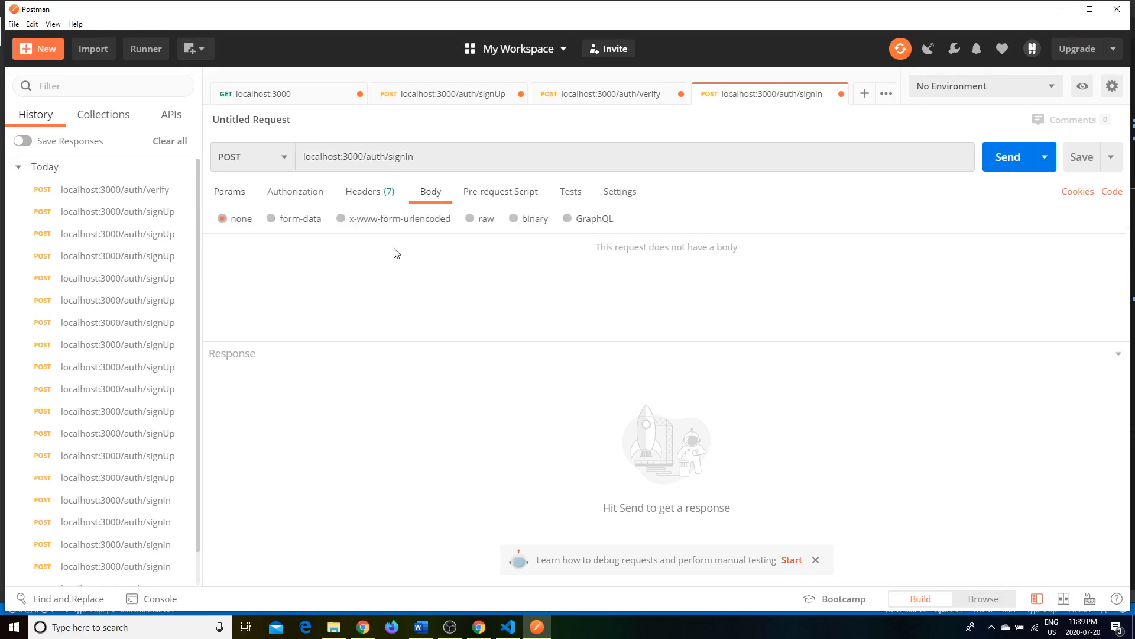
pyautogui.click(470, 218)
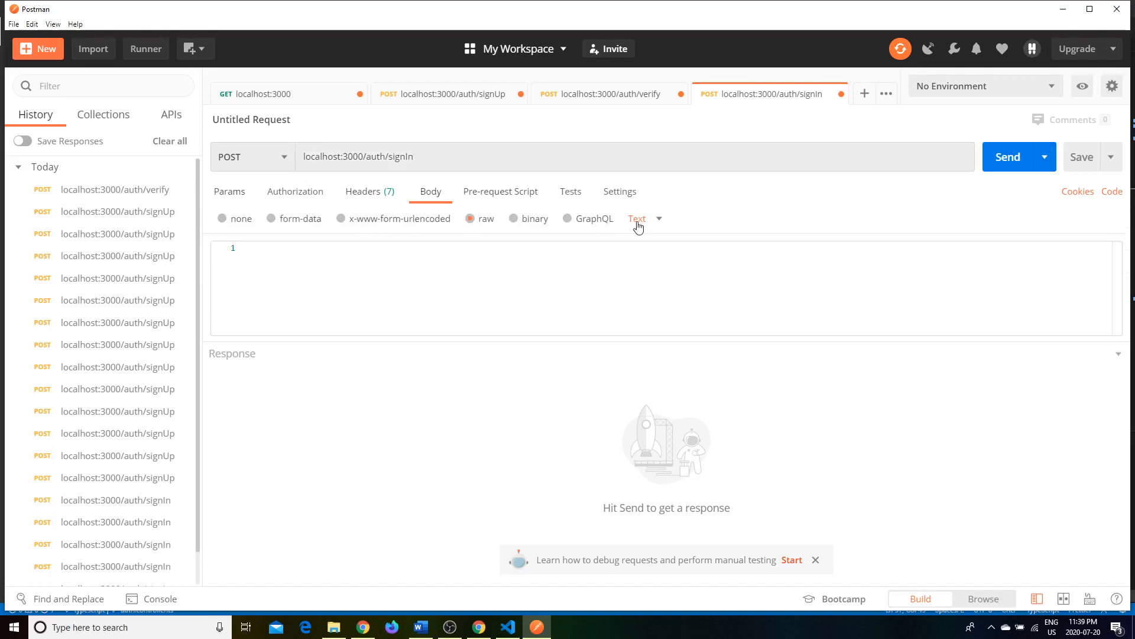
pyautogui.click(638, 219)
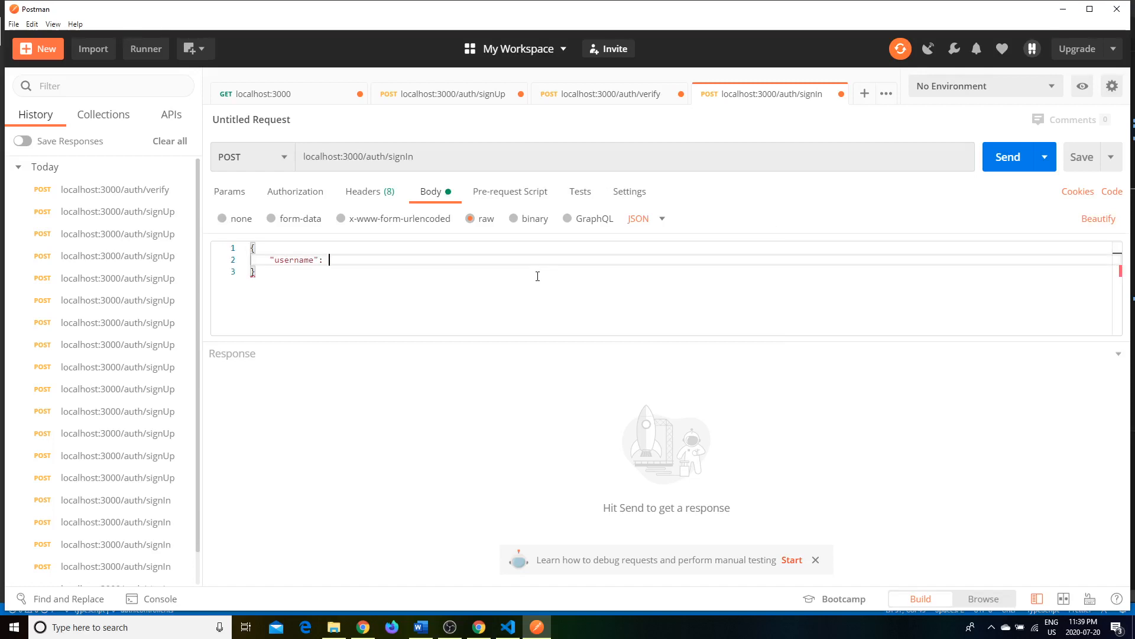
pyautogui.write('"",')
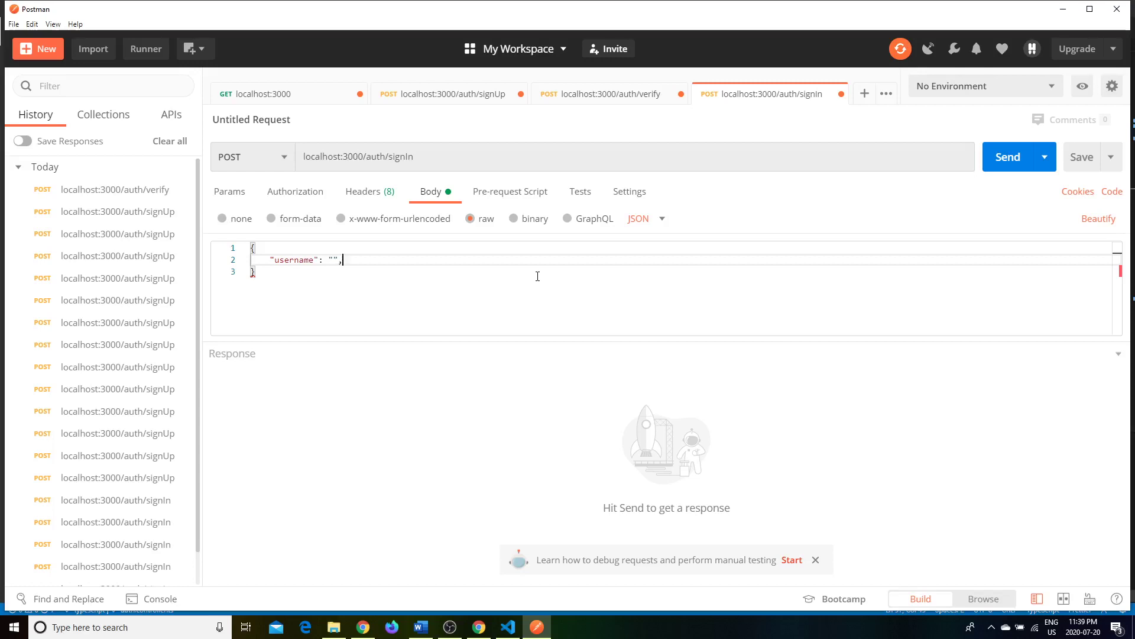
pyautogui.write('"password"')
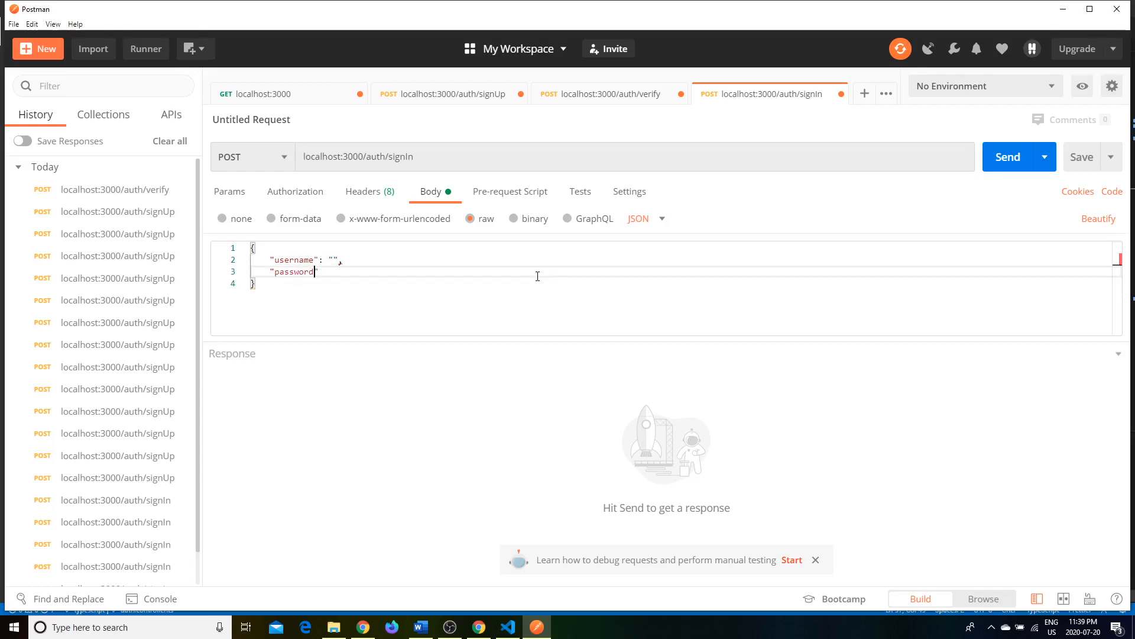
pyautogui.write(': ""')
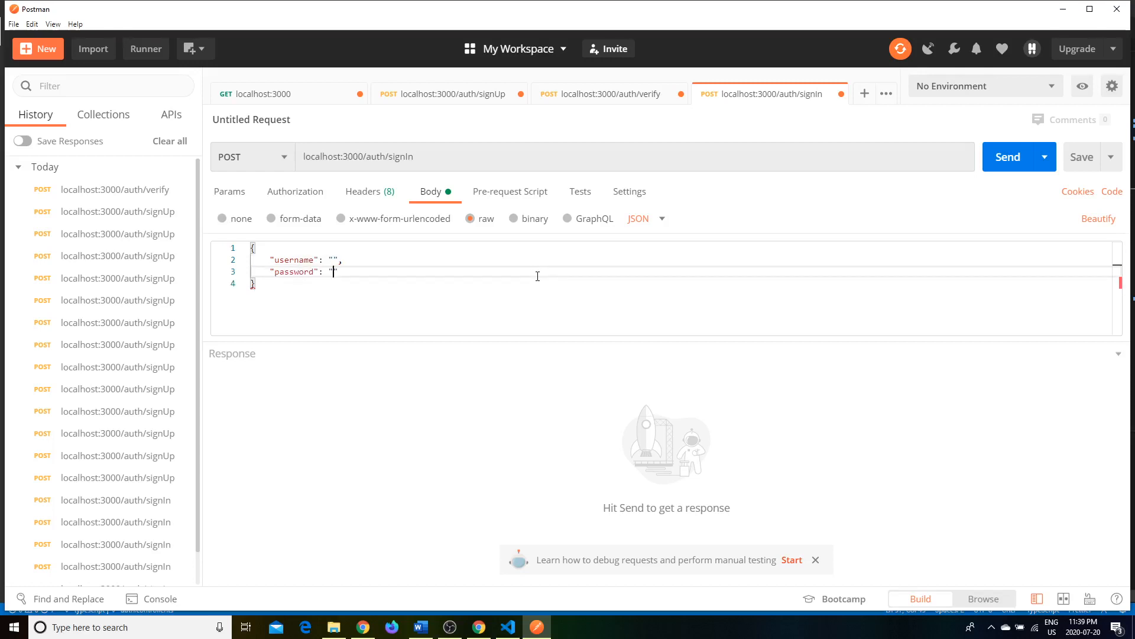
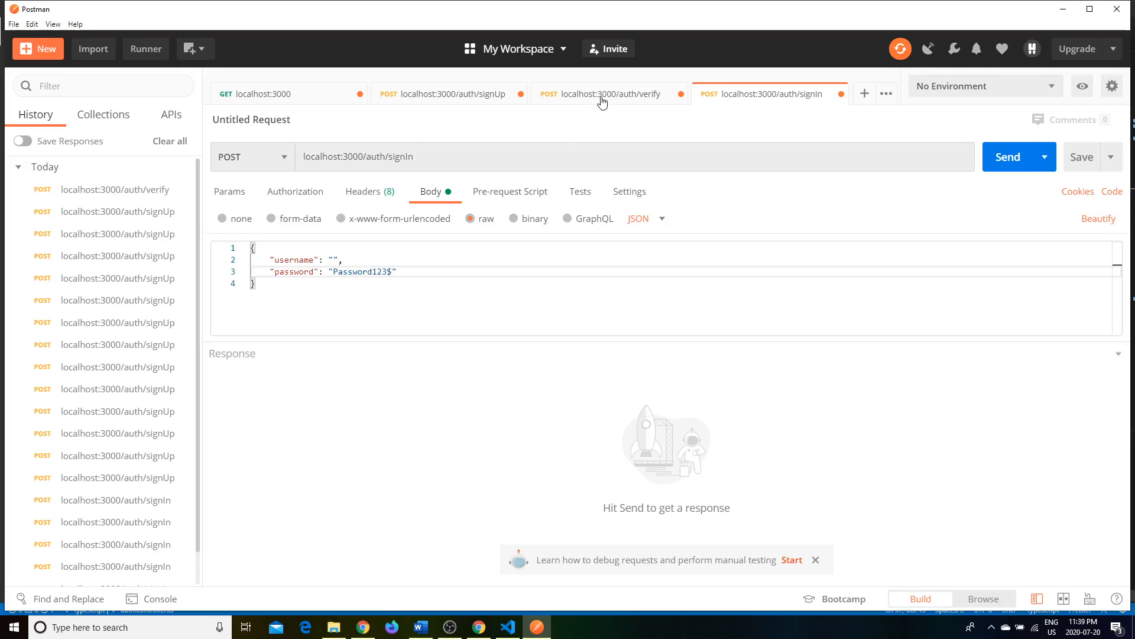
pyautogui.click(610, 93)
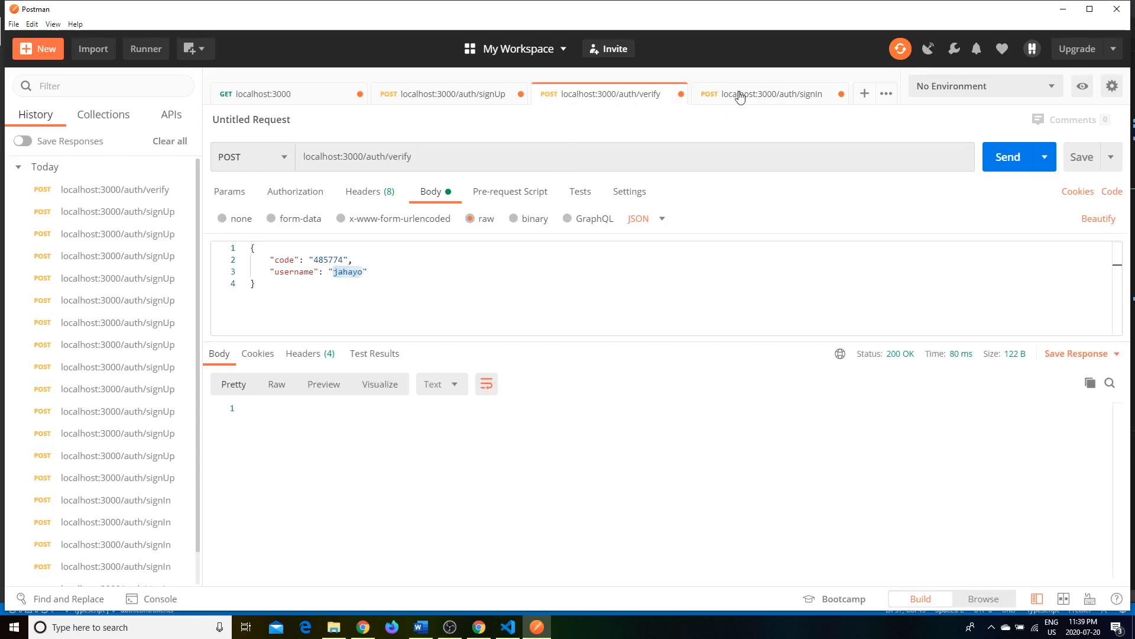
pyautogui.click(770, 94)
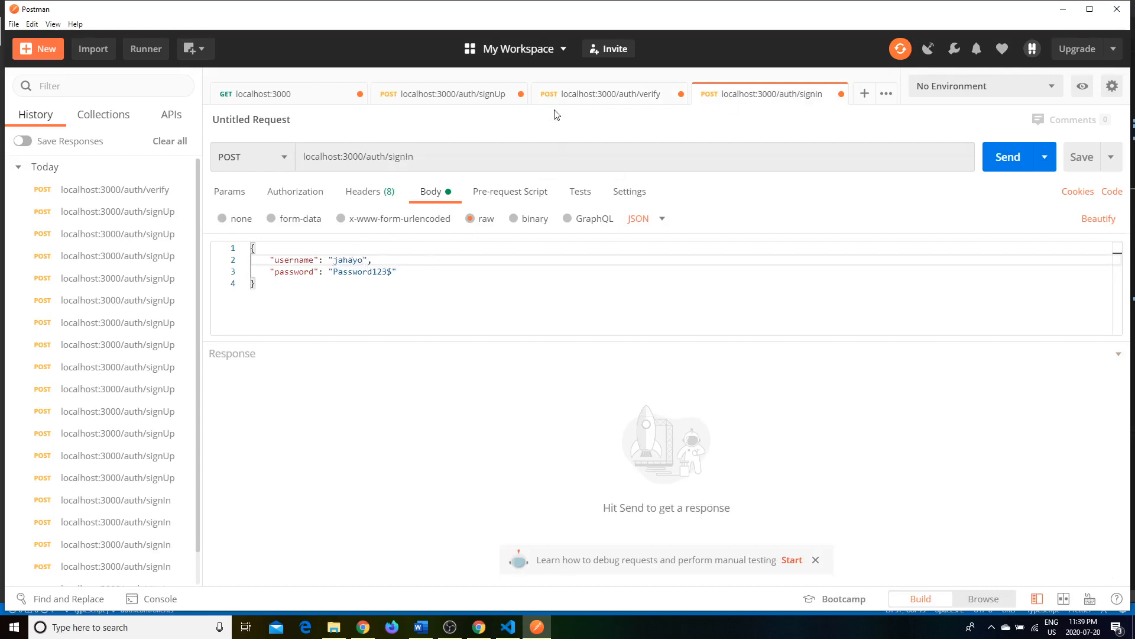
pyautogui.click(439, 94)
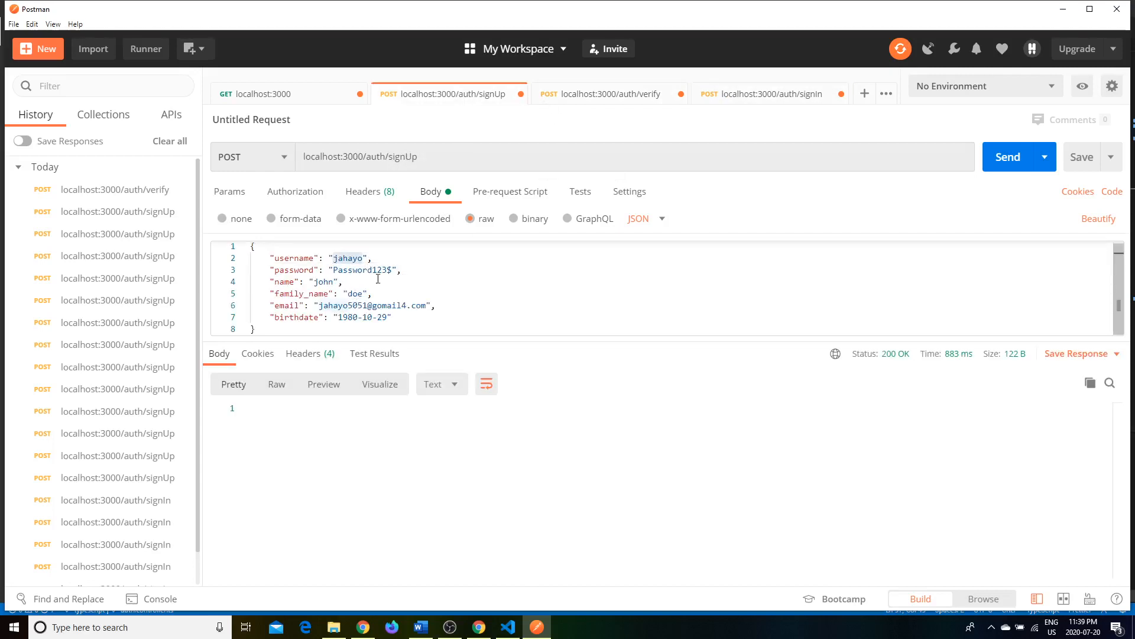
pyautogui.click(762, 93)
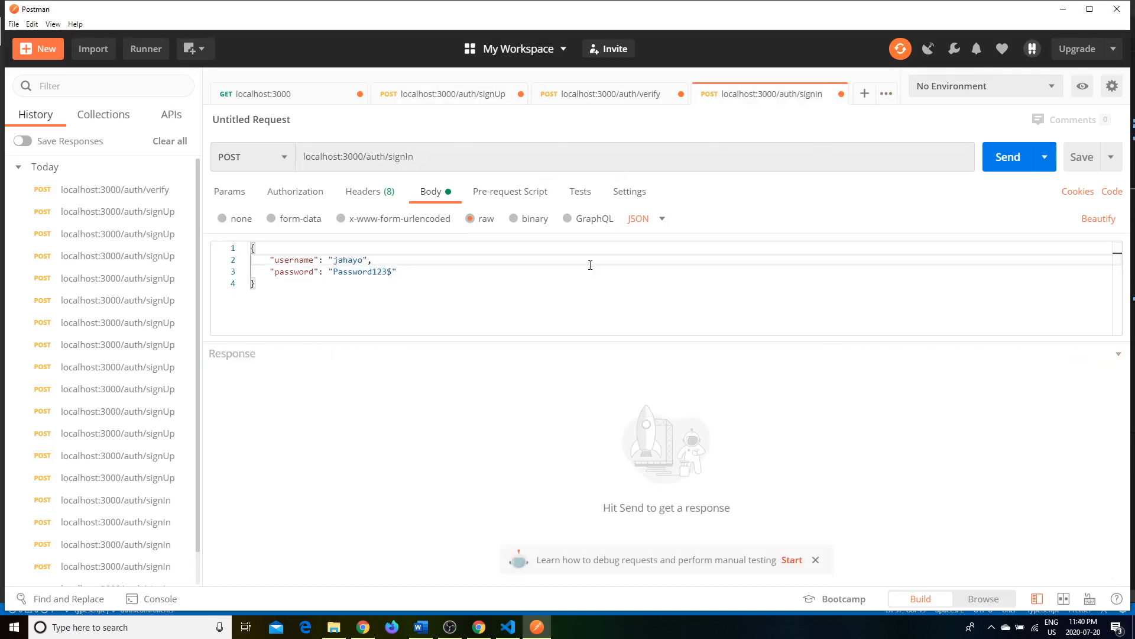
pyautogui.click(1007, 156)
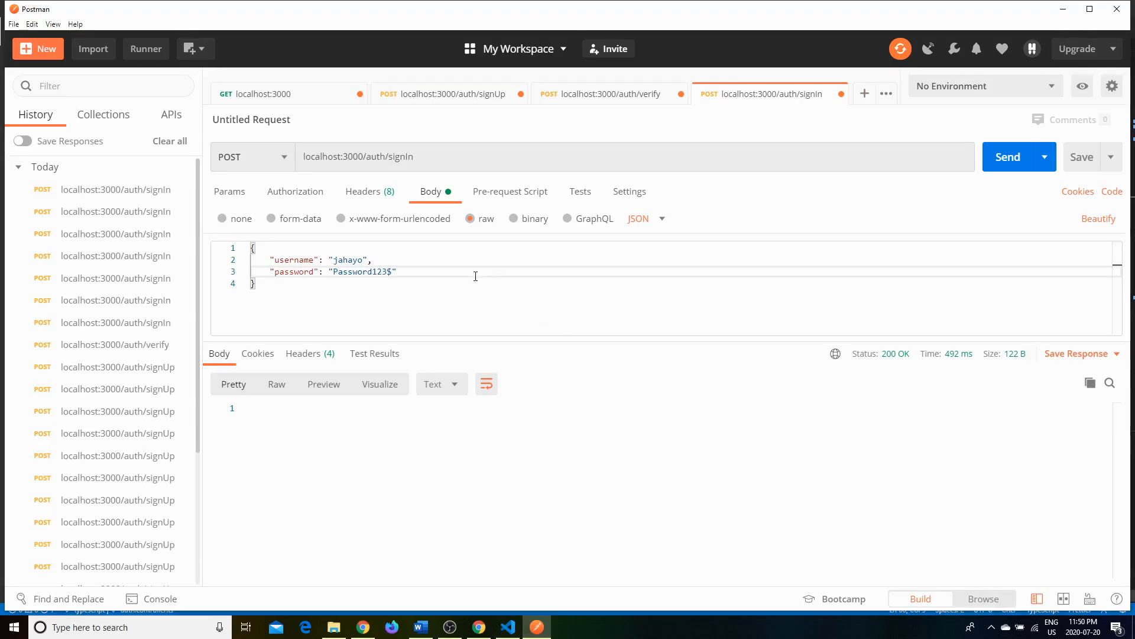
pyautogui.moveTo(934, 156)
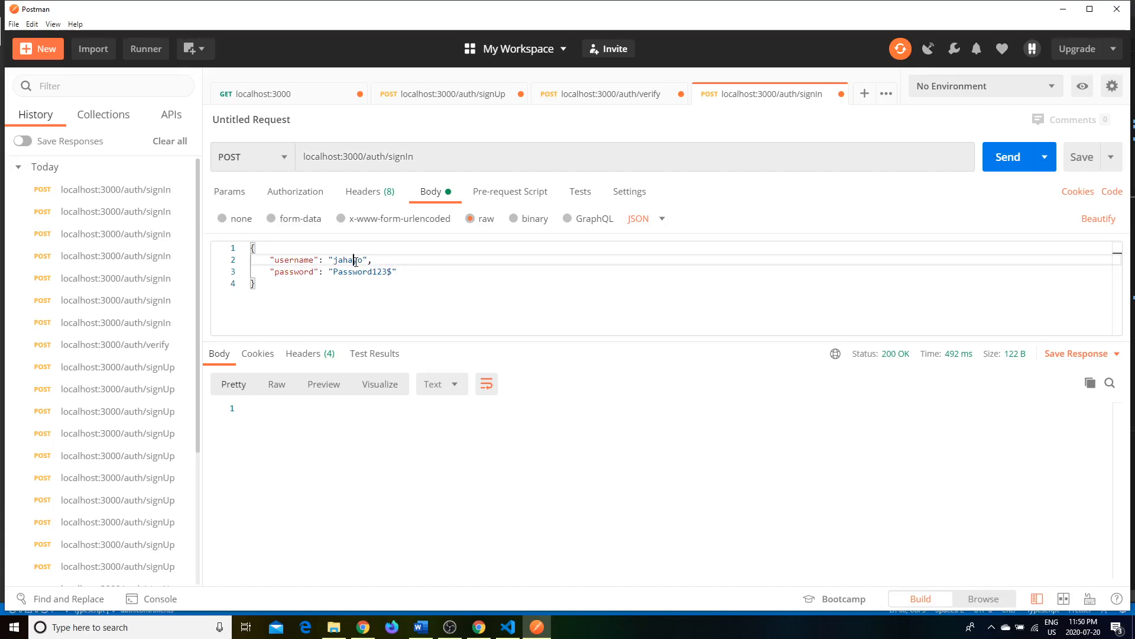
# Resend the signIn request and switch back to VS Code.
pyautogui.click(1007, 156)
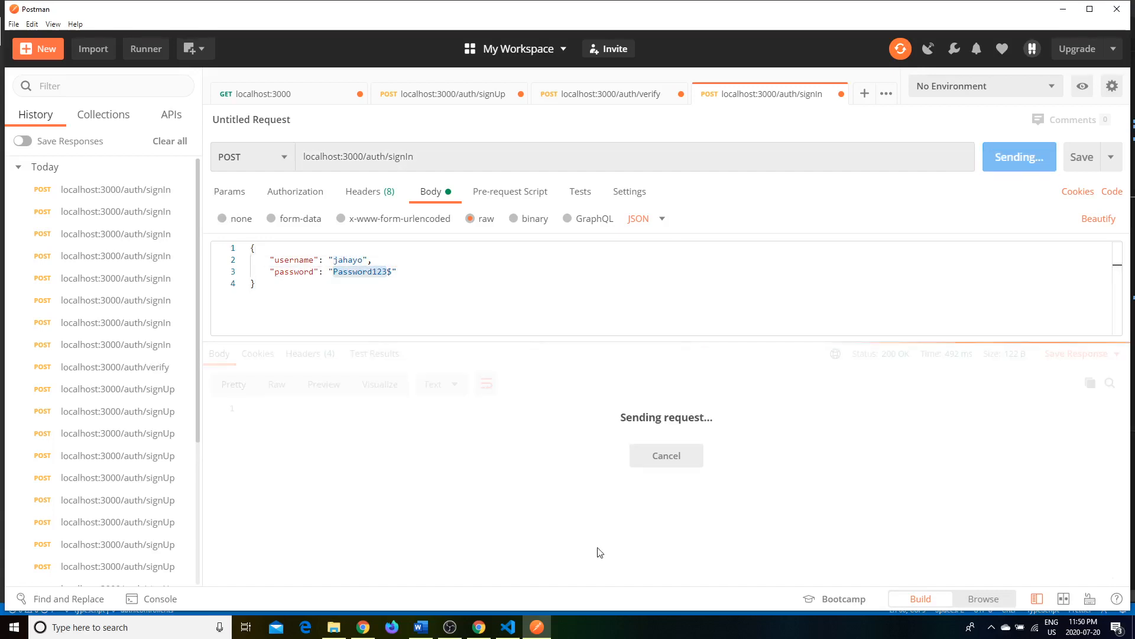
pyautogui.moveTo(506, 627)
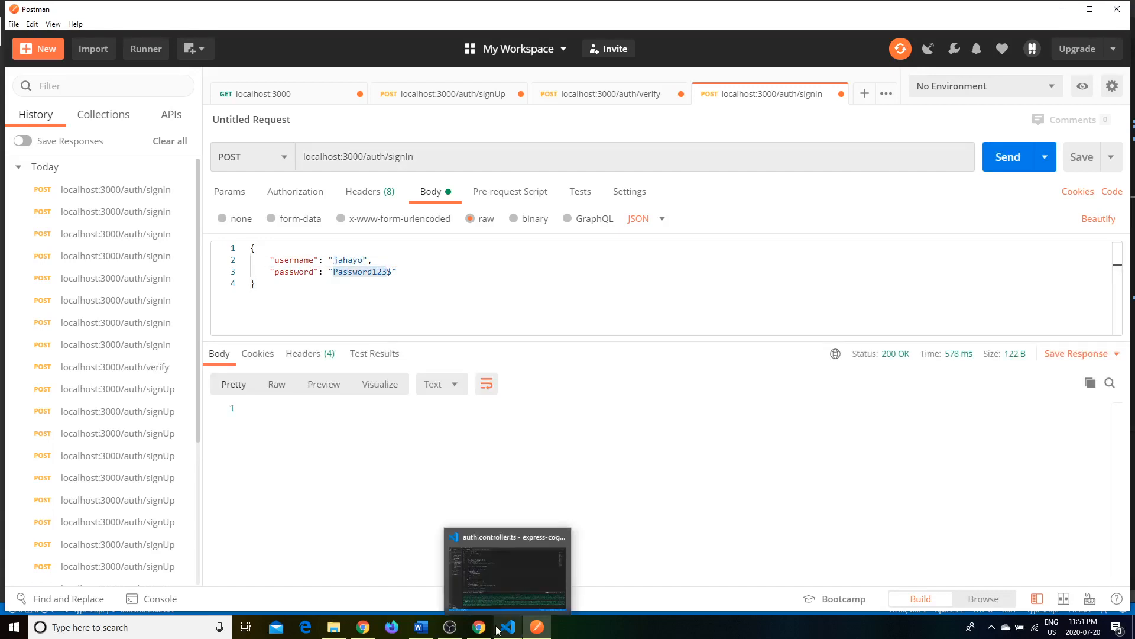
pyautogui.click(507, 626)
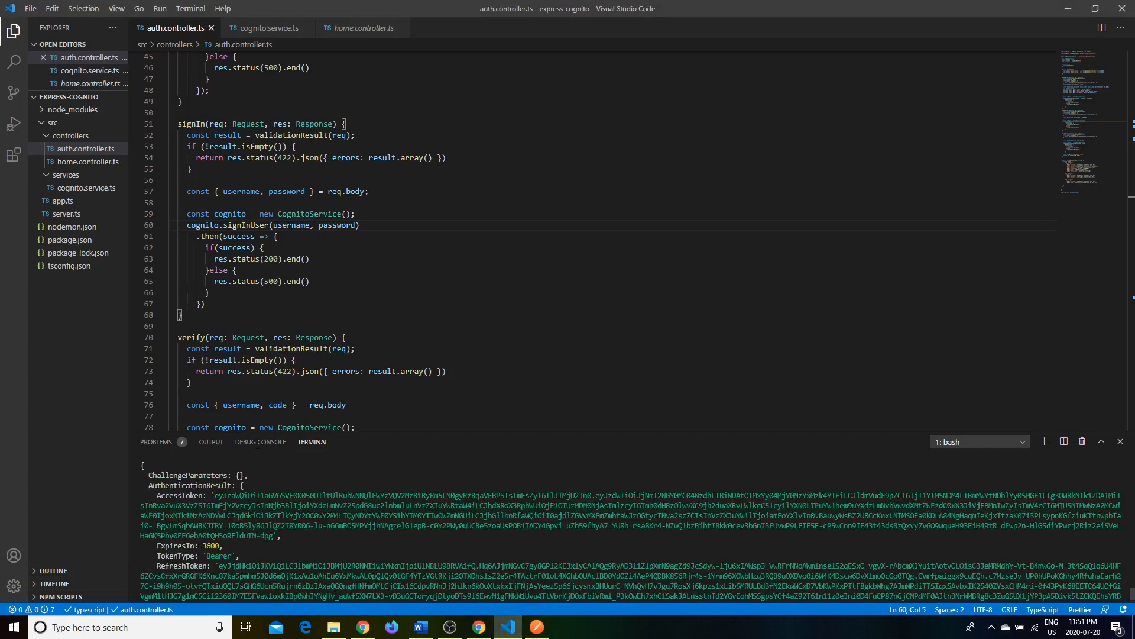
# Open cognito.service.ts, highlight console.log(data), and scroll the terminal to the IdToken.
pyautogui.click(265, 28)
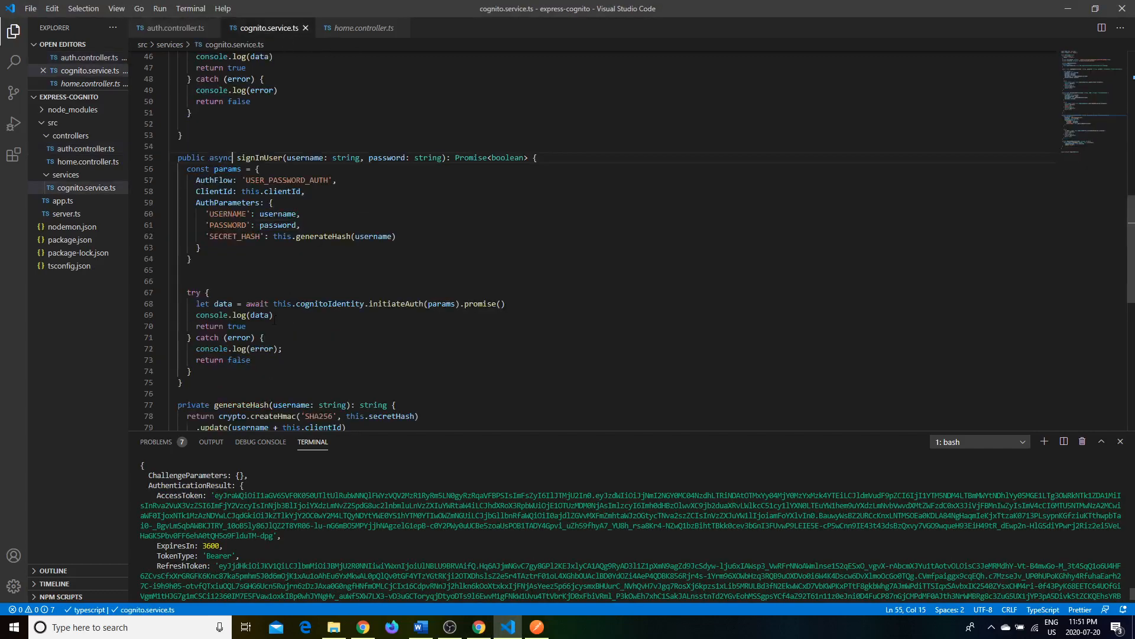
pyautogui.doubleClick(261, 316)
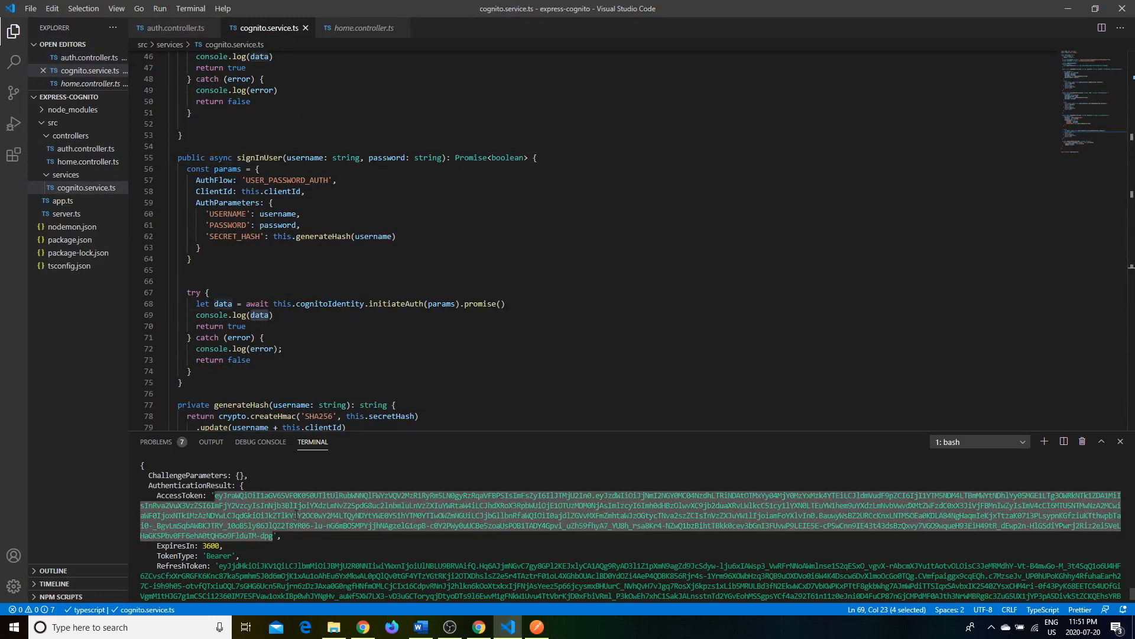
pyautogui.scroll(-3)
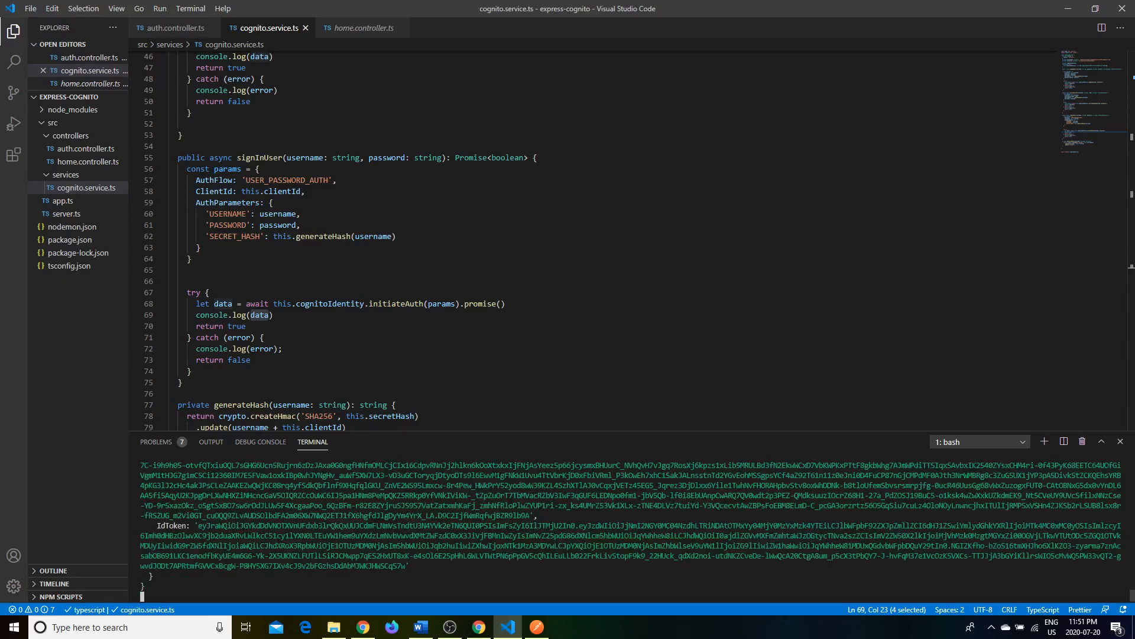